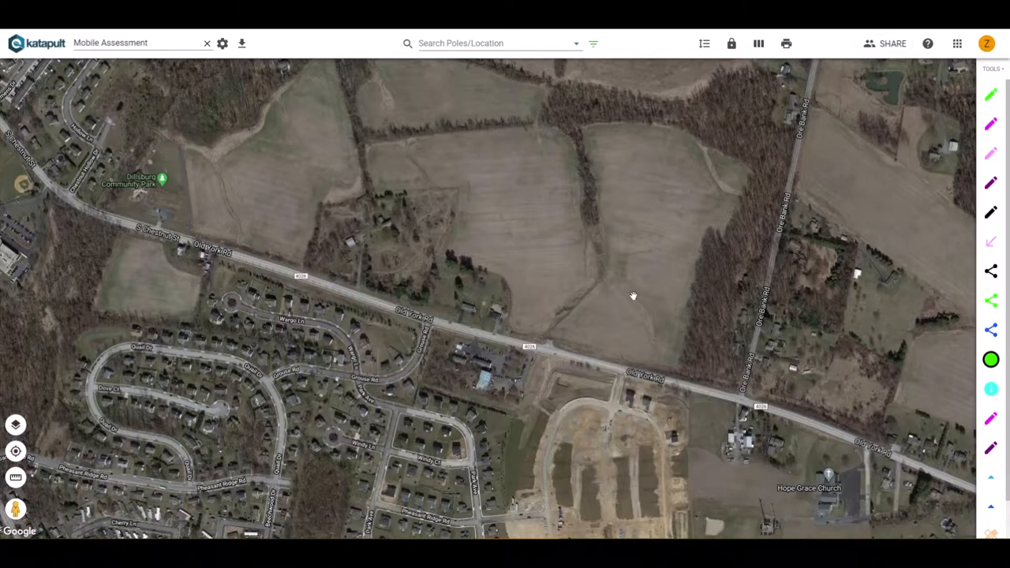
mouse_move(887, 124)
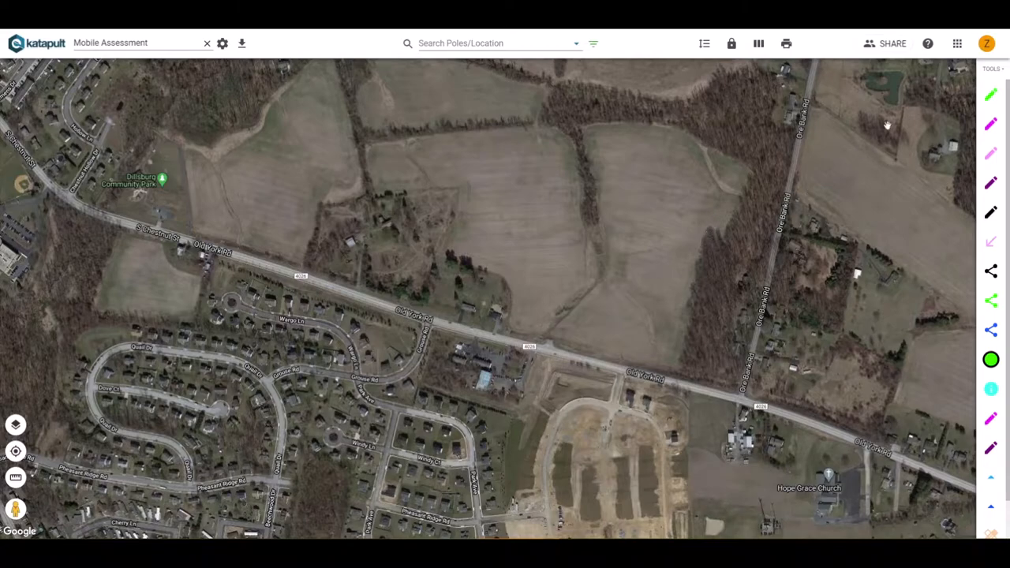
mouse_move(956, 44)
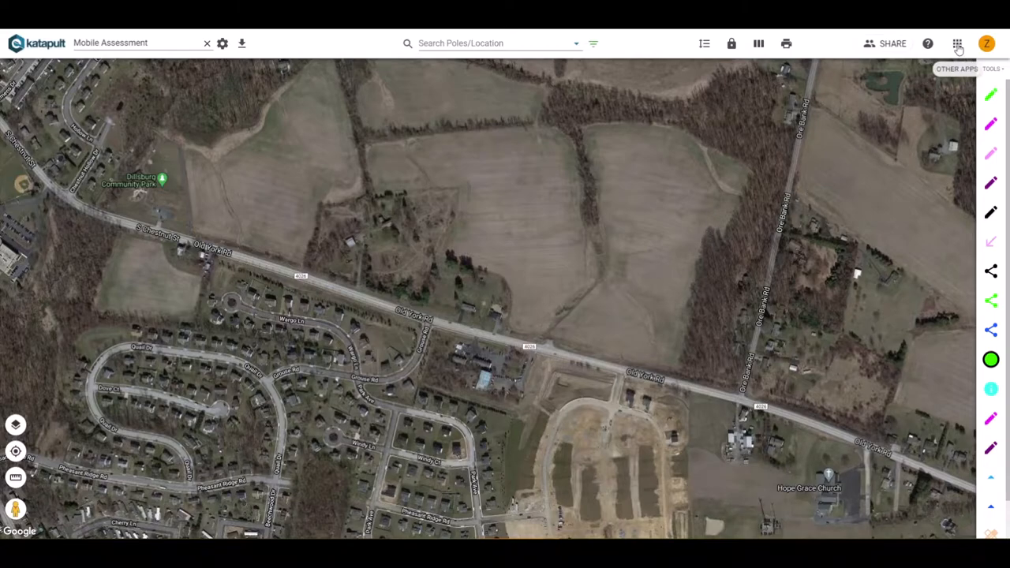
- Show the other-apps menu listing Map, Photos, Model Editor and more
left_click(956, 44)
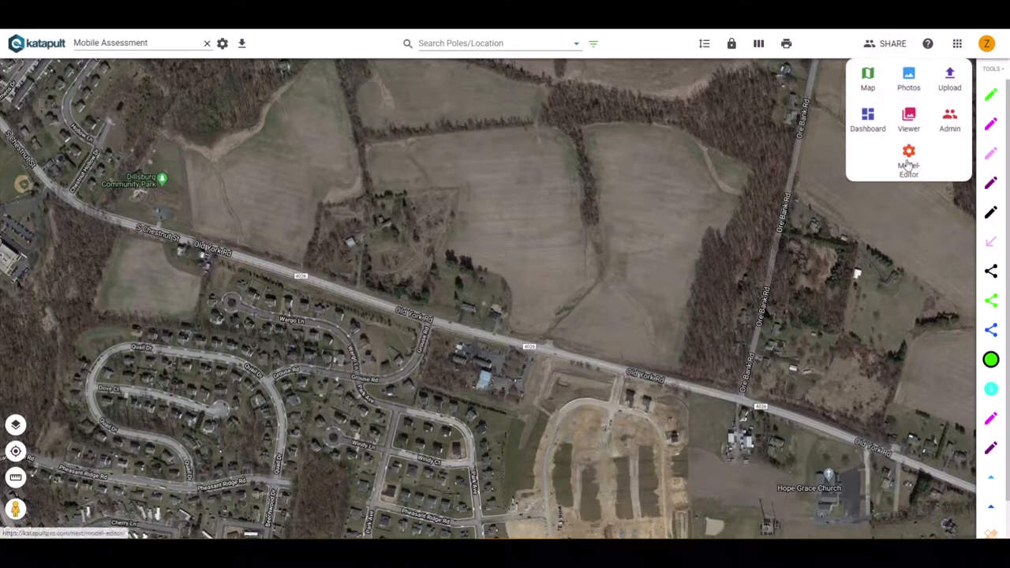
- In Model Editor's Mapping Buttons, create a new button named Mobile Assessment
left_click(909, 158)
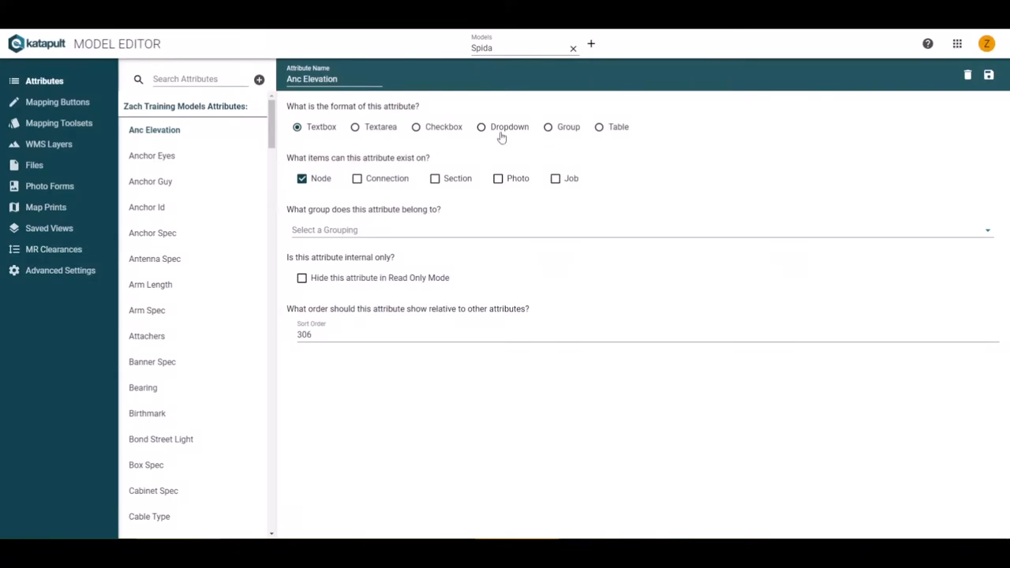
left_click(56, 101)
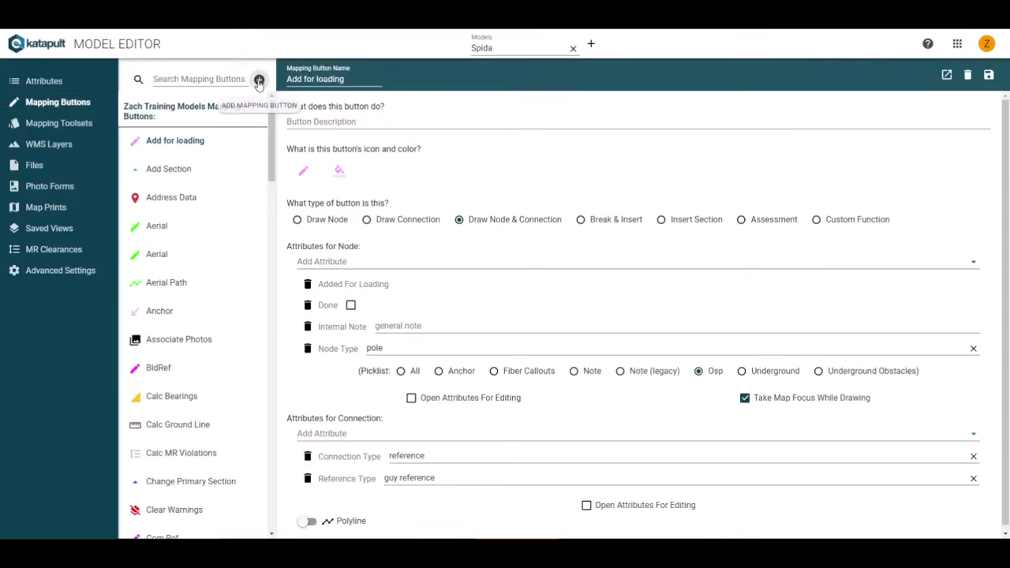
left_click(259, 79)
type("Mobile Assess")
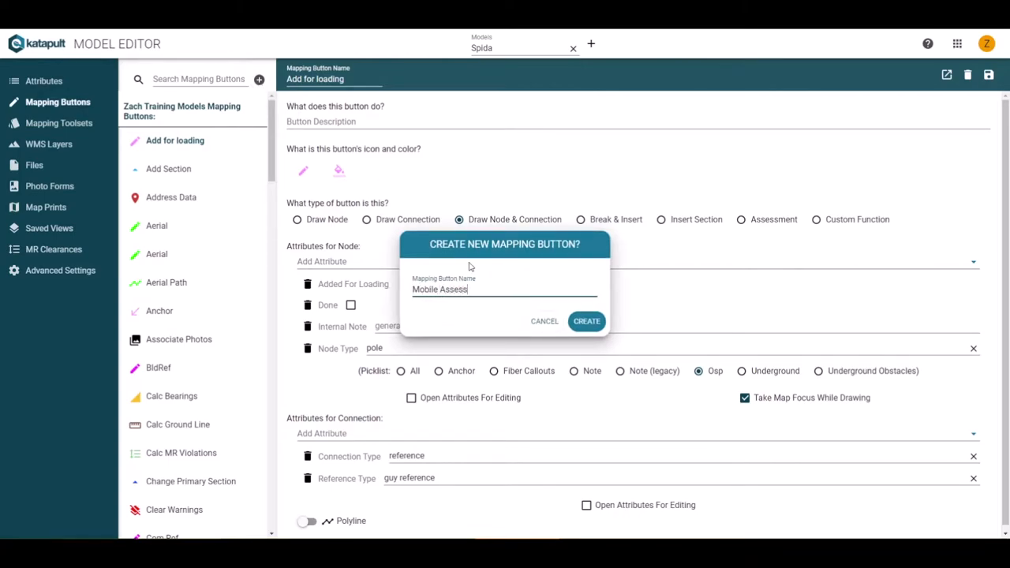
type("ment")
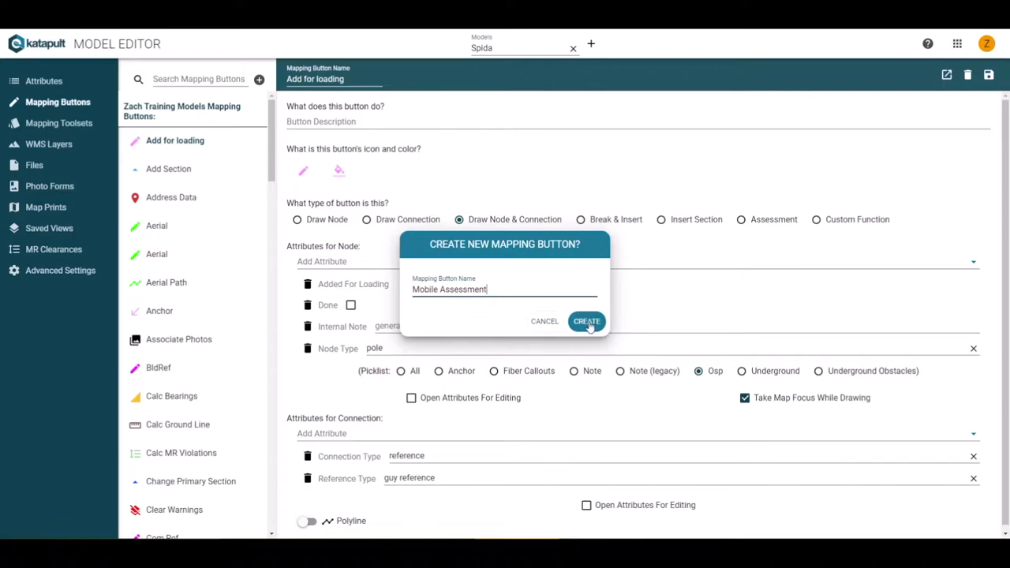
left_click(587, 322)
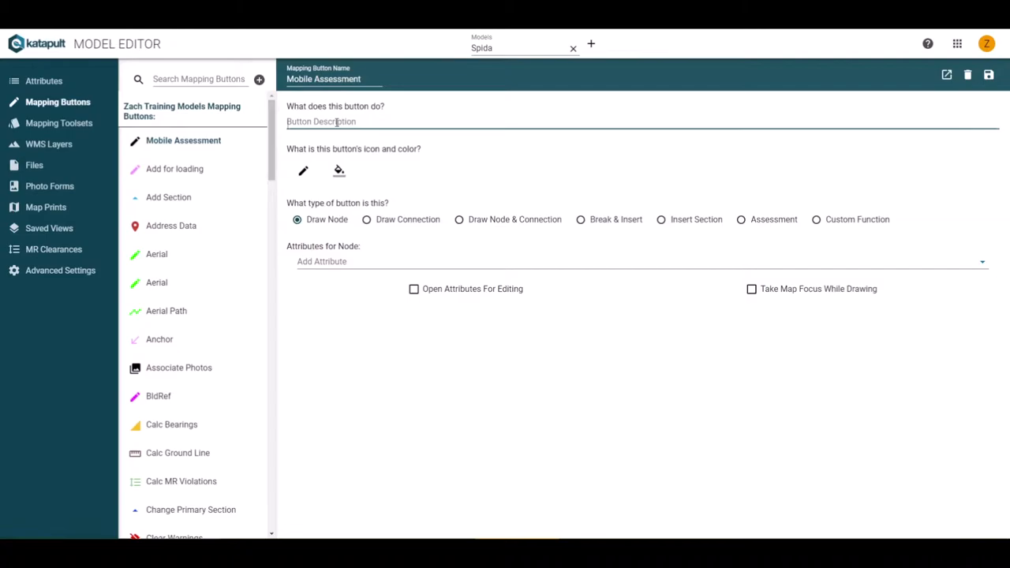
- Describe the button as 'Mobile Assessment Workflow', pick a new icon, and set its type to Assessment
type("Mobile A")
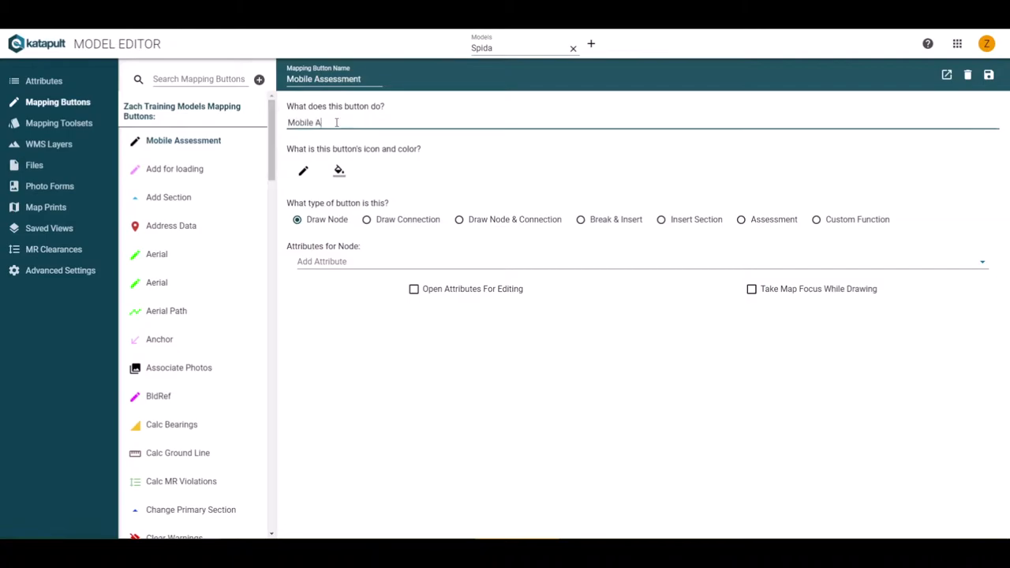
type("sessment Wor")
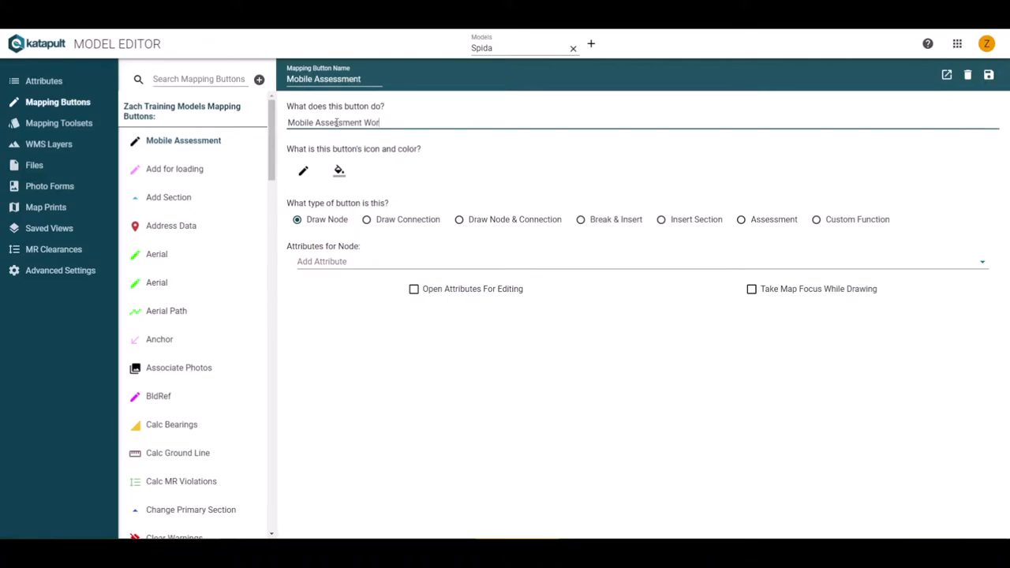
type("kflow")
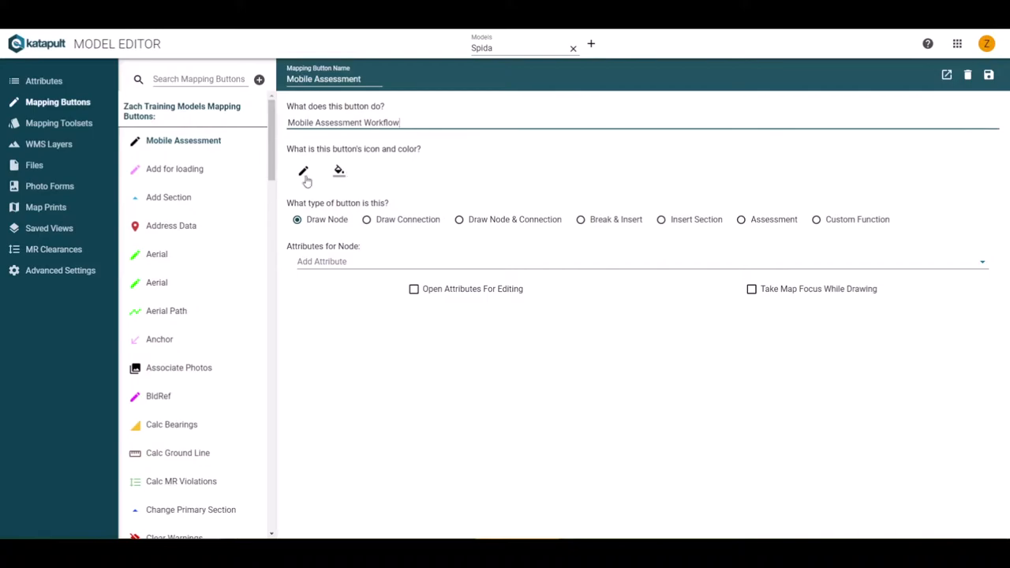
left_click(303, 170)
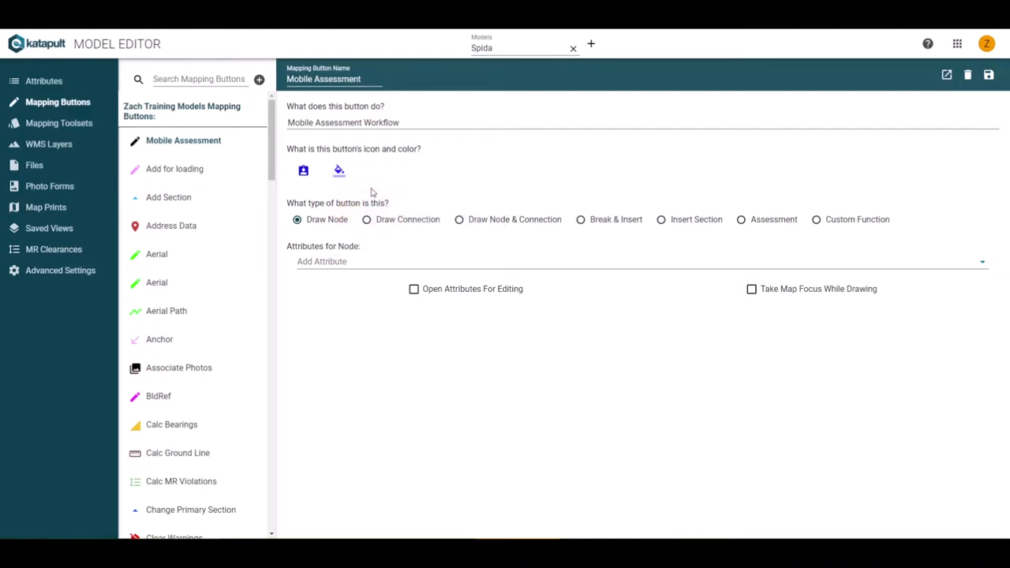
left_click(741, 219)
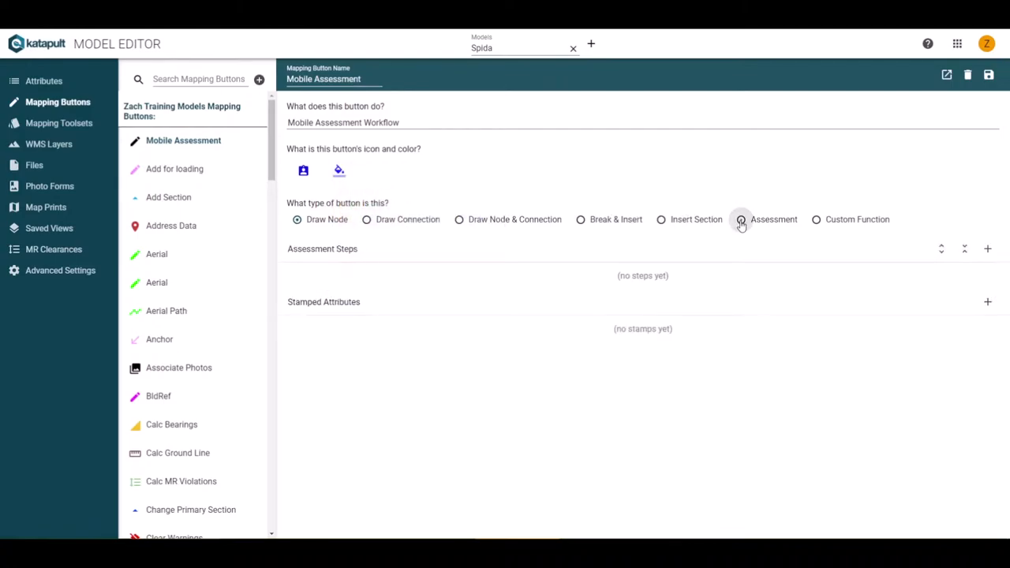
left_click(741, 219)
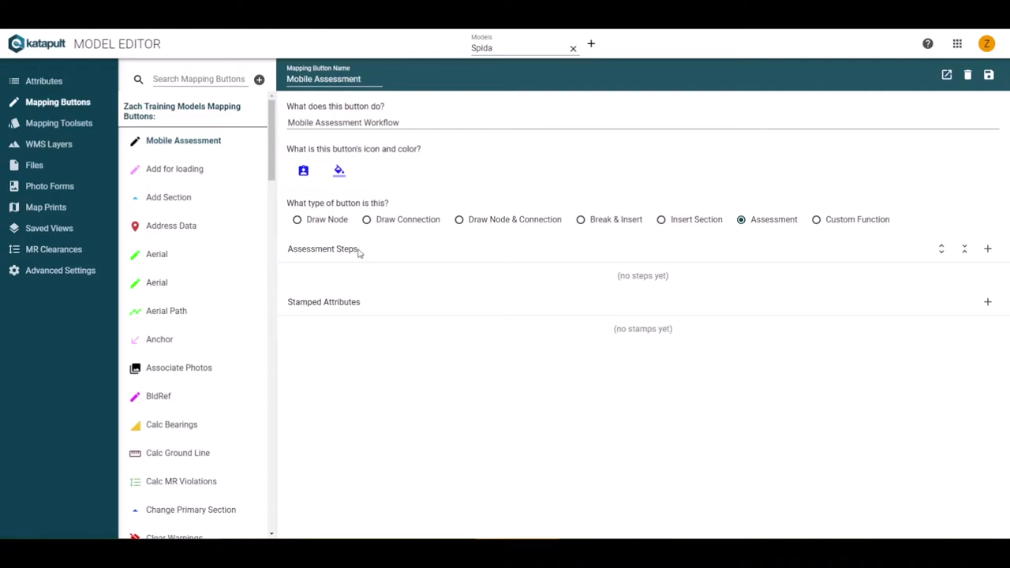
mouse_move(366, 308)
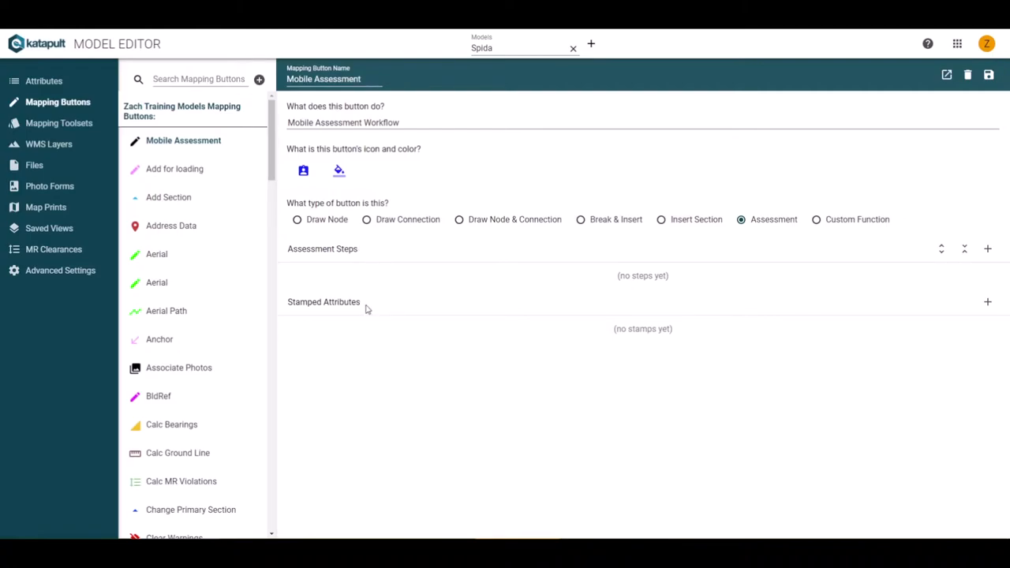
mouse_move(366, 255)
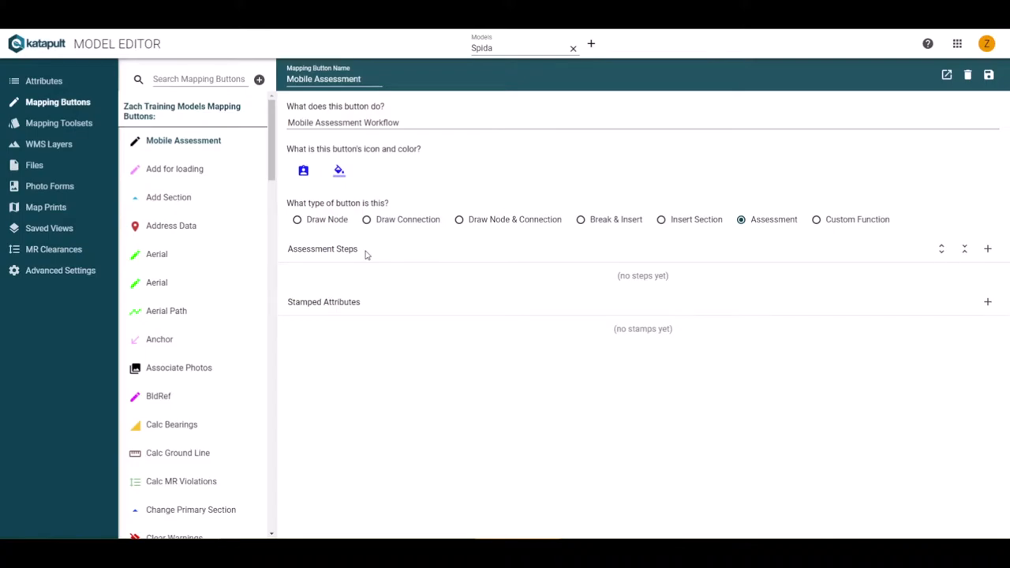
mouse_move(429, 255)
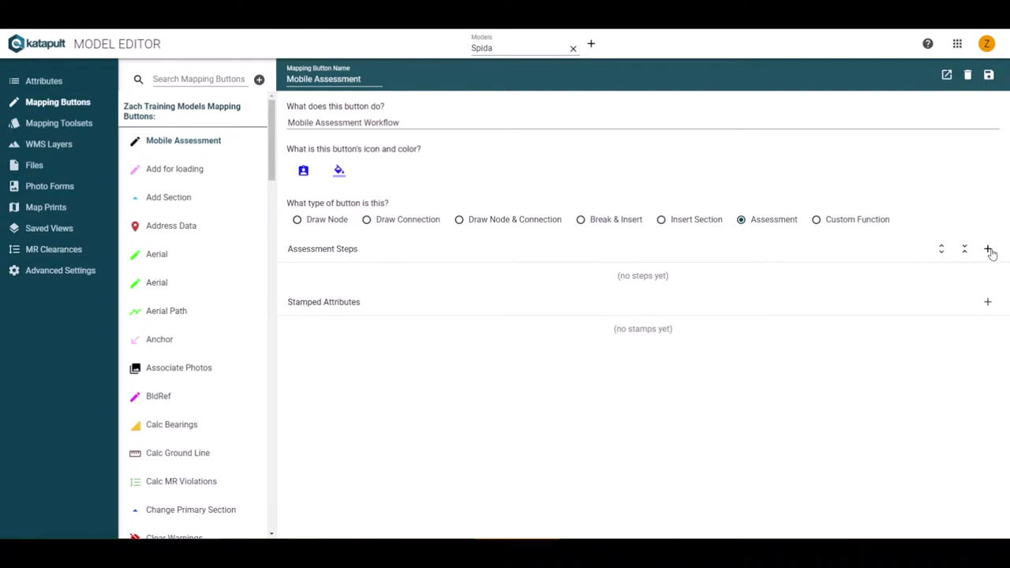
- Add a first Set Location assessment step titled 'New Set Location'
left_click(987, 249)
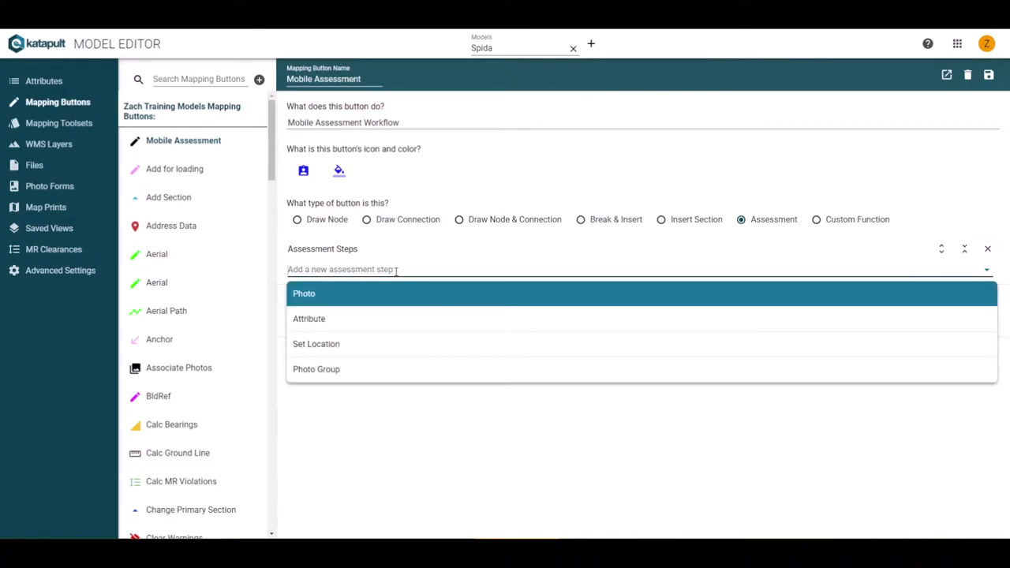
mouse_move(366, 282)
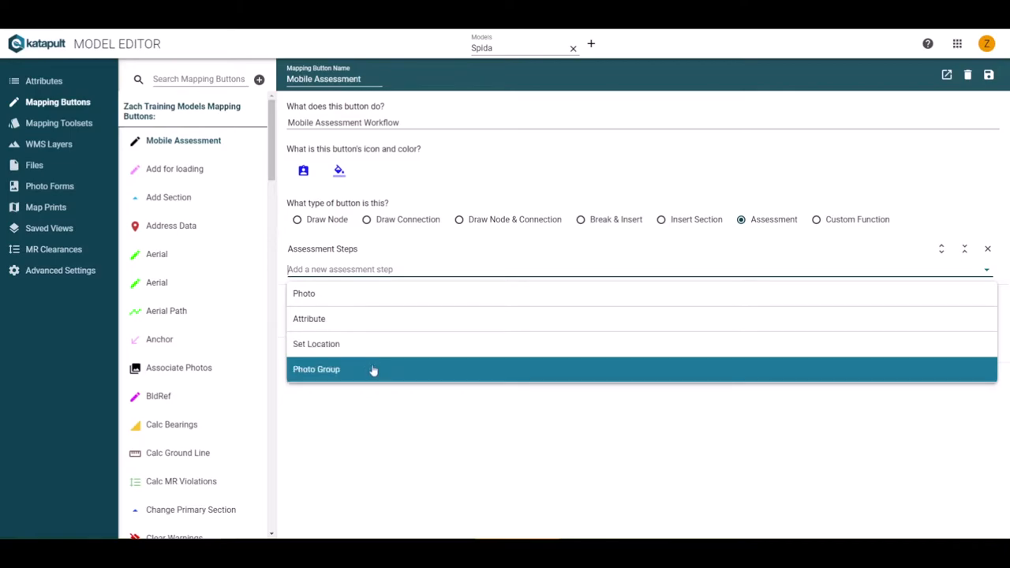
mouse_move(370, 374)
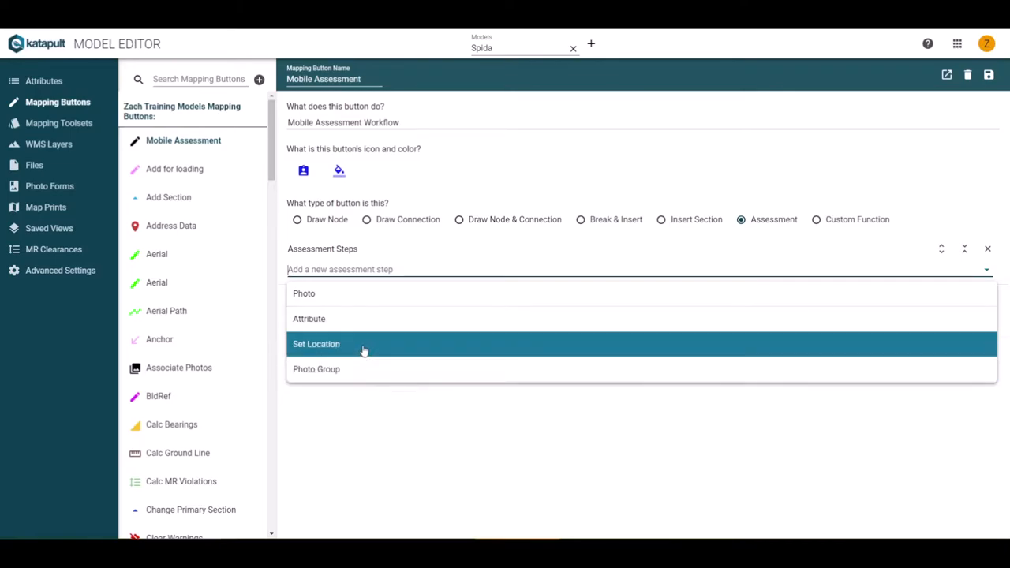
mouse_move(363, 348)
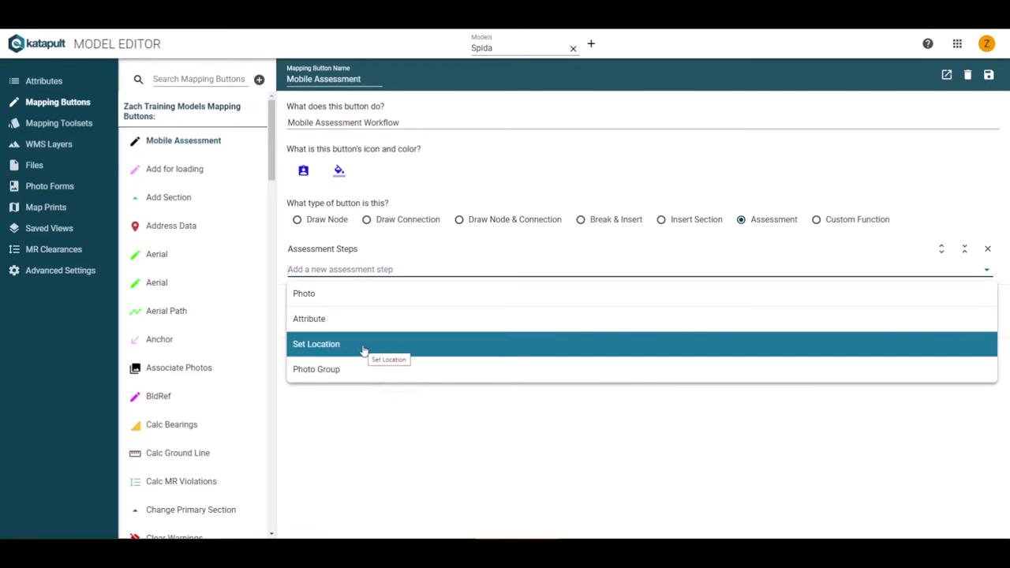
left_click(316, 344)
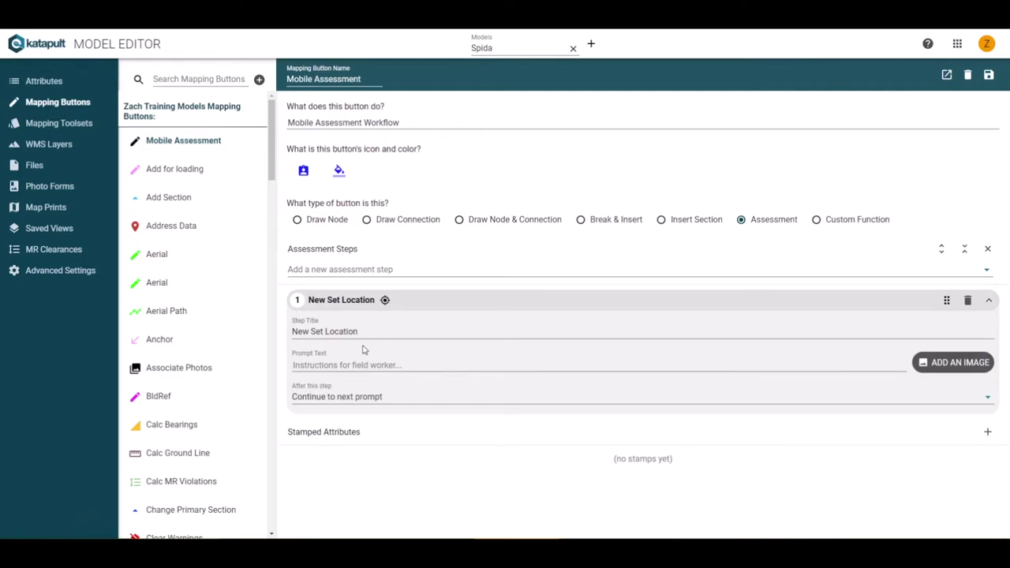
mouse_move(303, 311)
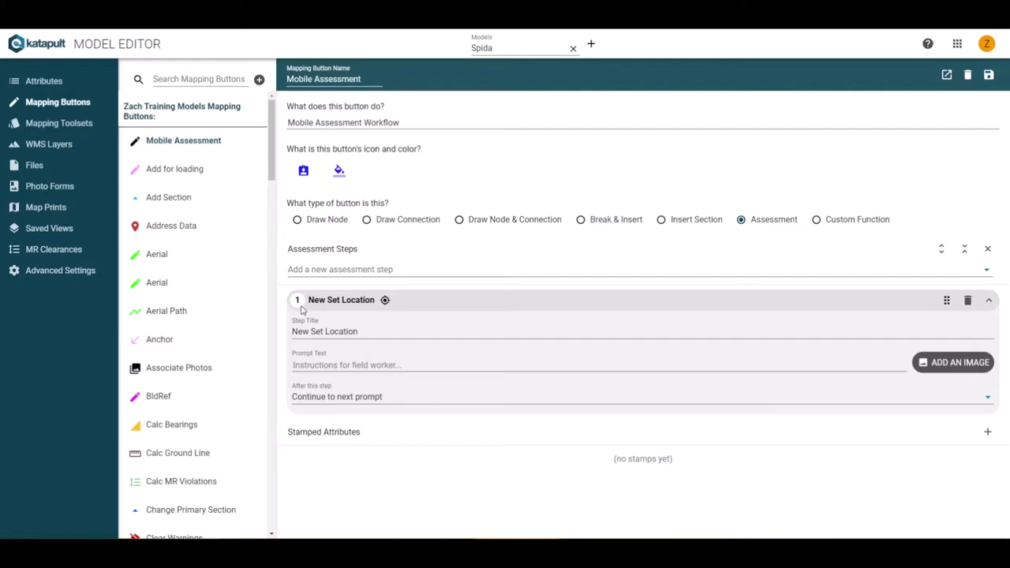
mouse_move(330, 309)
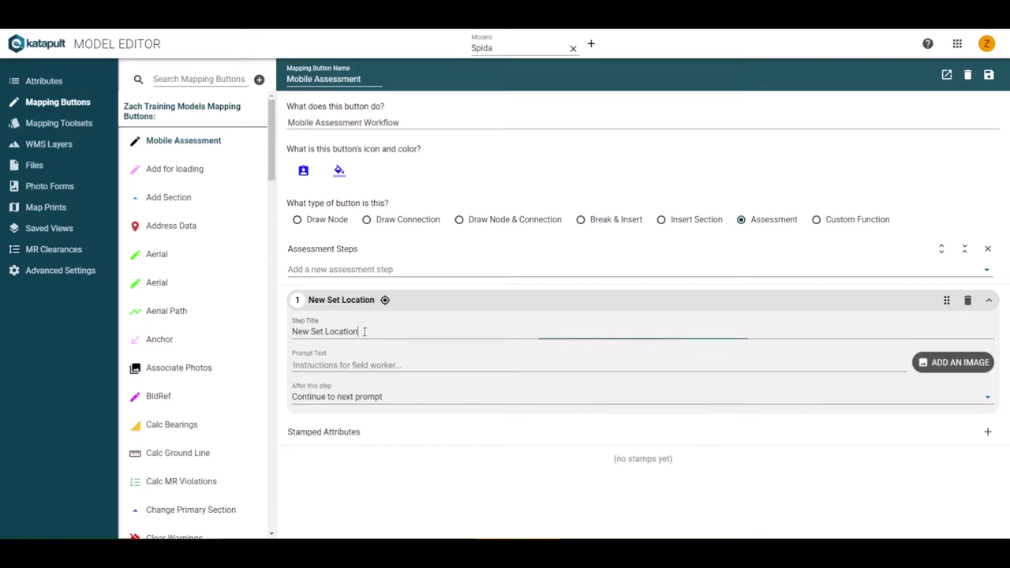
type("Name Change")
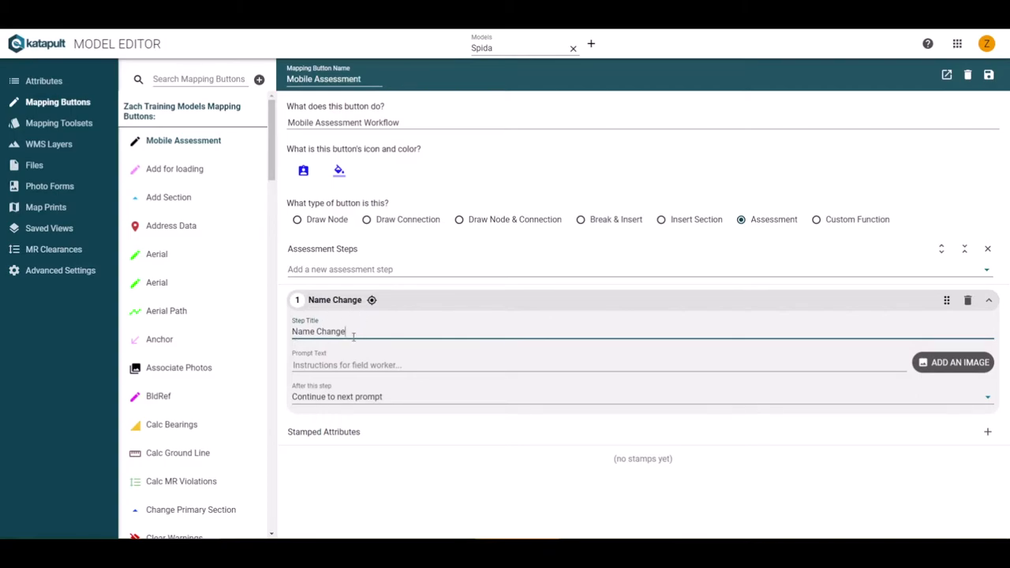
type("New Set Location")
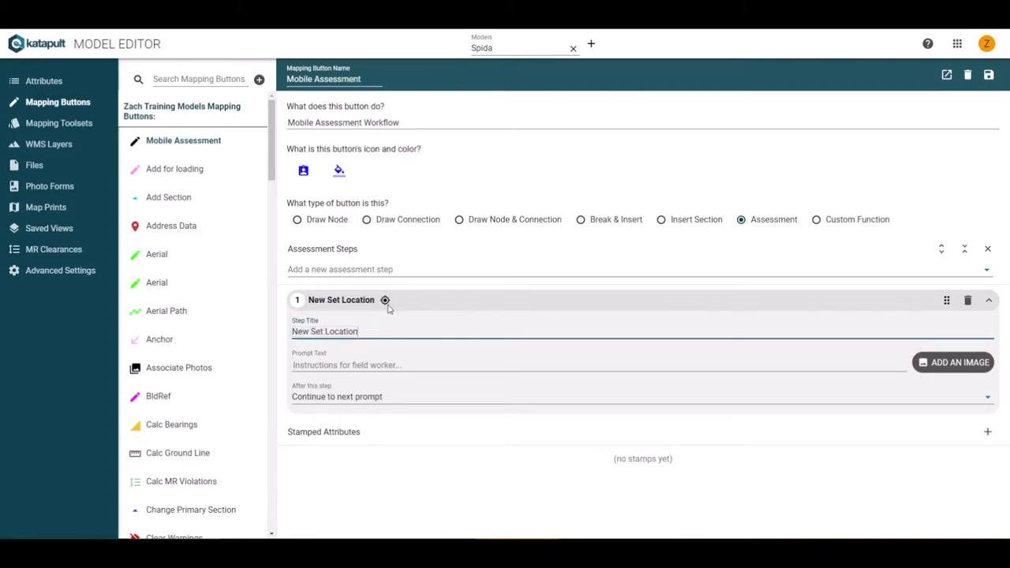
mouse_move(455, 306)
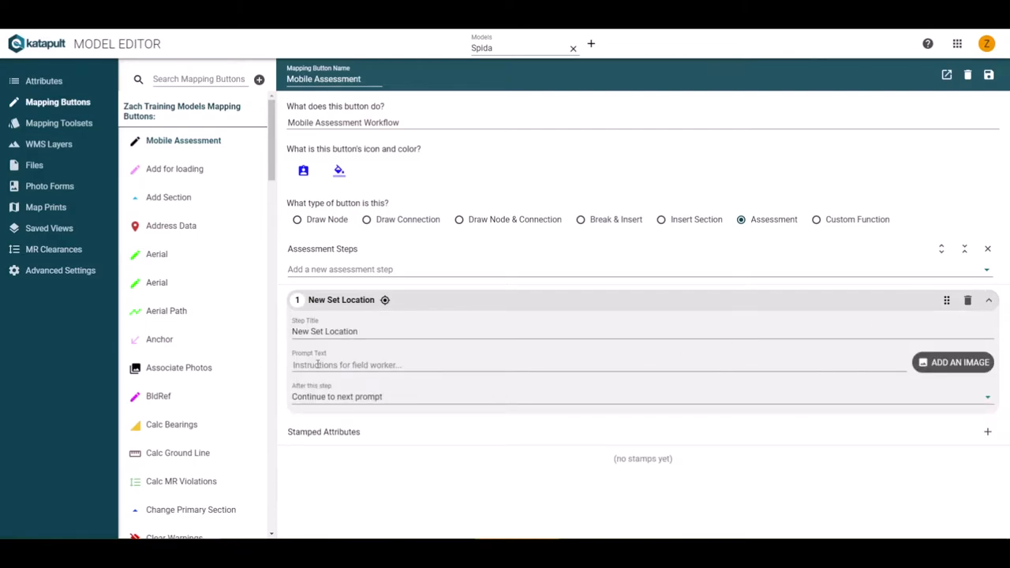
- Prompt 'Verify location of the pole.', keep 'Continue to next prompt' after the step, and collapse it
left_click(345, 365)
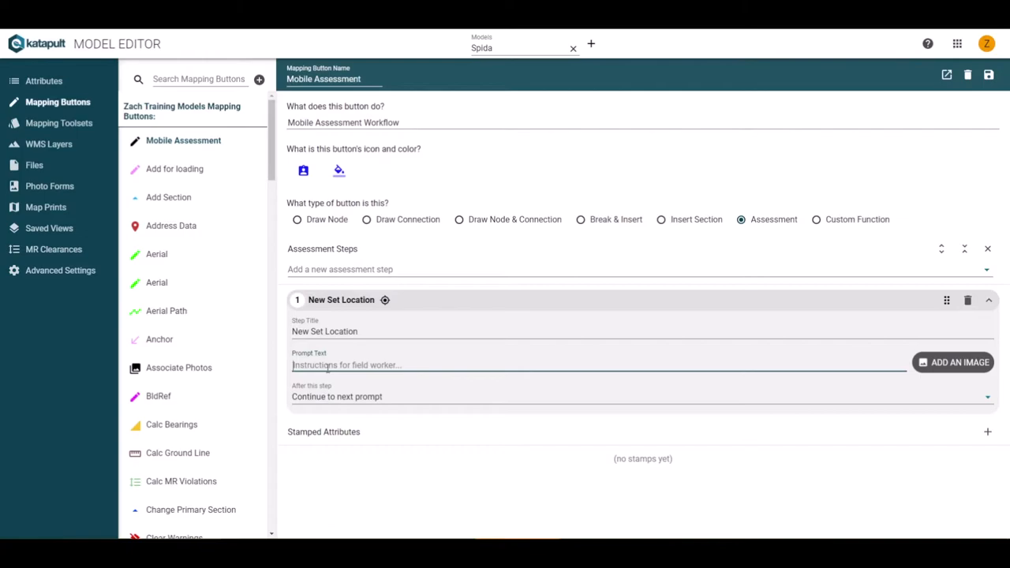
type("Verify location of")
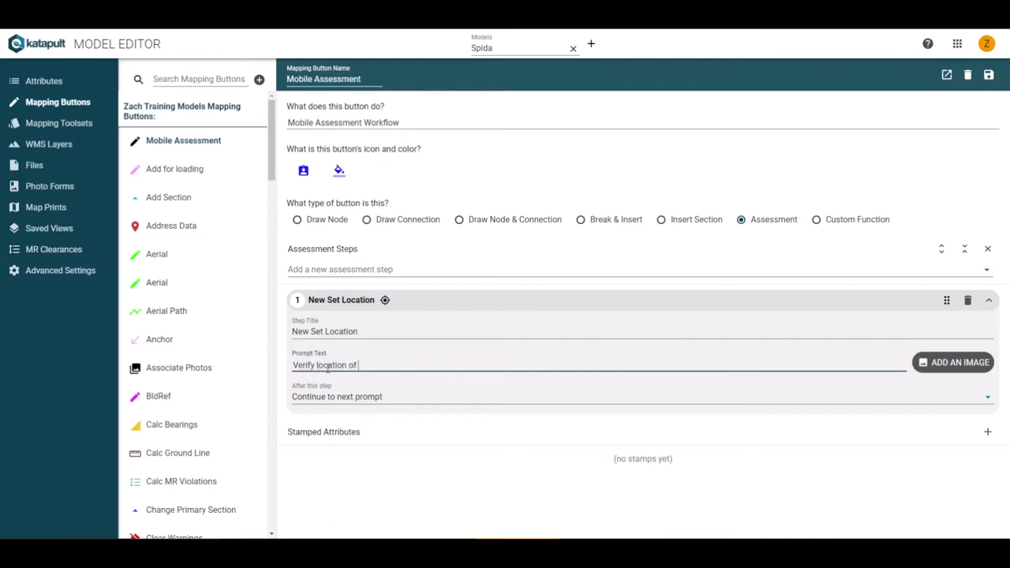
type("the pole.")
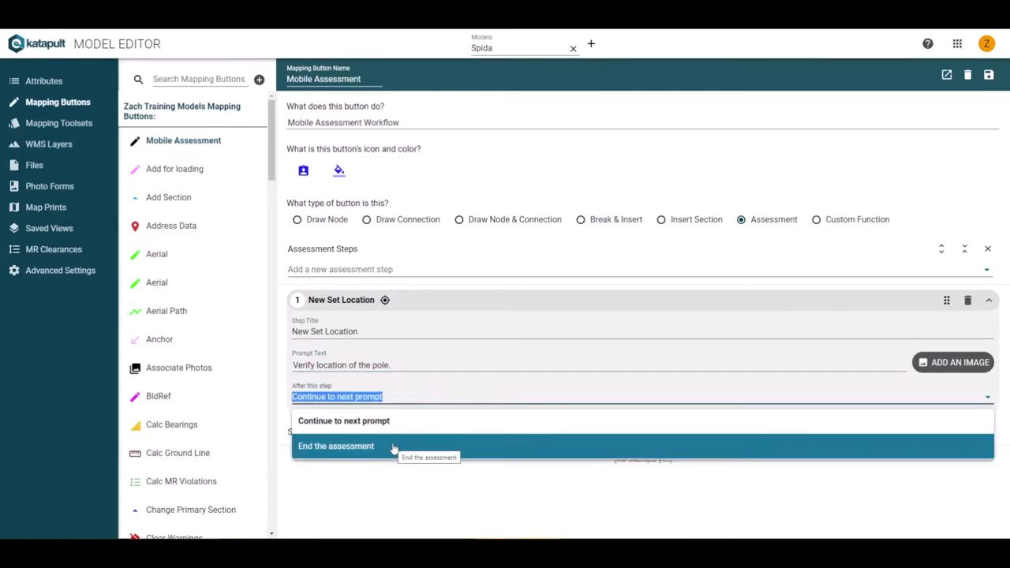
left_click(344, 419)
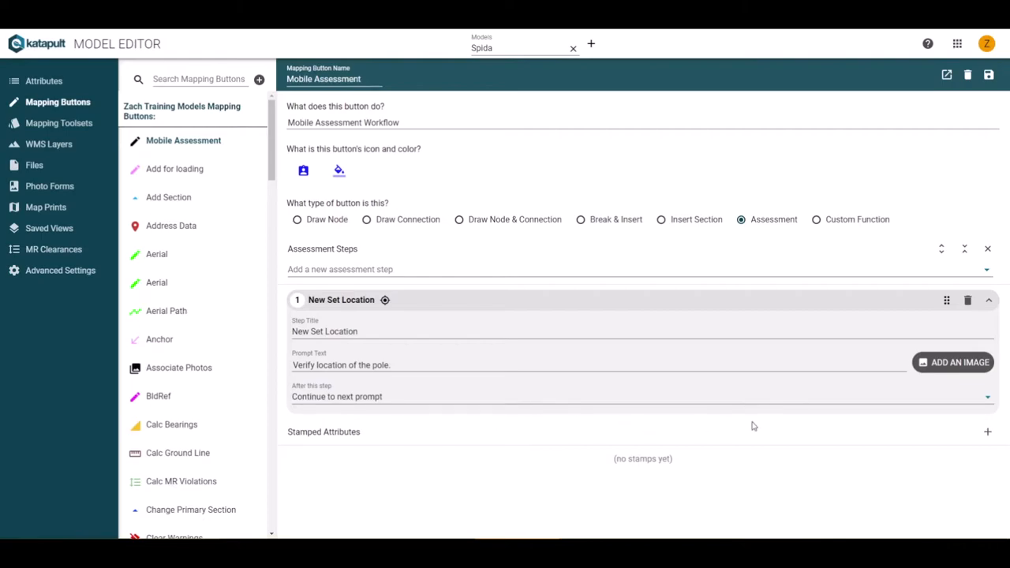
mouse_move(953, 369)
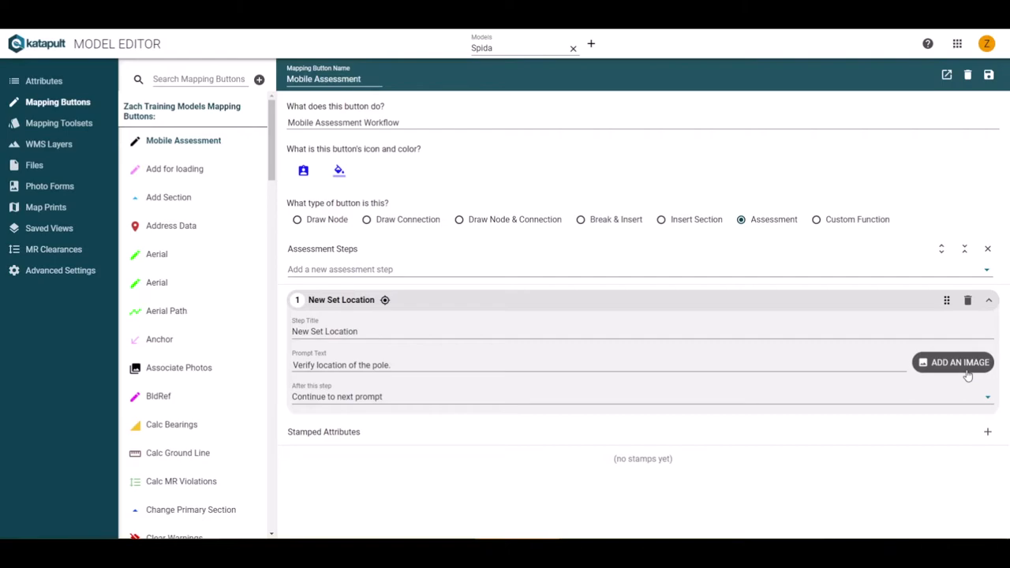
left_click(988, 299)
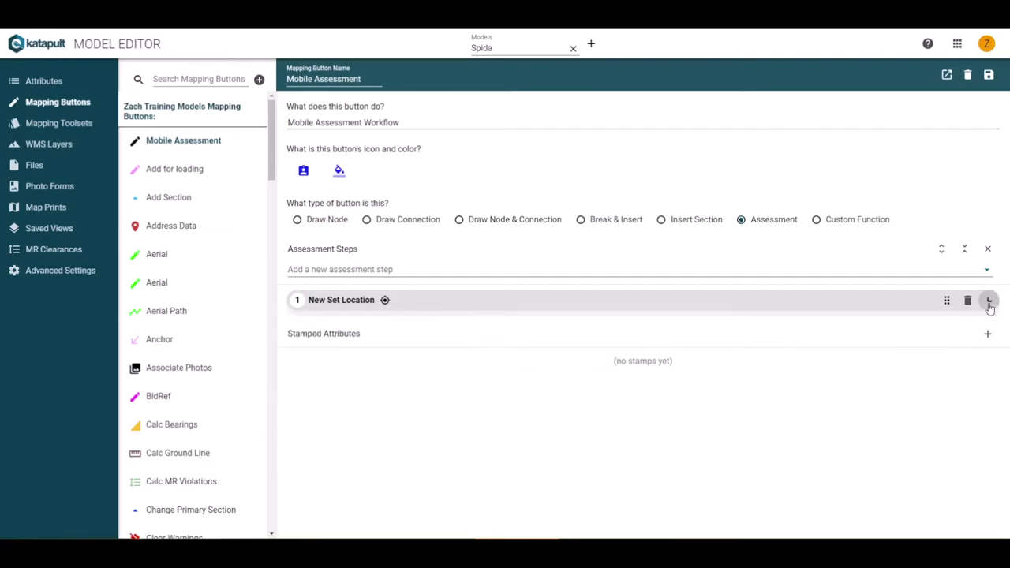
- Add a second Attribute step and set its attribute to pole_tag
left_click(988, 300)
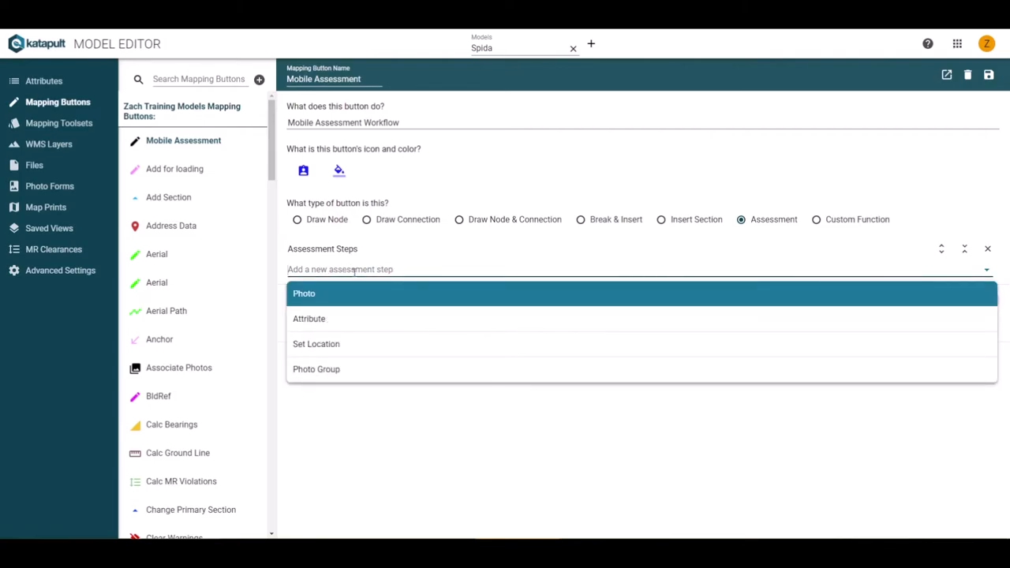
mouse_move(374, 318)
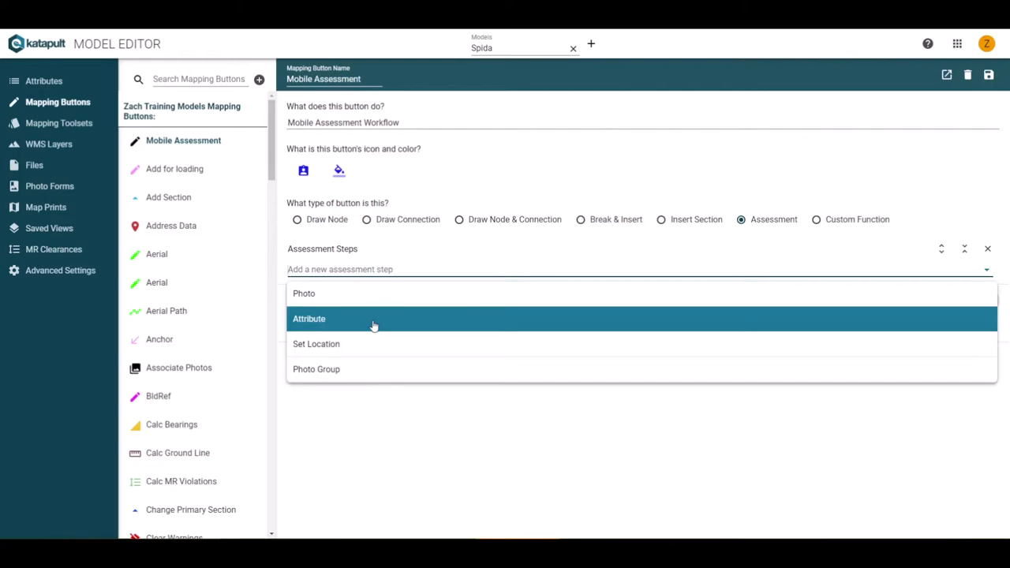
mouse_move(374, 323)
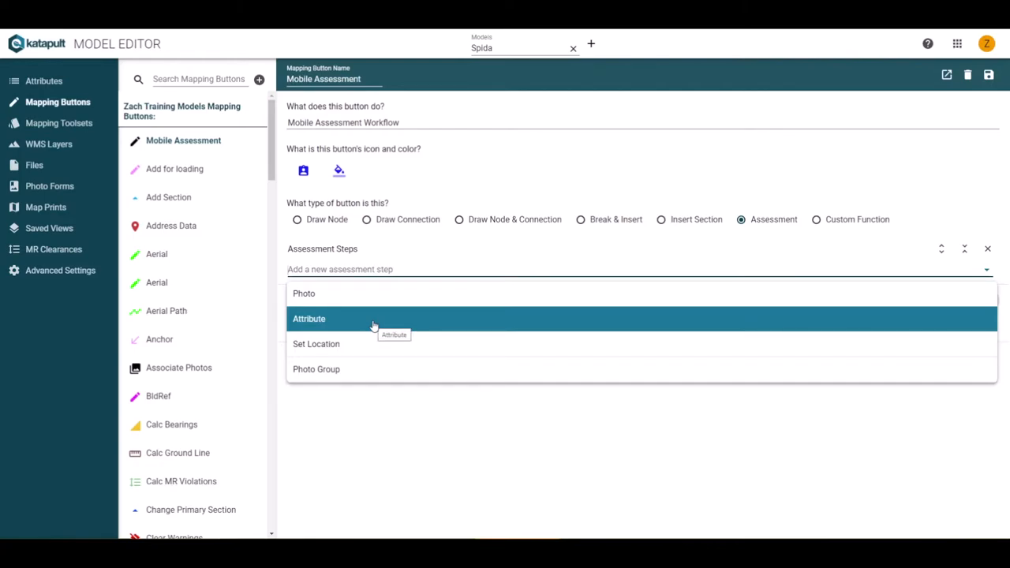
left_click(309, 319)
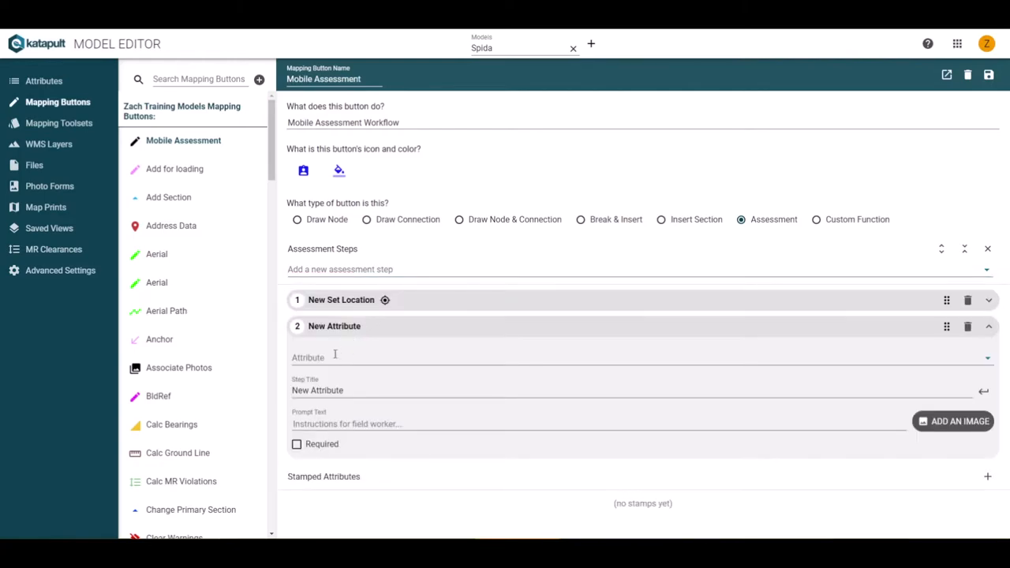
left_click(639, 356)
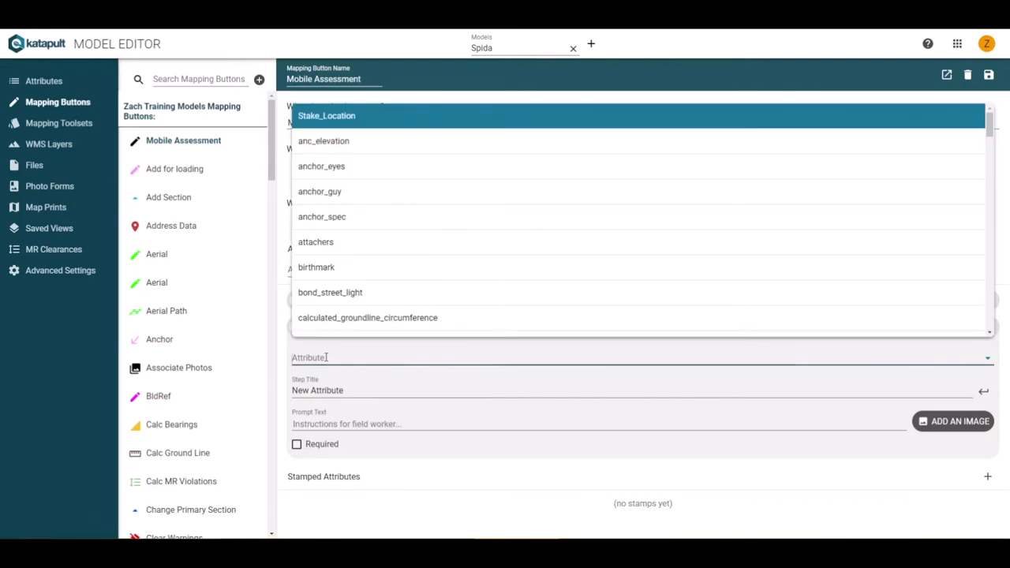
type("pole")
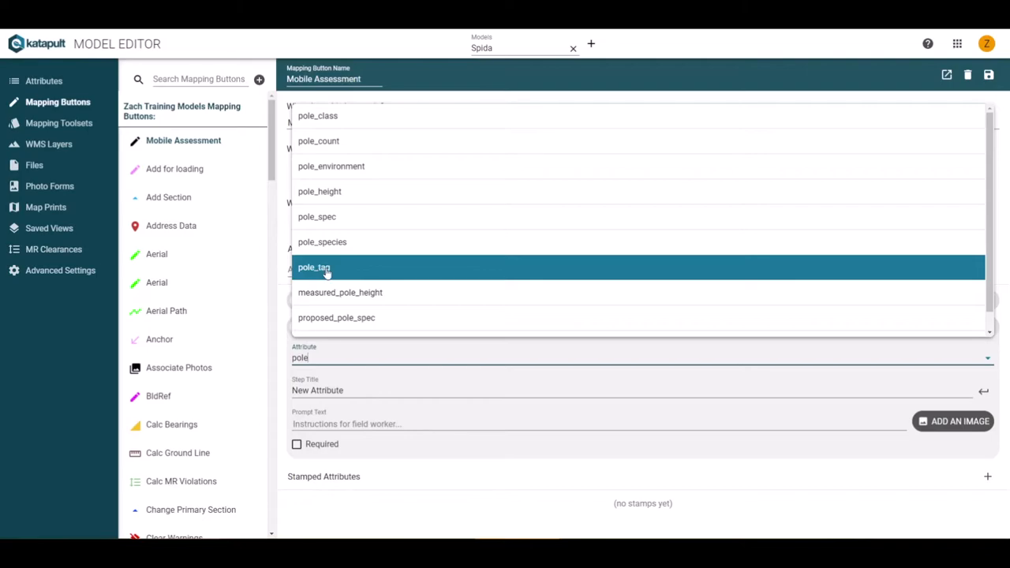
left_click(314, 268)
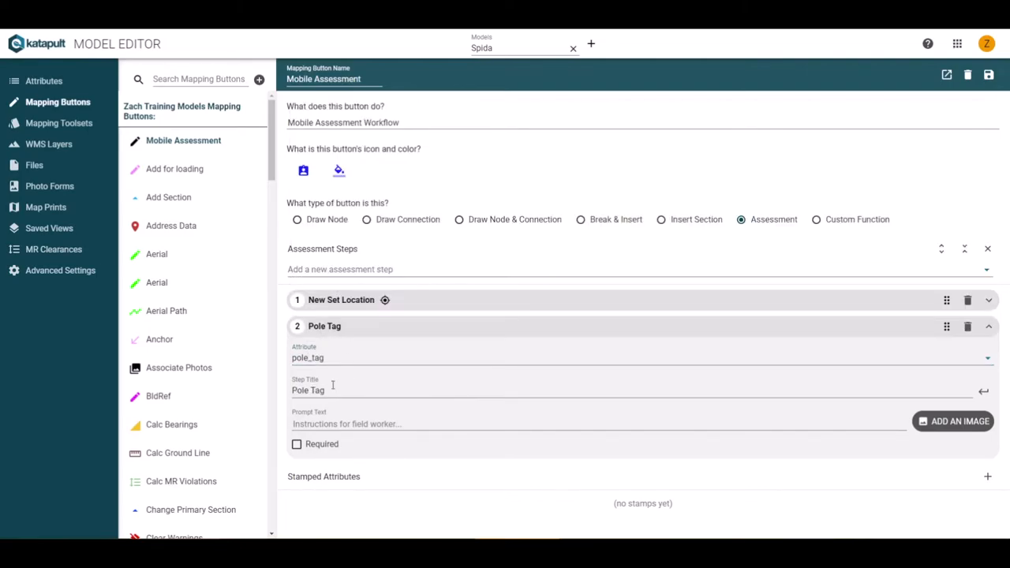
- Title the step Pole Tag, prompt 'Verify pole tag', make it required, and collapse it
double_click(308, 389)
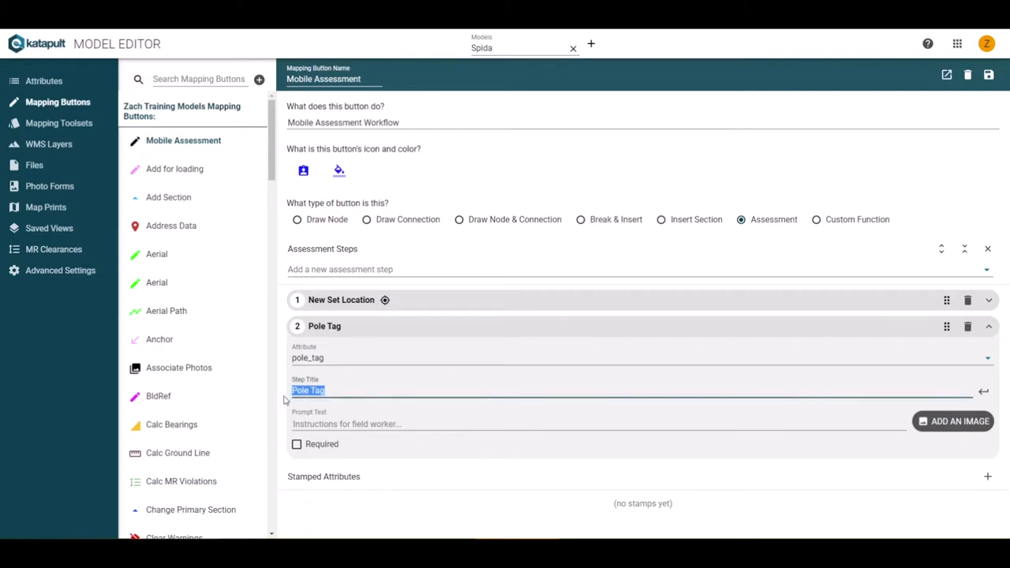
type("Name")
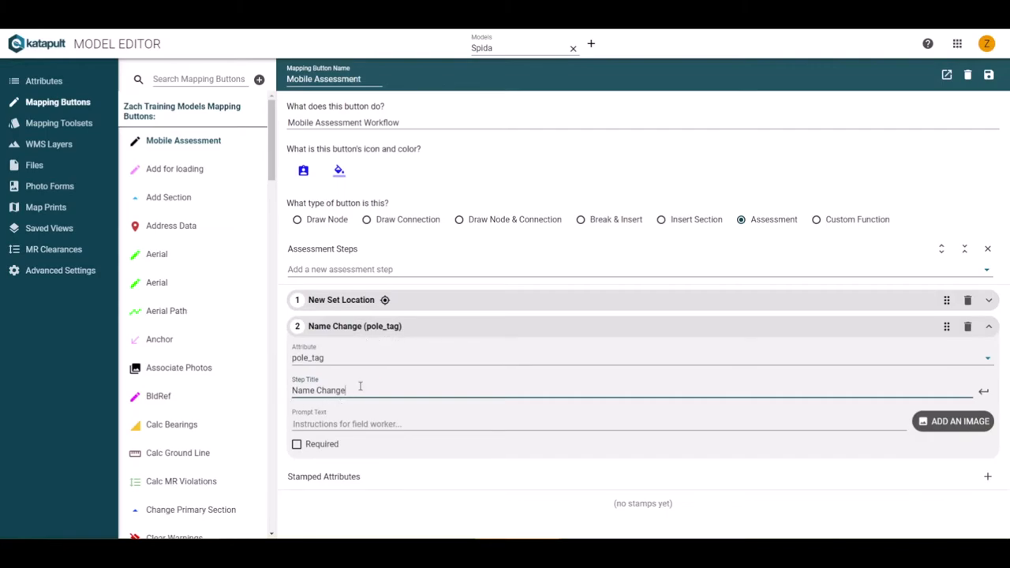
type("Pole Tag")
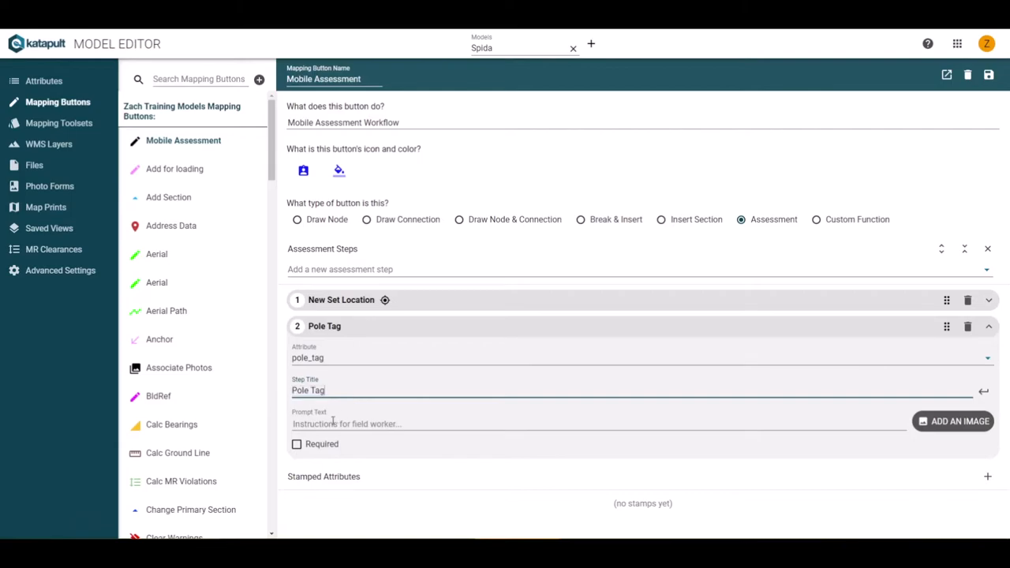
type("Verify pole")
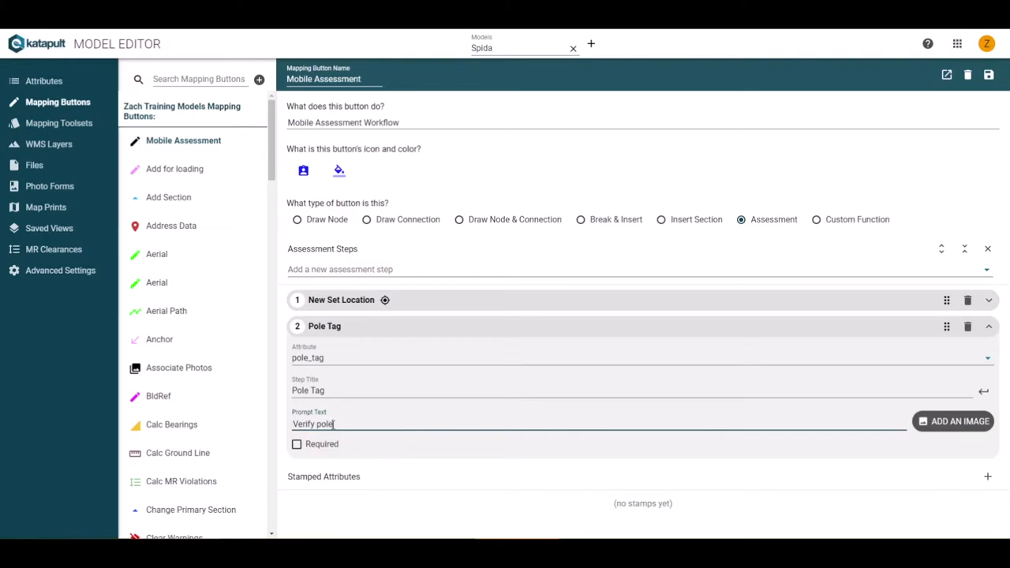
type("tag")
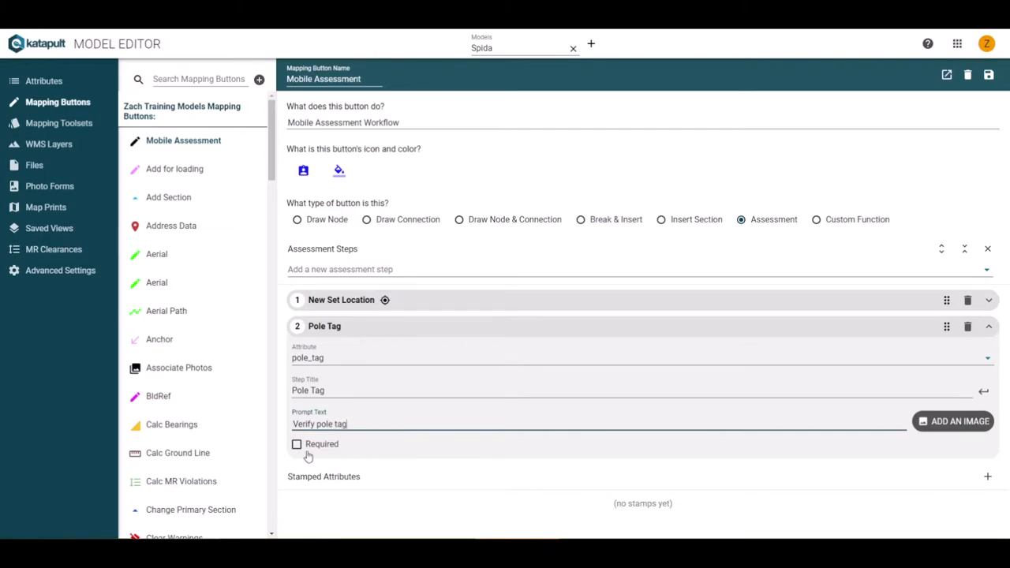
mouse_move(298, 451)
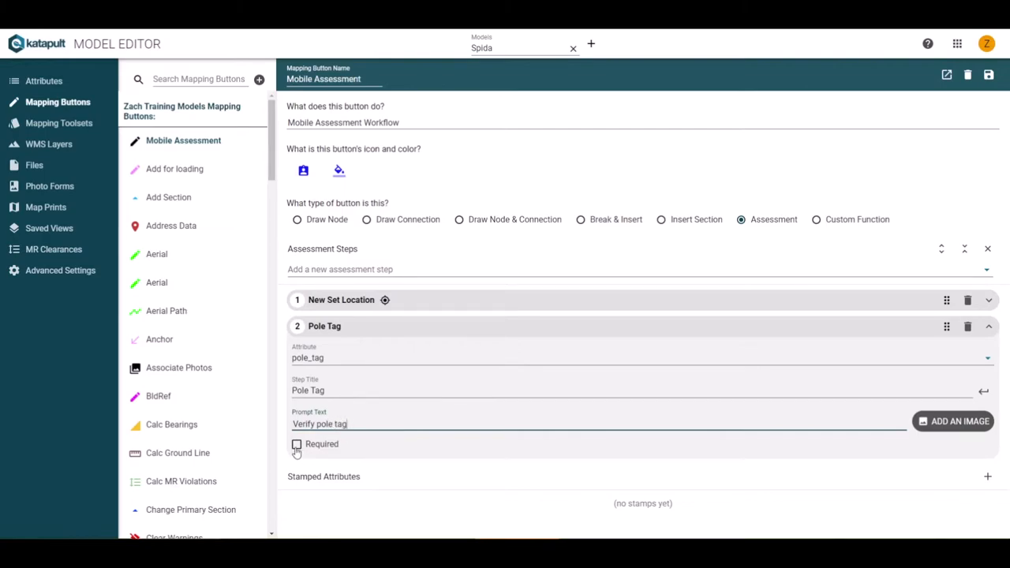
left_click(297, 444)
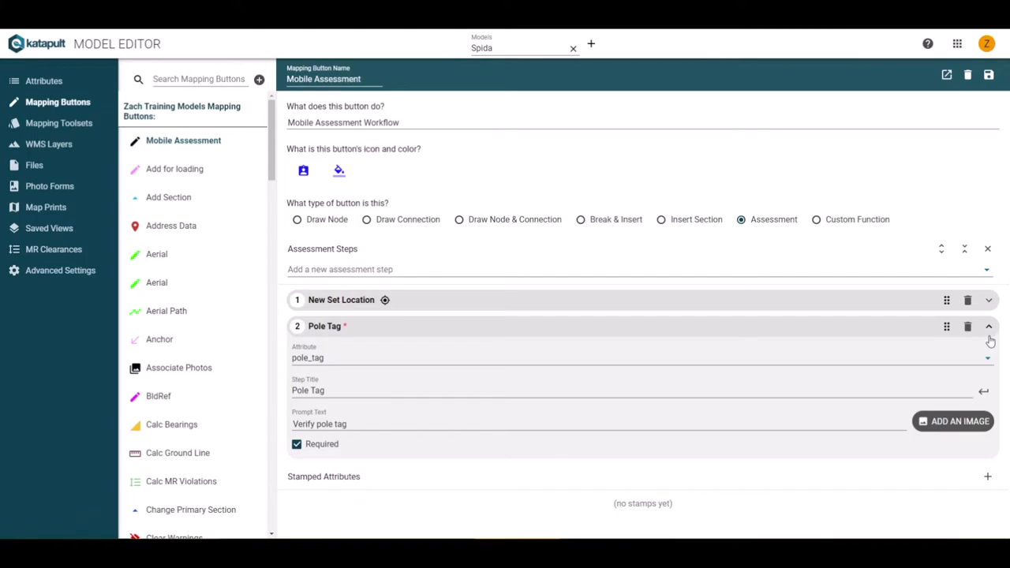
left_click(987, 325)
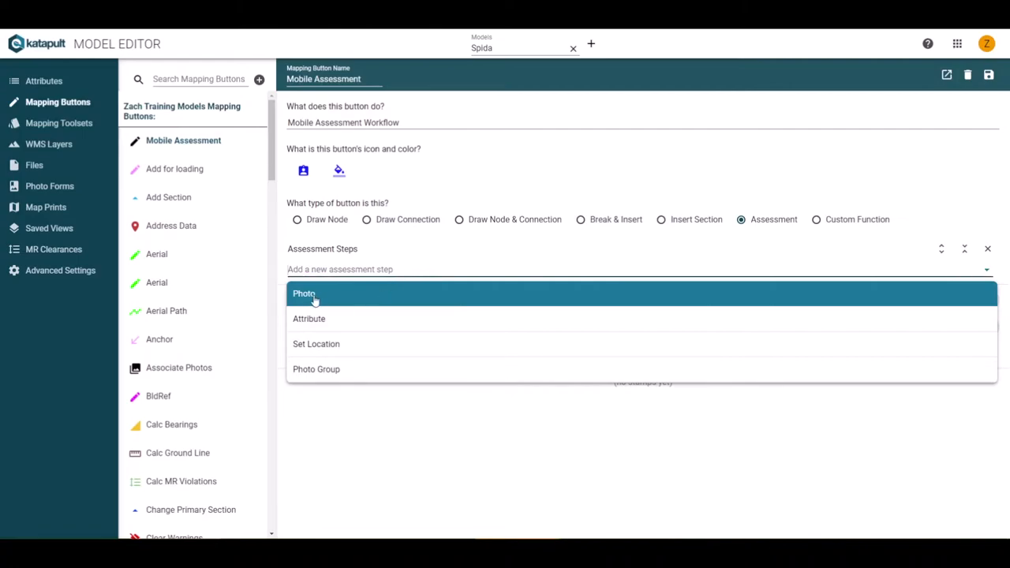
- Add a third Photo step titled Pole Tag prompting 'Take pole tag shot' and start adding an image
left_click(303, 292)
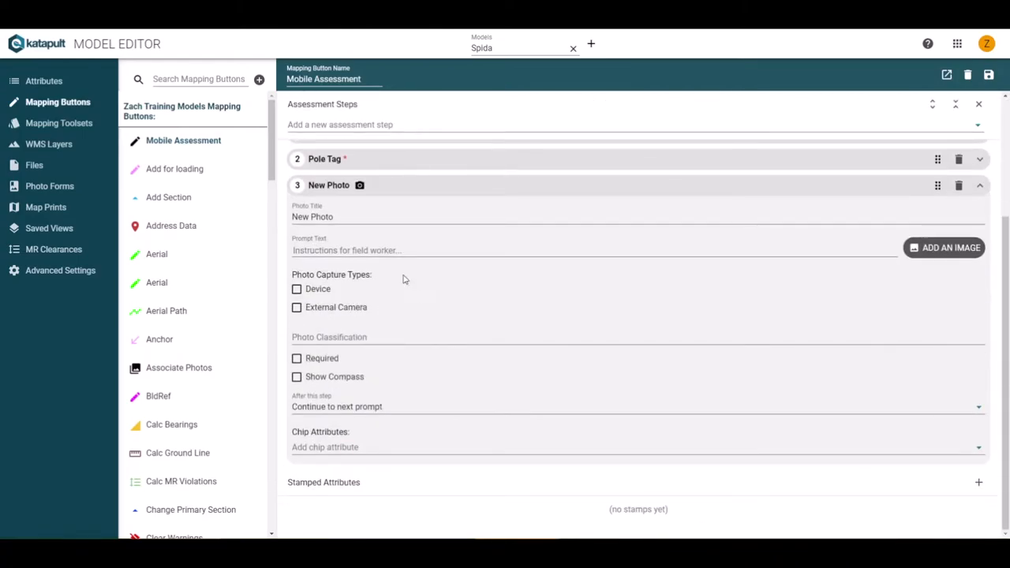
double_click(321, 216)
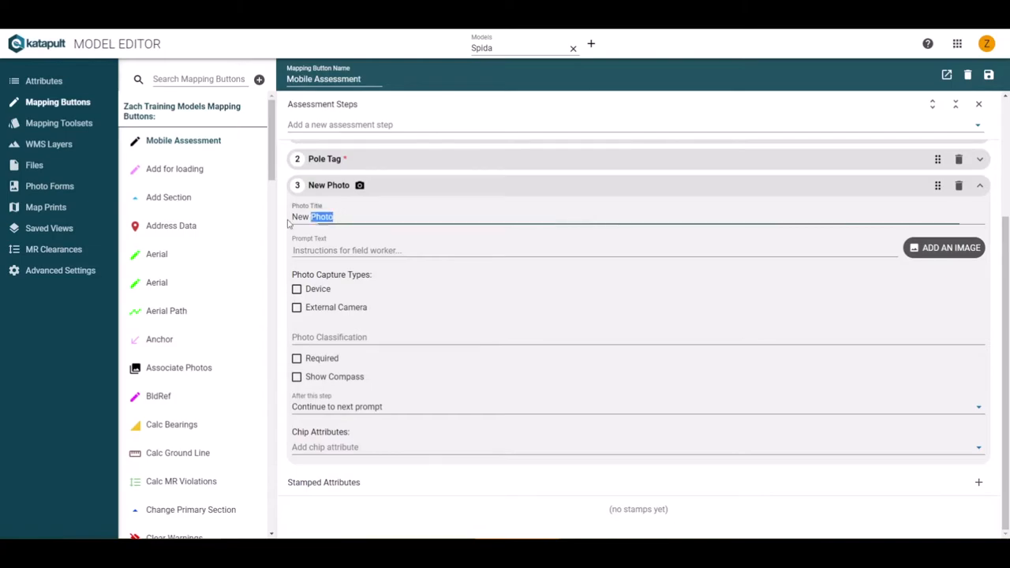
type("P")
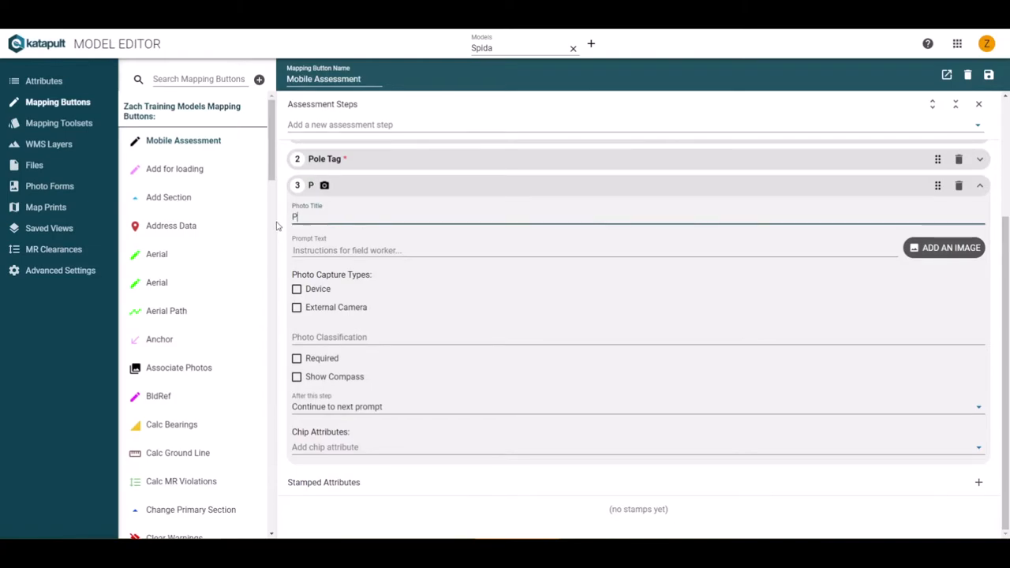
type("ole Tag")
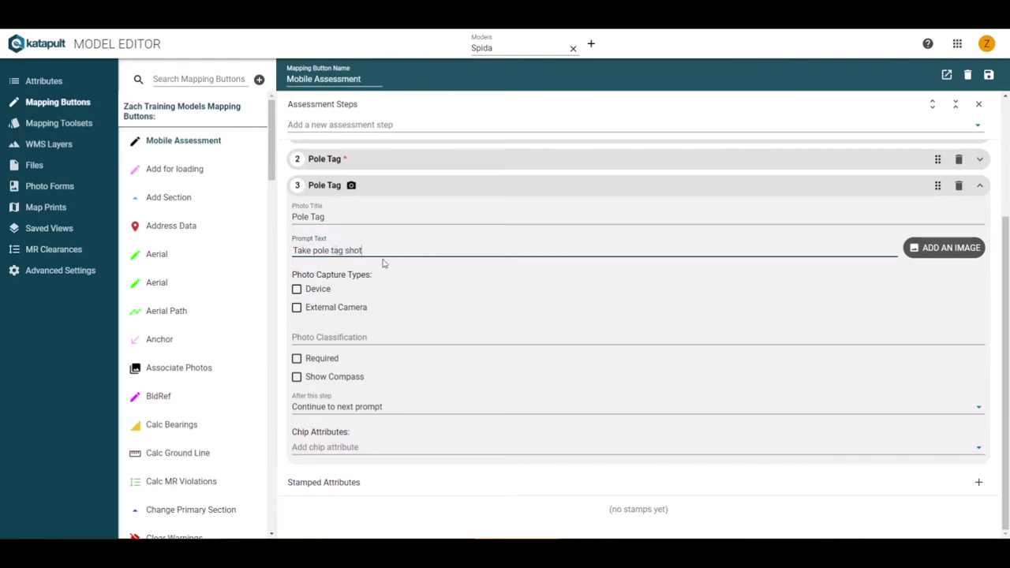
mouse_move(940, 261)
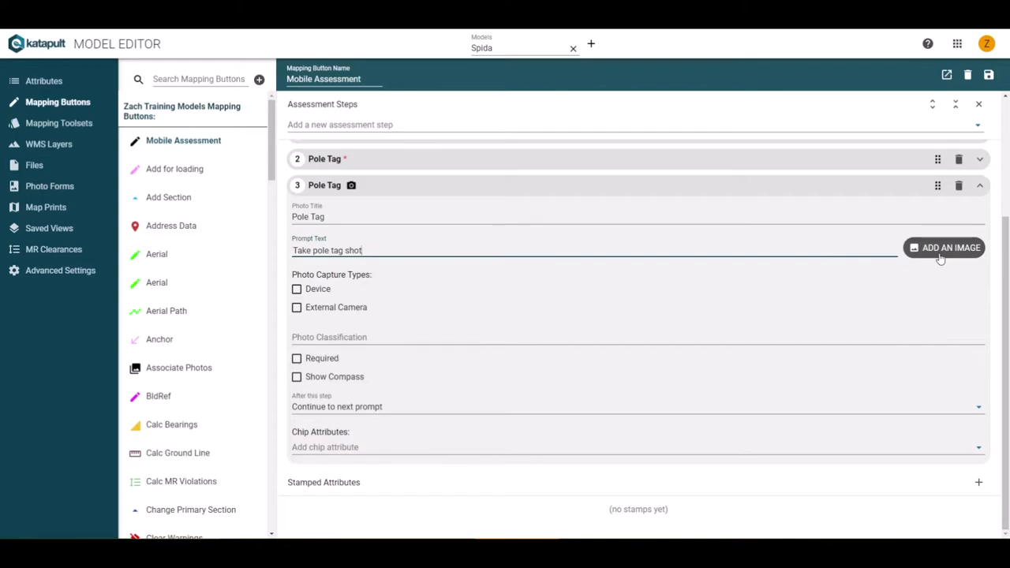
left_click(943, 246)
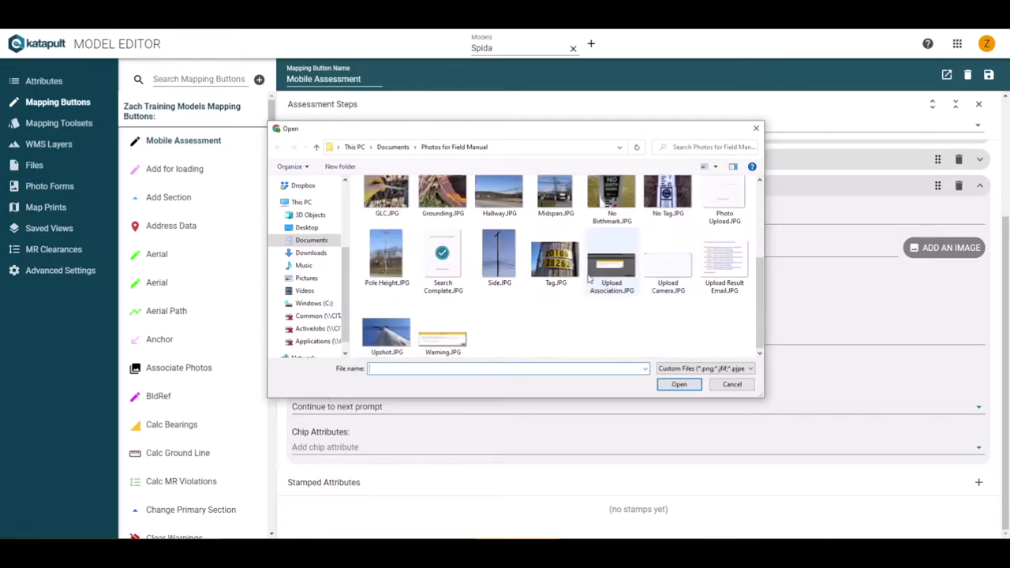
- Choose Tag.JPG as the Pole Tag photo step's reference image
left_click(555, 256)
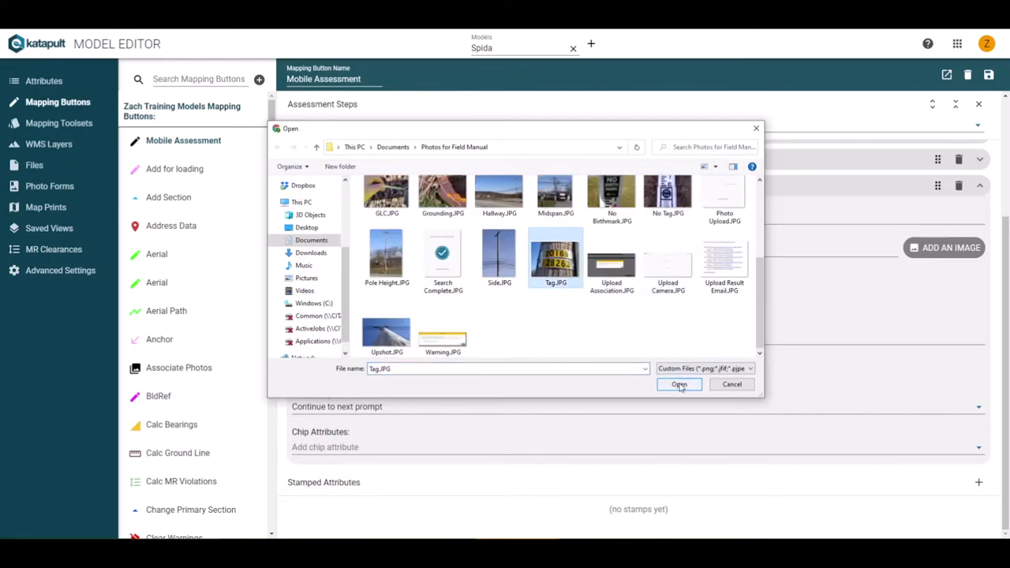
left_click(678, 385)
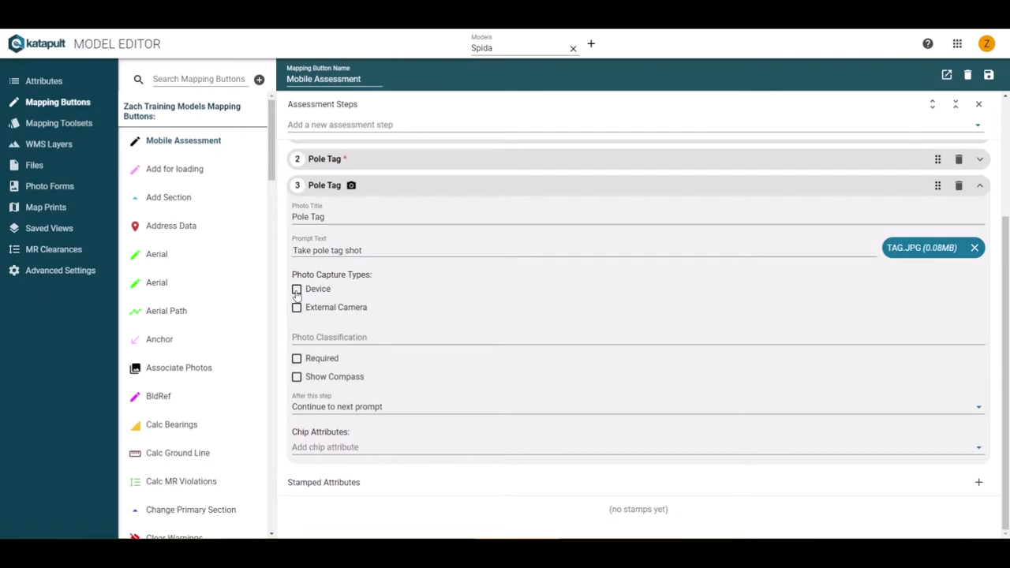
- Capture with an external camera rather than the device, and classify the photo as Pole Tag
left_click(296, 289)
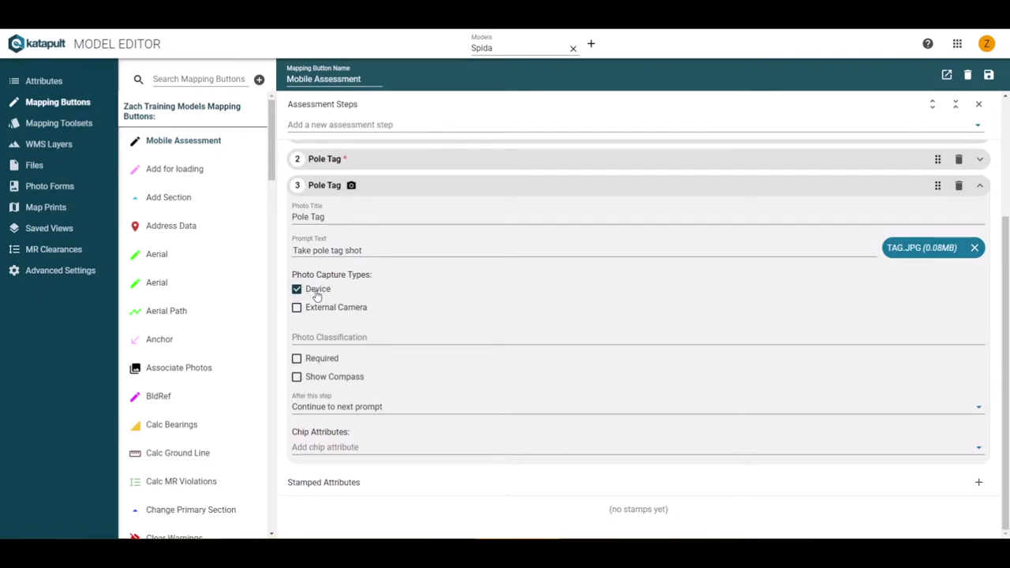
left_click(297, 288)
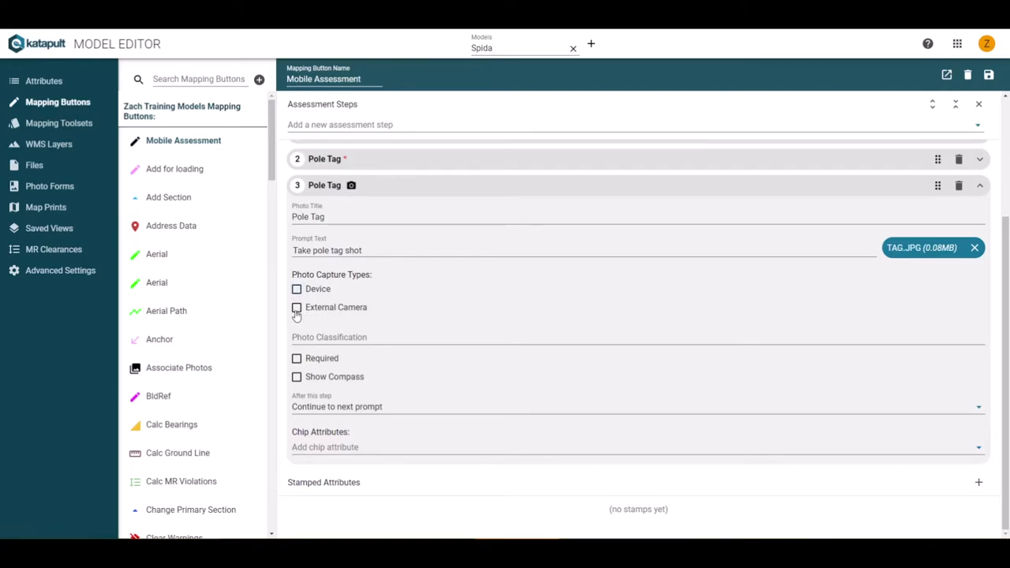
left_click(296, 306)
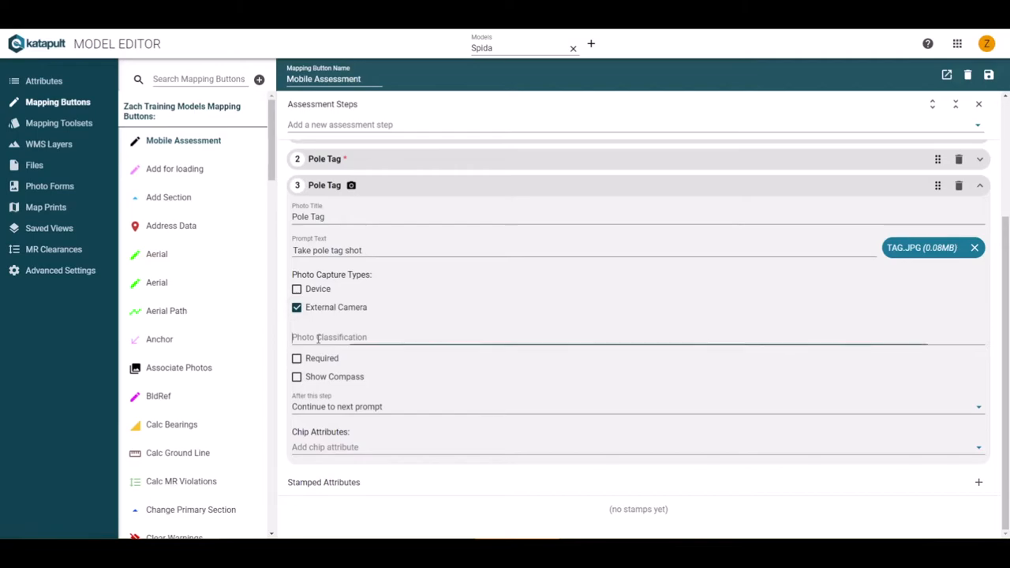
type("Pole Tag")
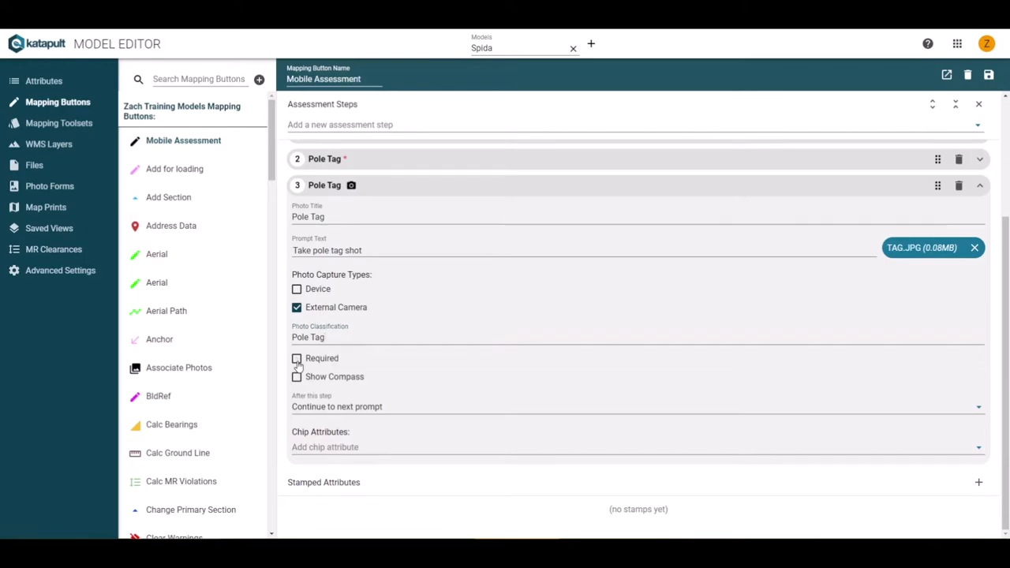
- Make the photo step required, show the compass, and add tag as its chip attribute
left_click(296, 358)
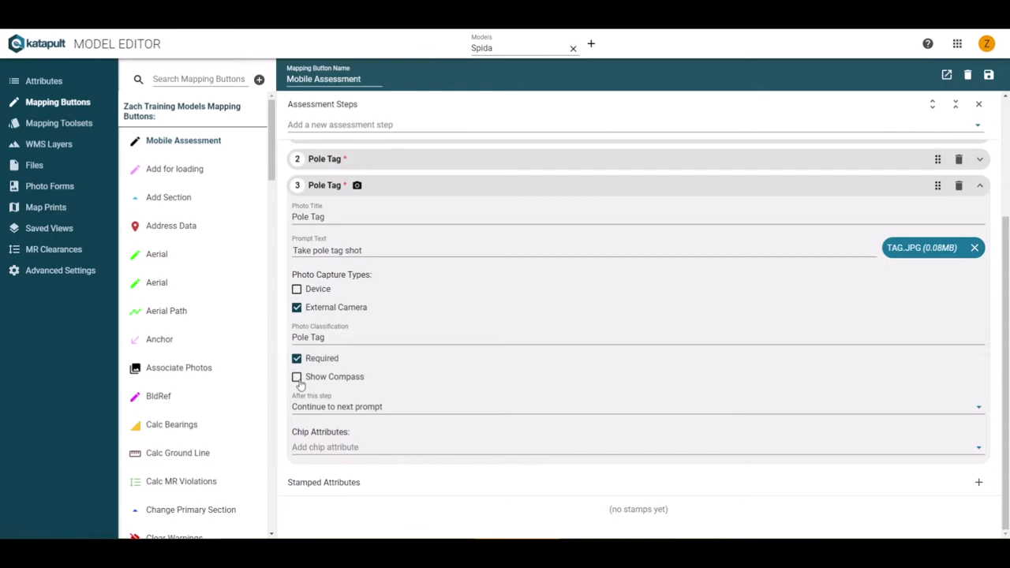
left_click(297, 376)
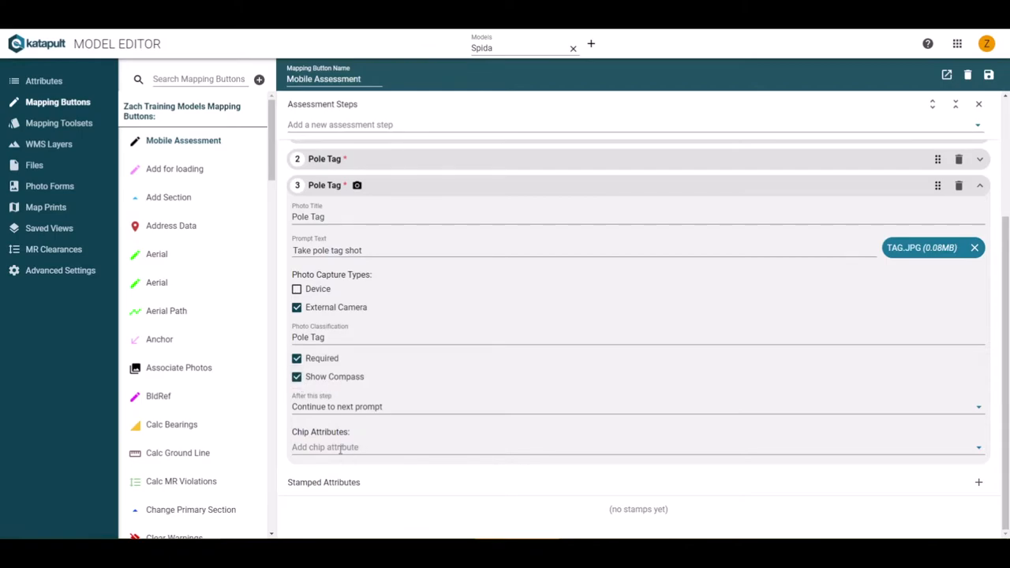
type("ta")
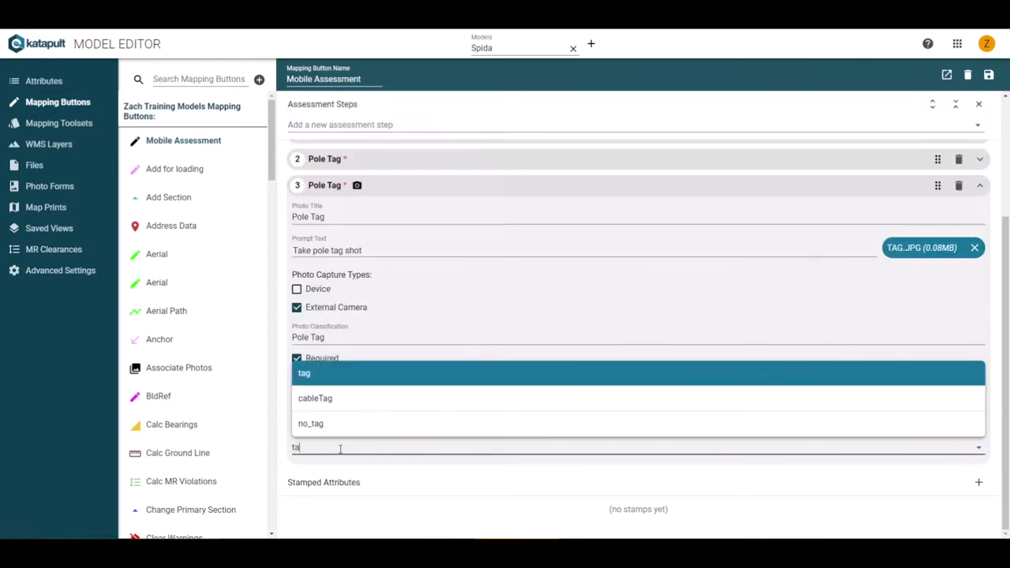
left_click(303, 372)
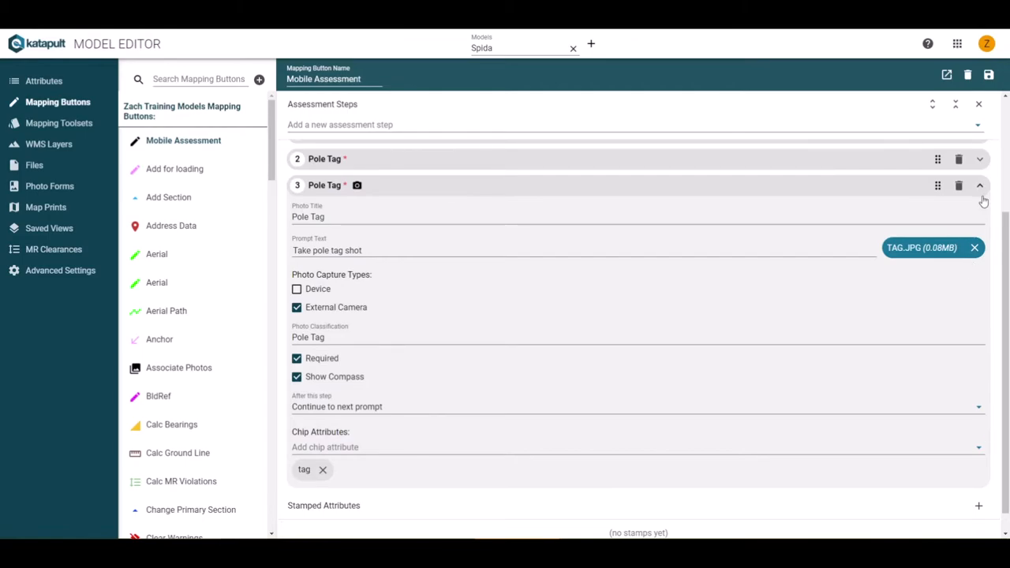
mouse_move(984, 204)
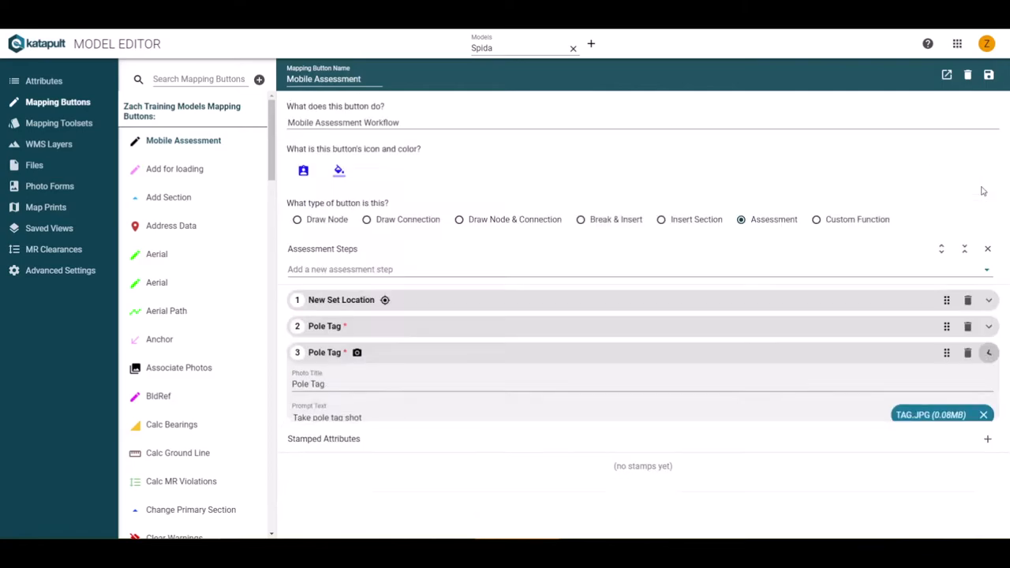
- Add a fourth Attribute step and set its attribute to grounded
left_click(631, 268)
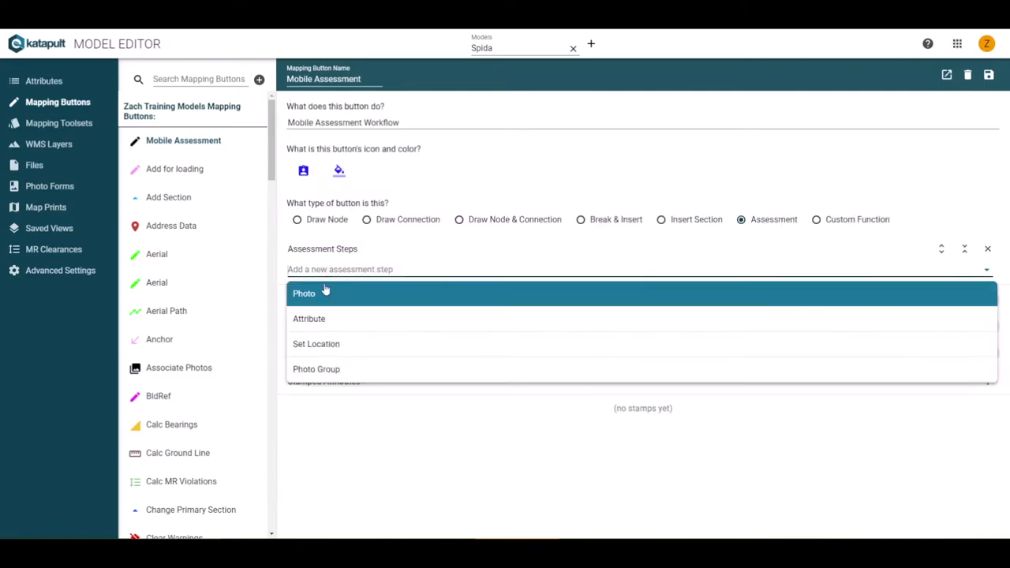
mouse_move(310, 318)
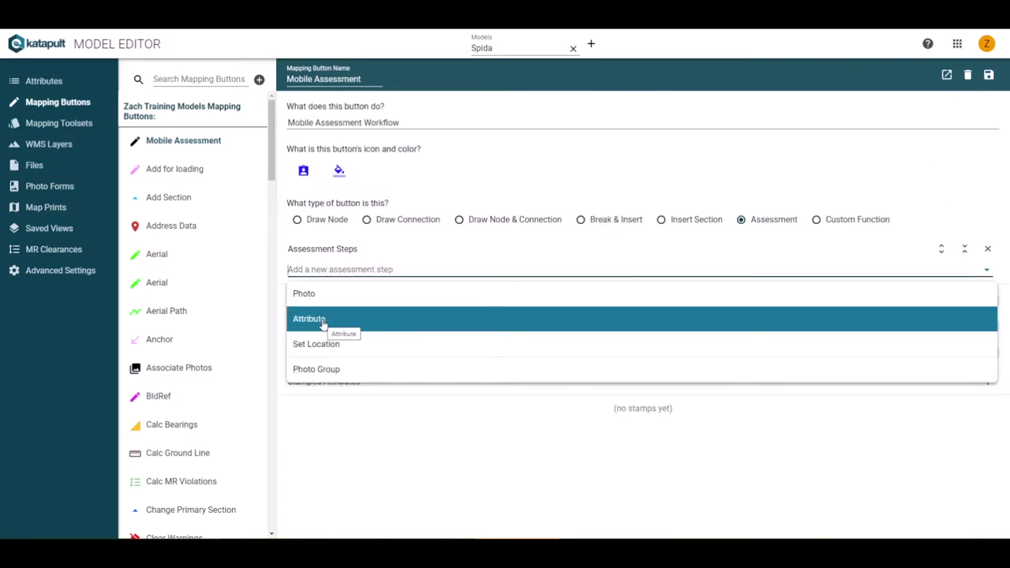
left_click(309, 319)
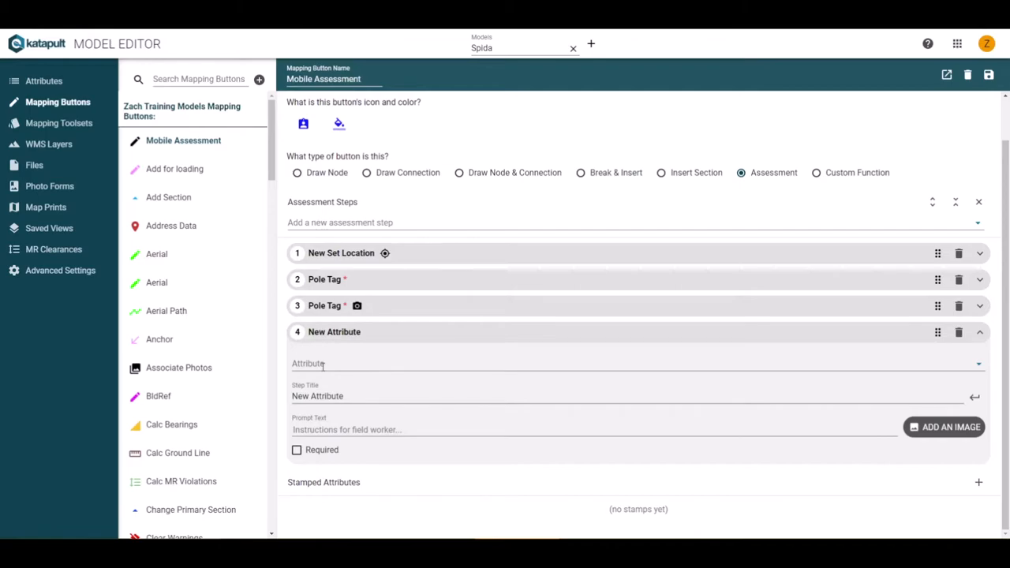
type("ground")
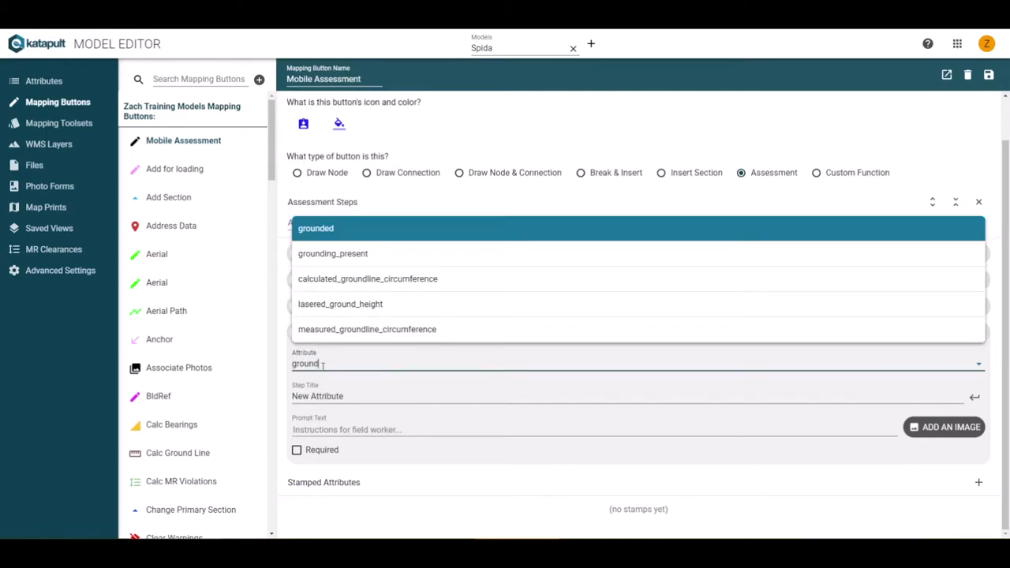
left_click(315, 227)
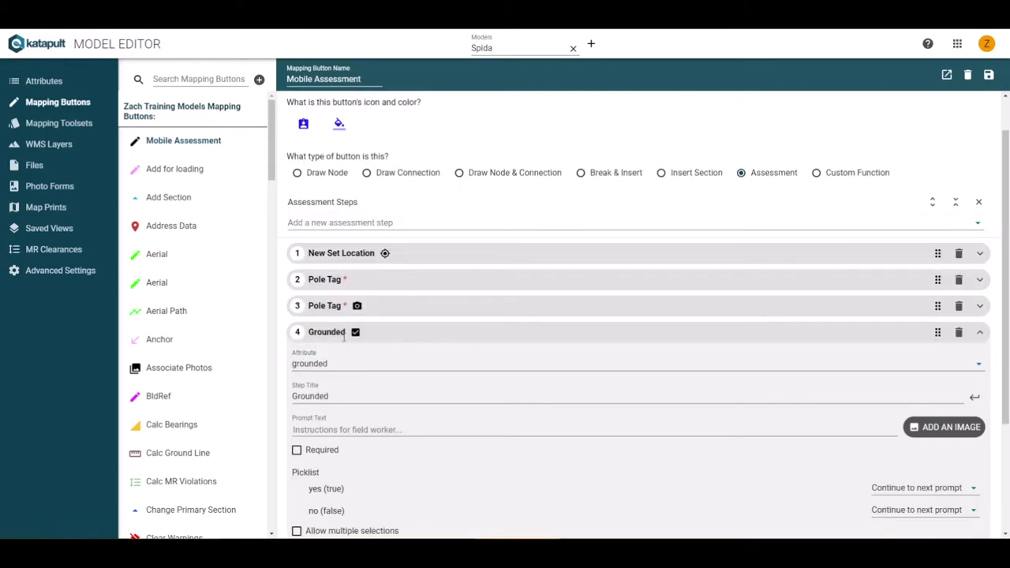
- Prompt 'Verify pole is grounded' and make the Grounded step required
scroll("down", 3)
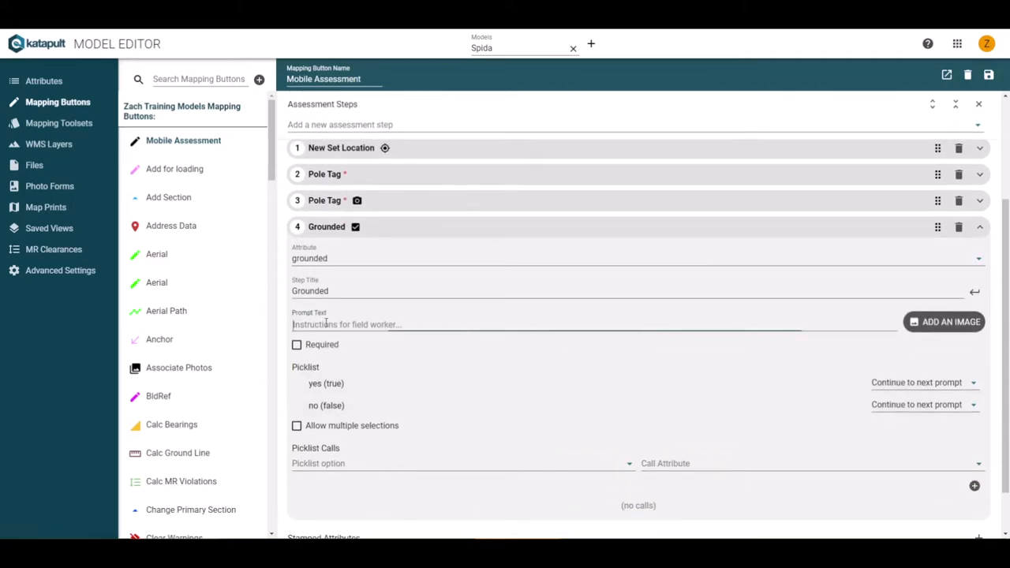
type("Verify")
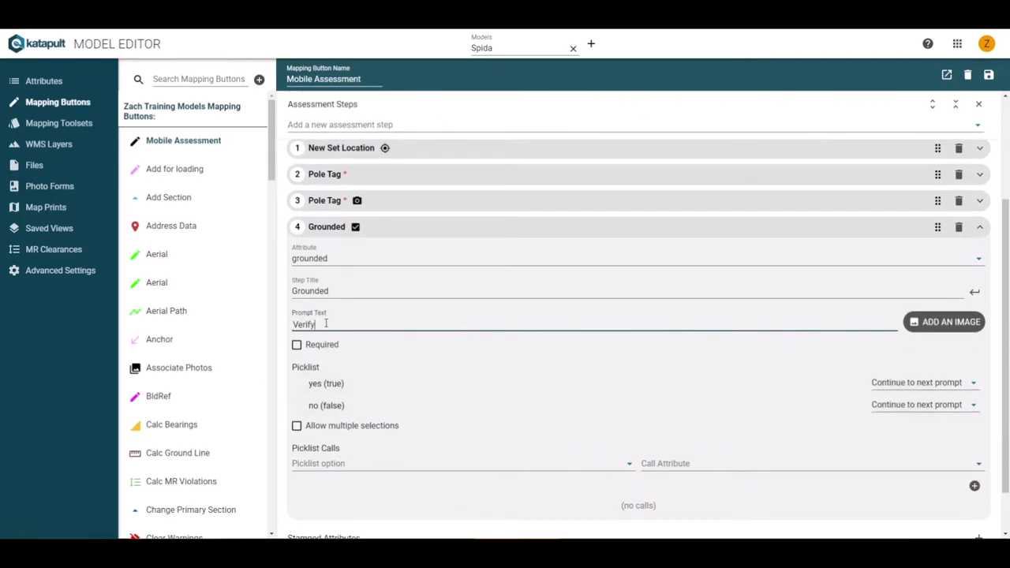
type("pole is")
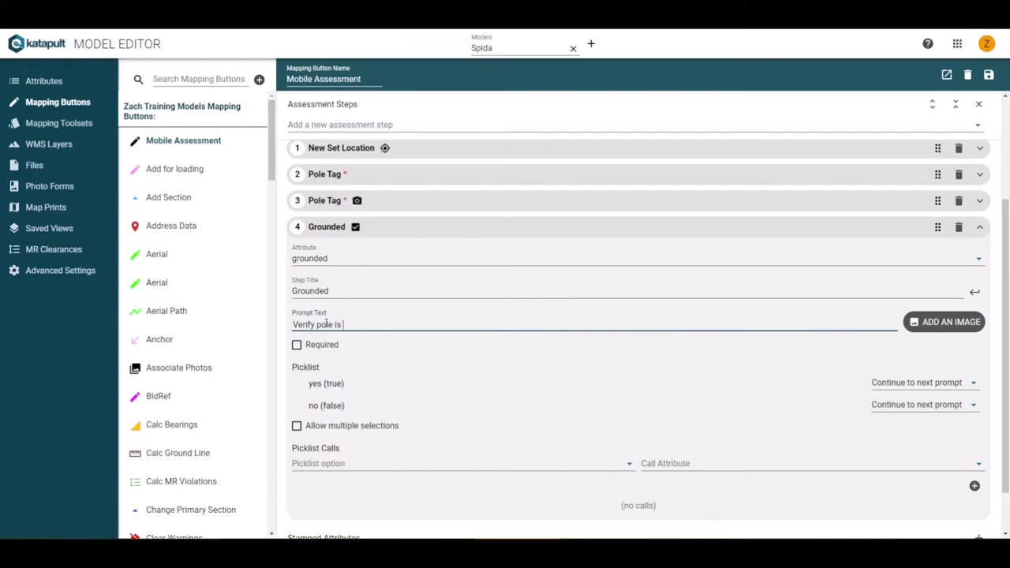
type("grounded")
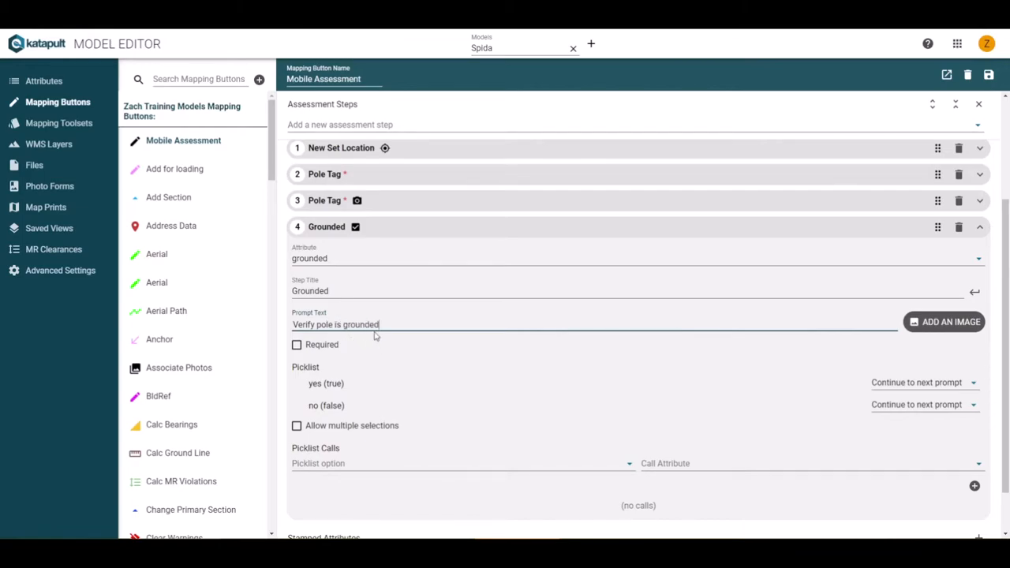
left_click(296, 343)
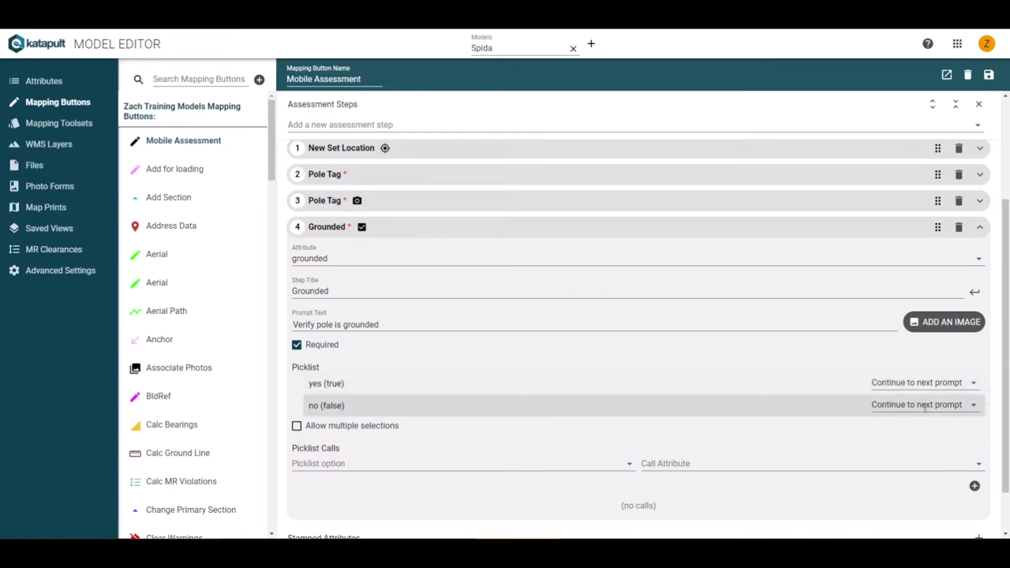
mouse_move(974, 410)
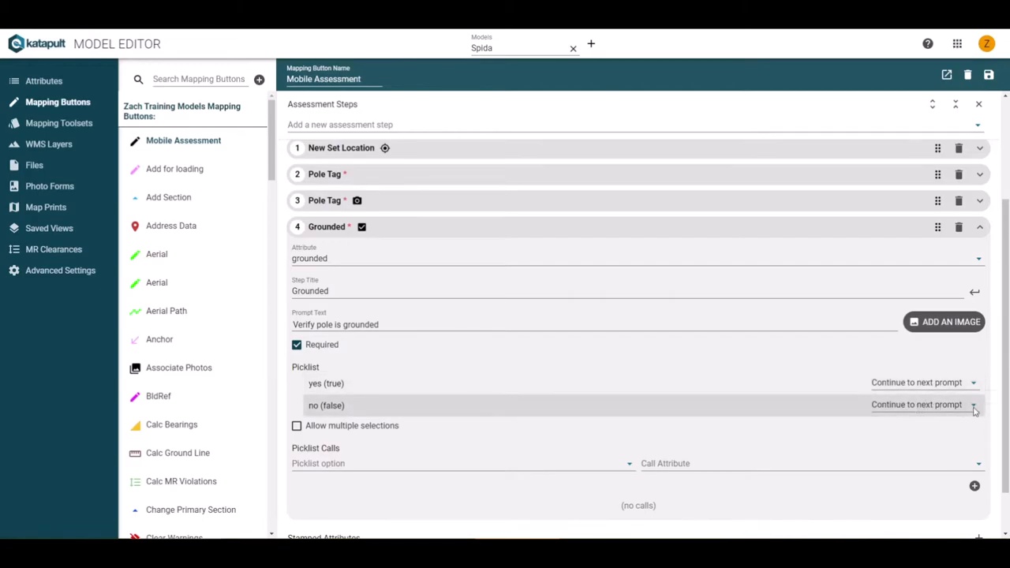
scroll("down", 3)
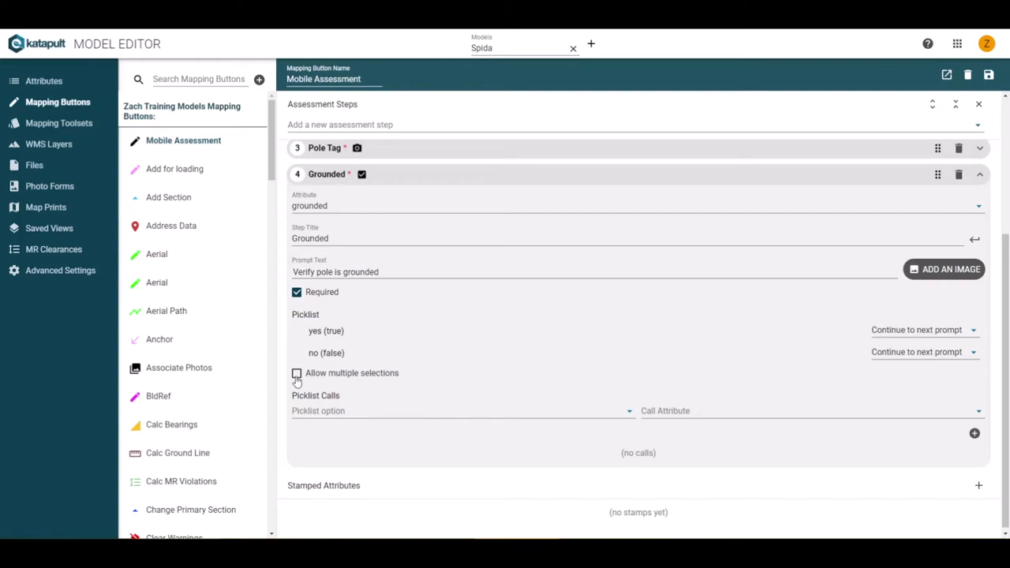
left_click(296, 372)
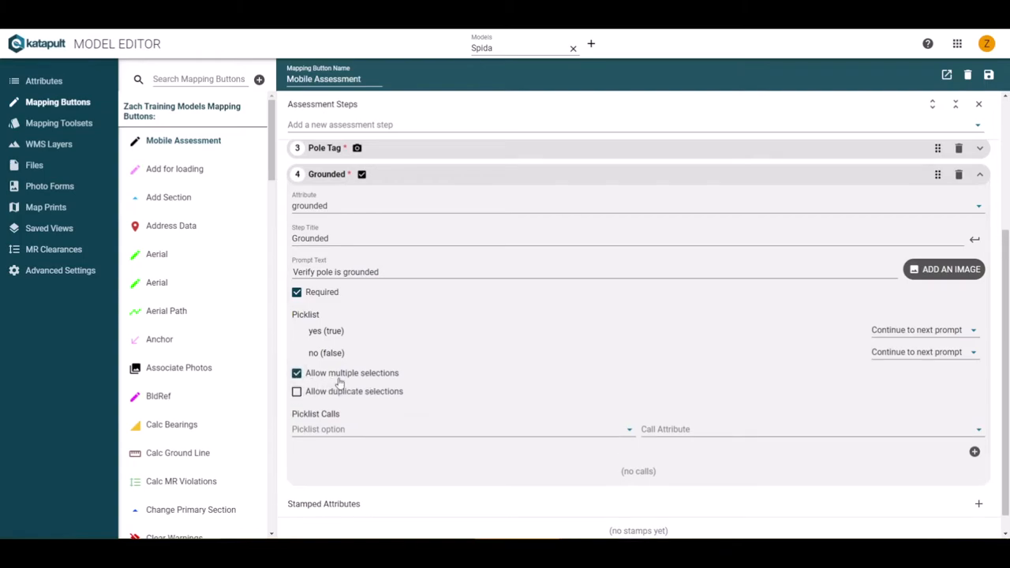
mouse_move(349, 402)
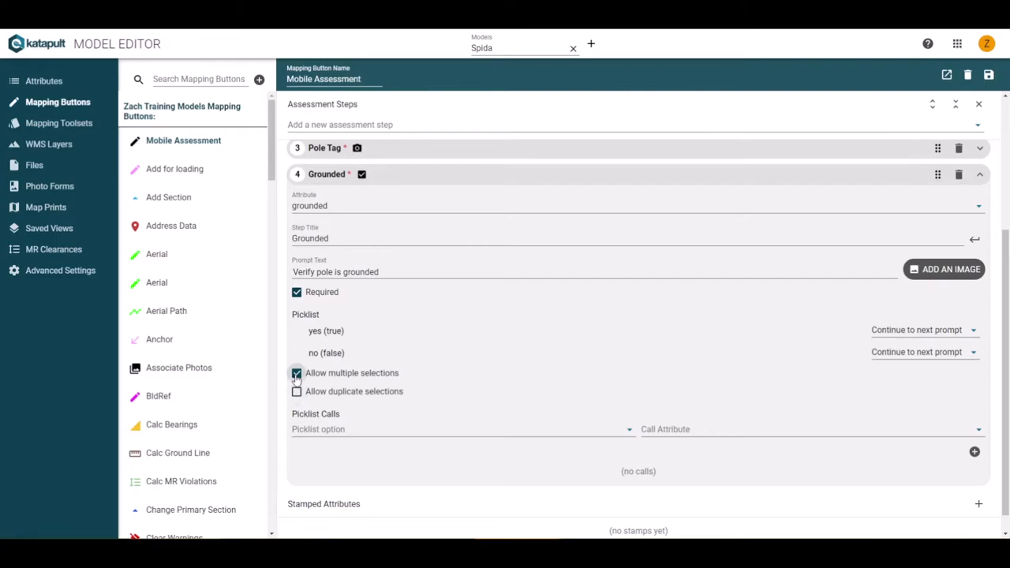
left_click(297, 372)
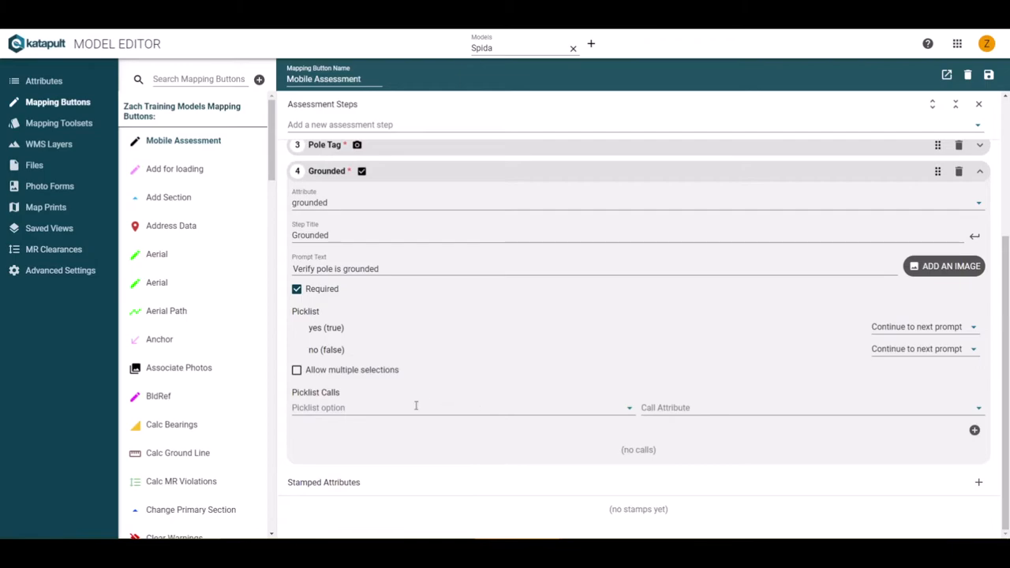
- Add a picklist call so answering yes sets grounded to true
left_click(457, 407)
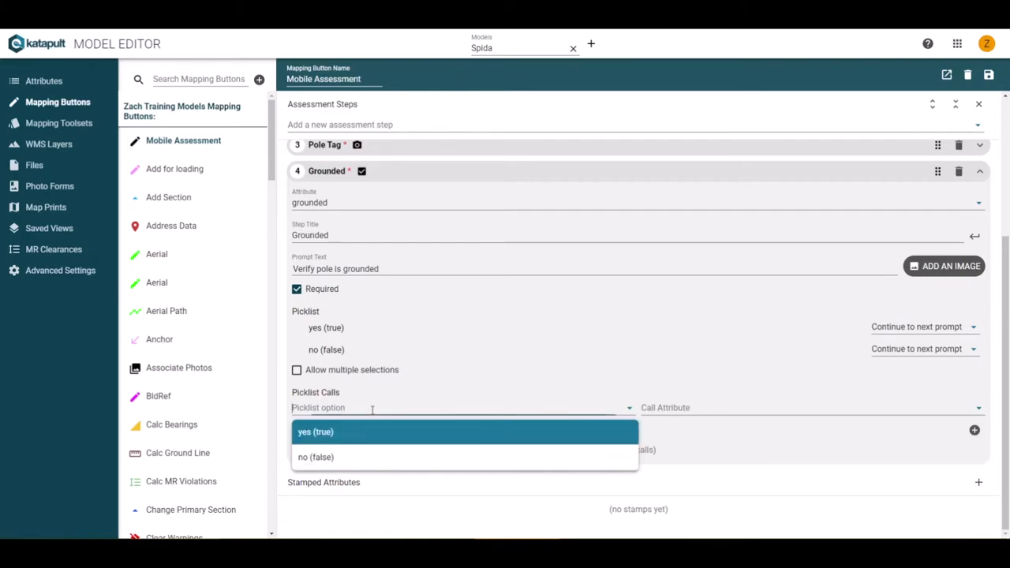
mouse_move(350, 441)
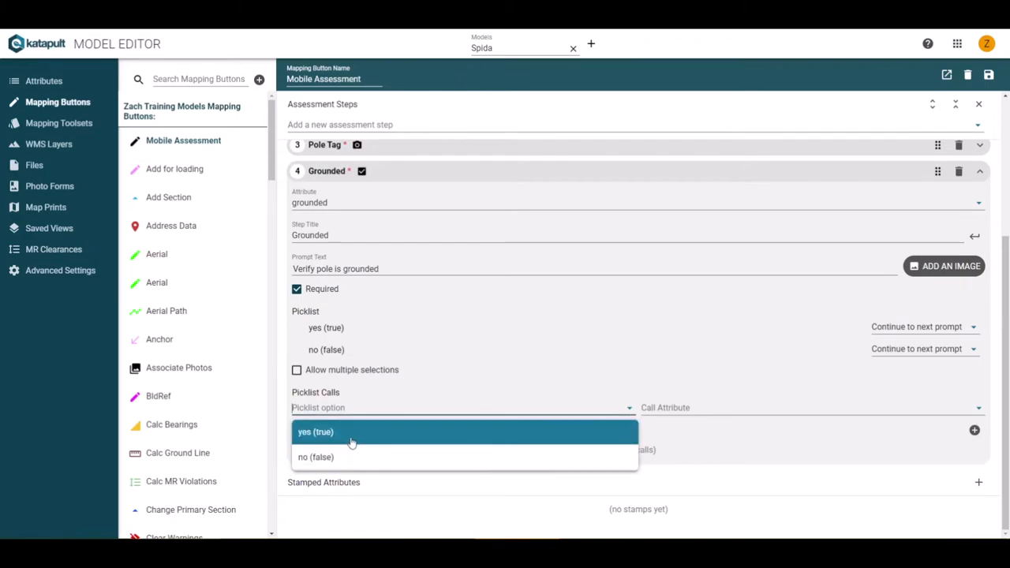
left_click(316, 432)
type("g")
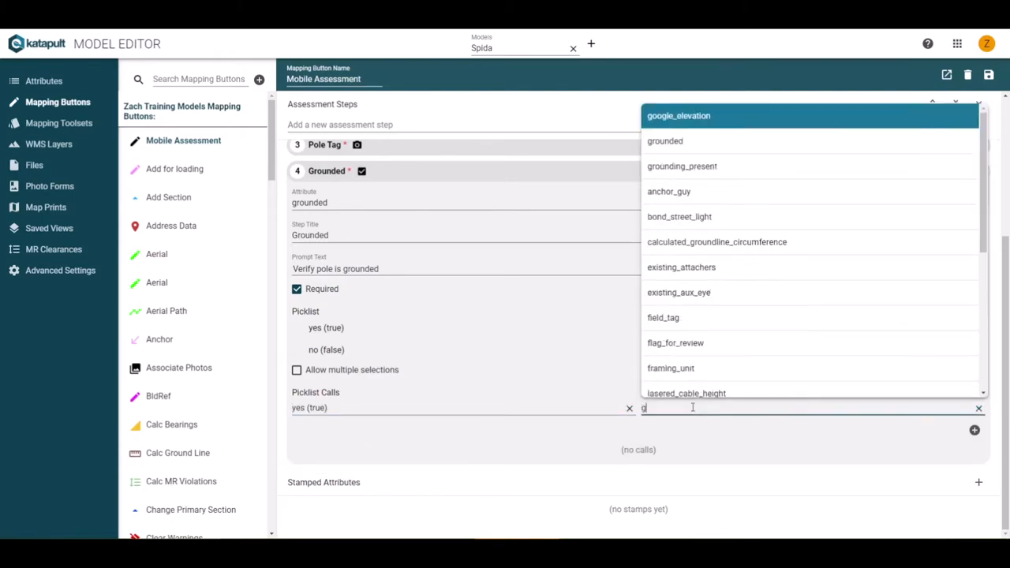
type("round")
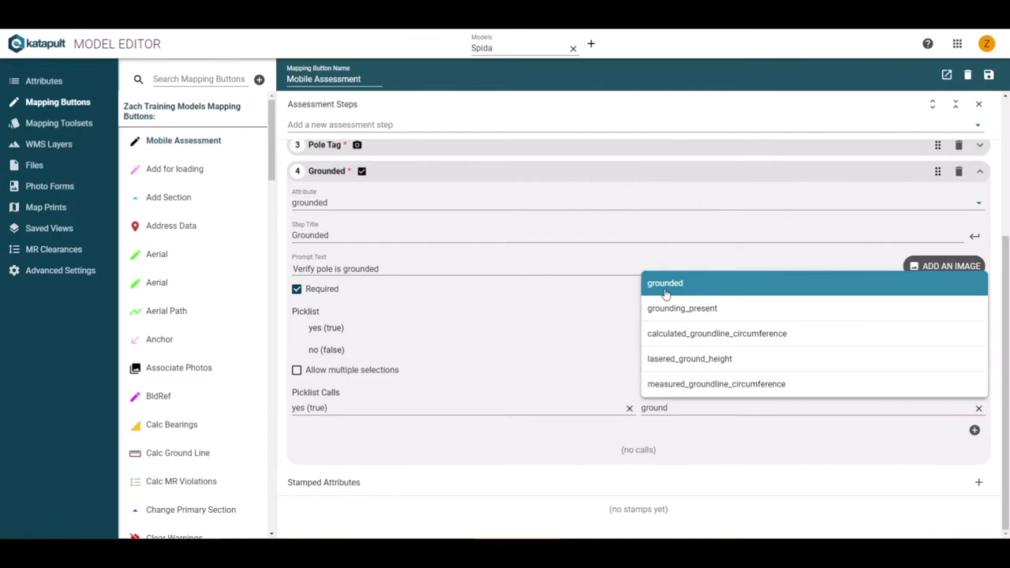
left_click(664, 284)
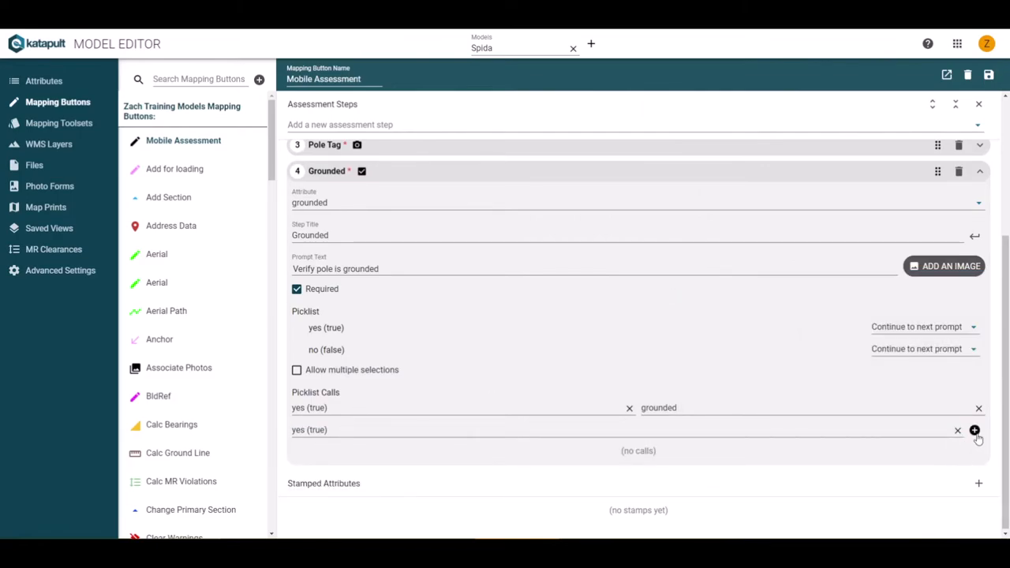
left_click(975, 429)
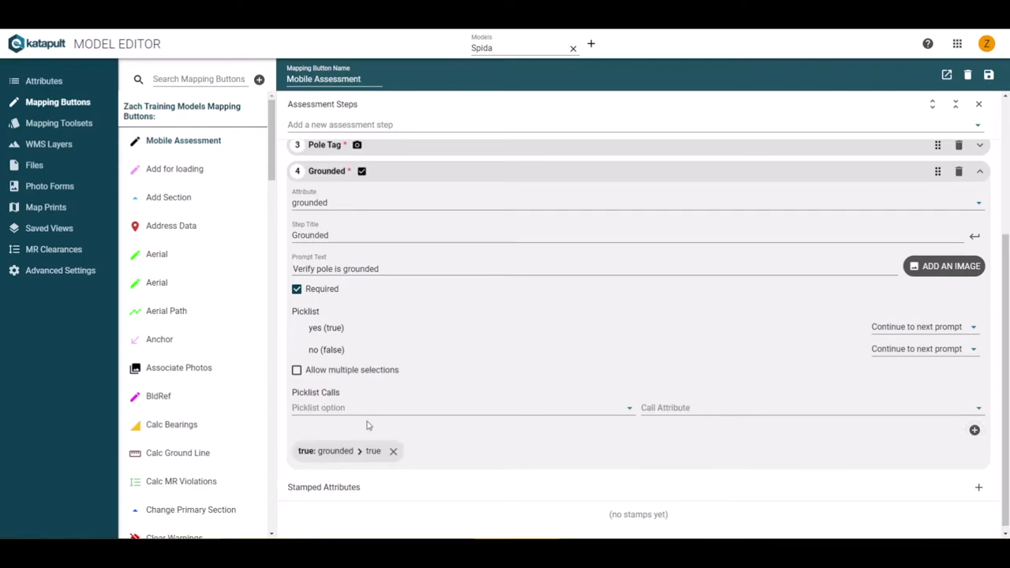
- Add a second picklist call so answering no sets grounded to false
left_click(461, 407)
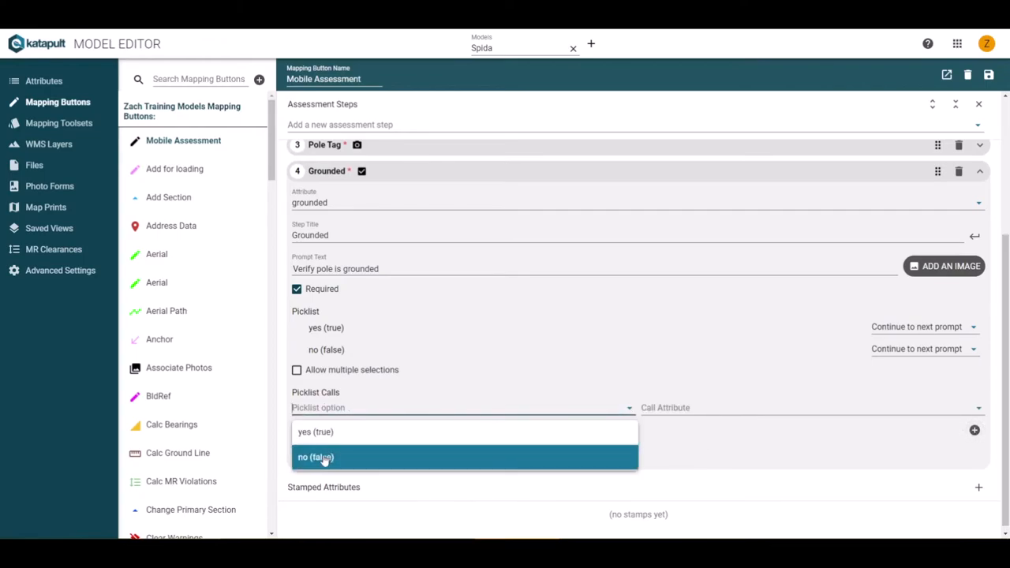
left_click(315, 457)
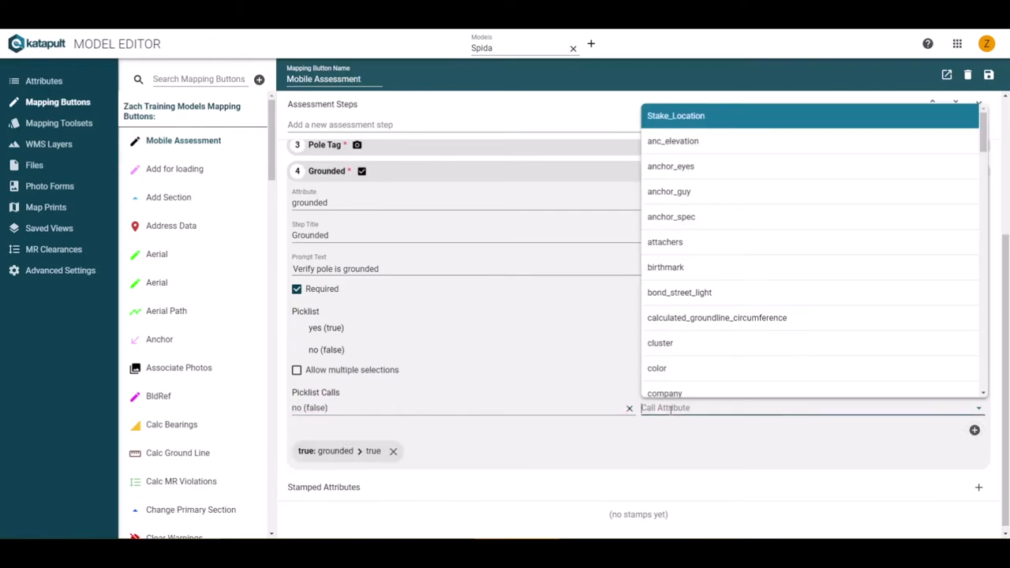
type("grounded")
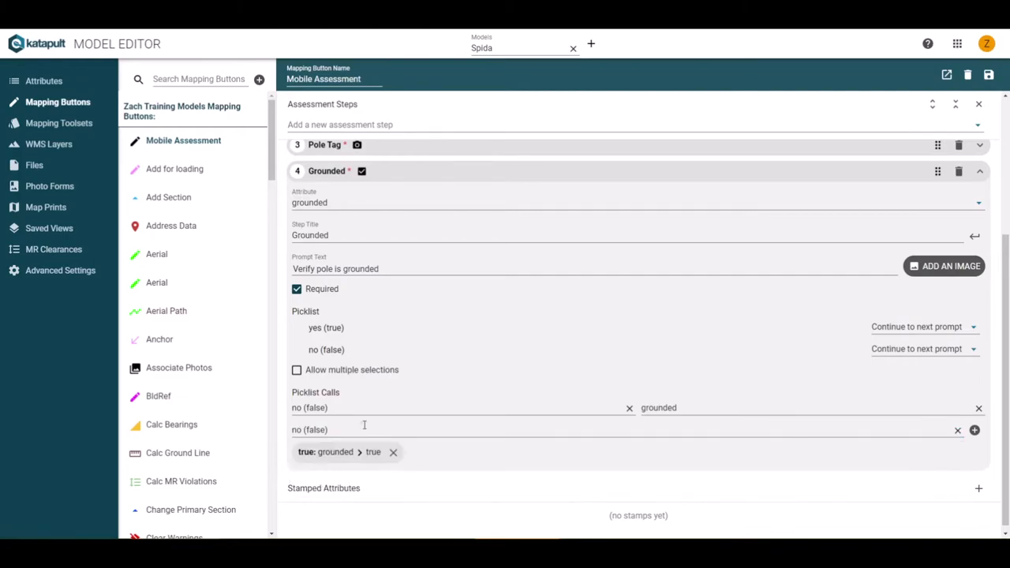
left_click(975, 429)
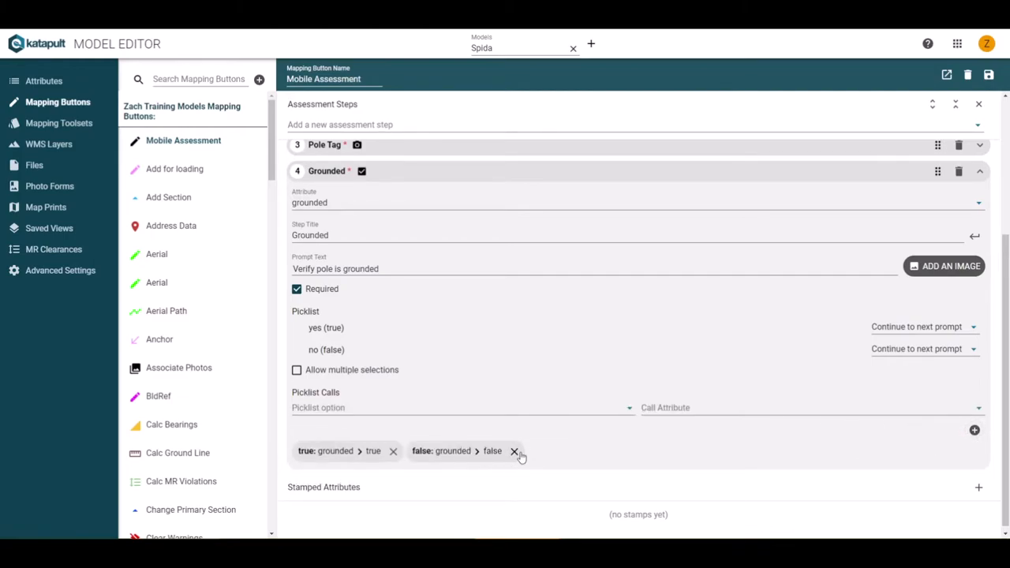
mouse_move(514, 461)
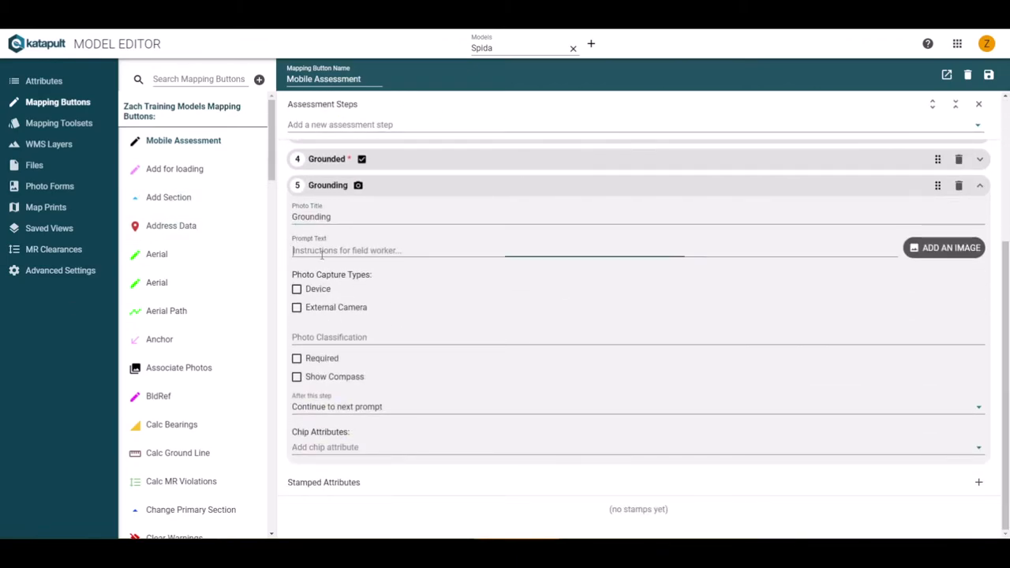
- Give the Grounding photo step the prompt 'Take ground wire shot' and add a new attribute step
type("Take ground wire shot")
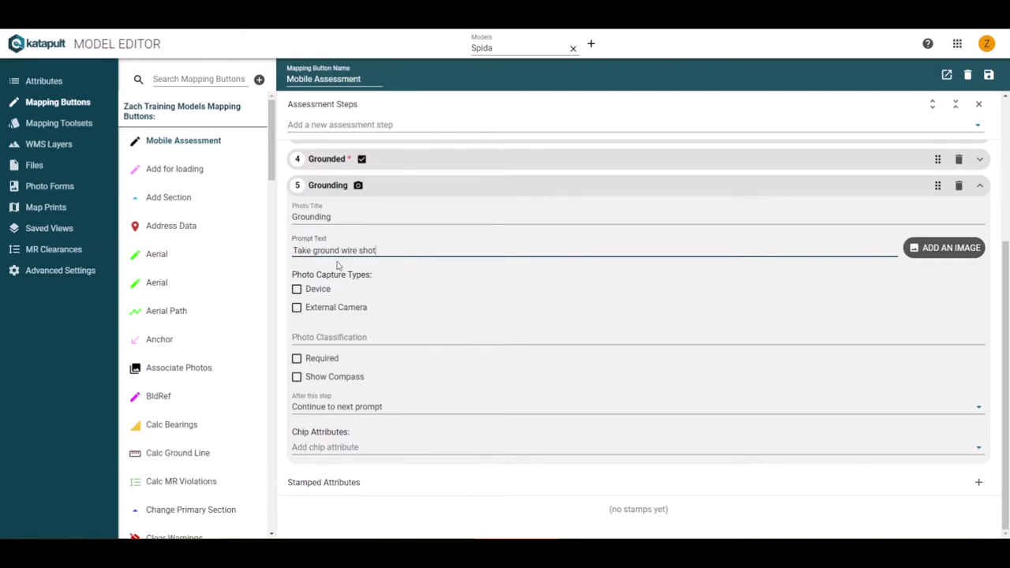
left_click(296, 306)
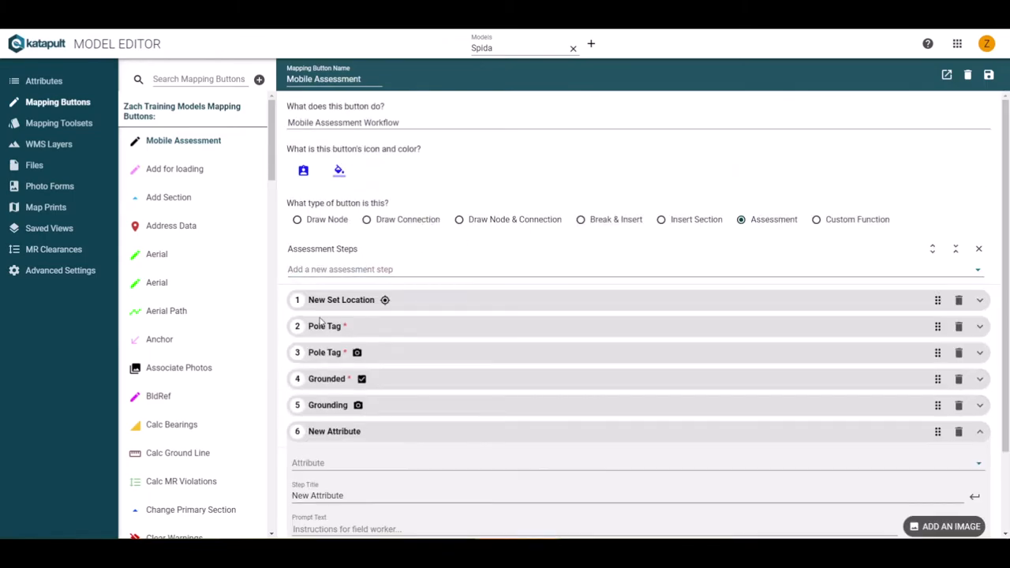
- Set step 6 to the company attribute, prompt 'Identify pole attachers', allowing multiple selections
type("com")
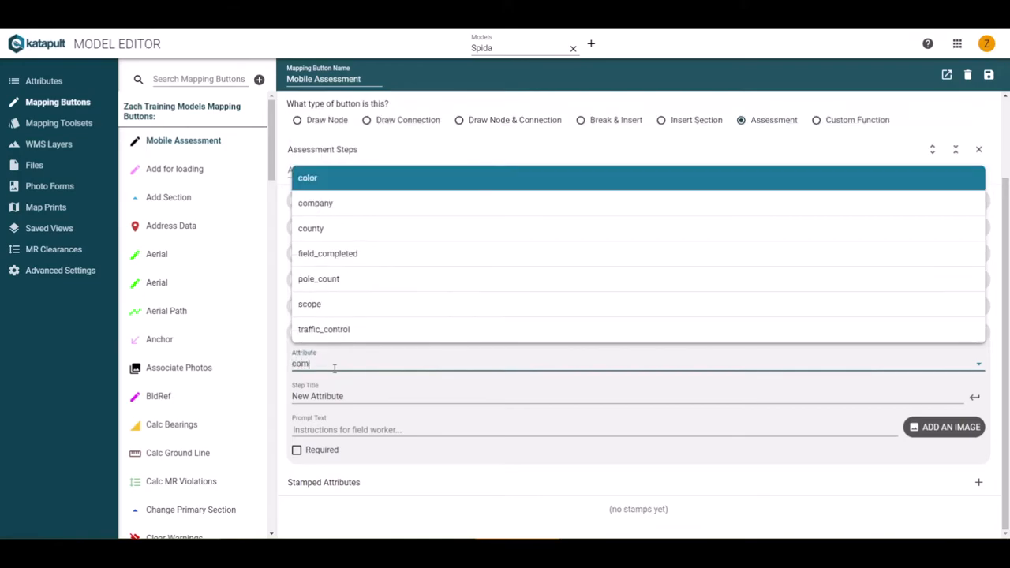
left_click(315, 202)
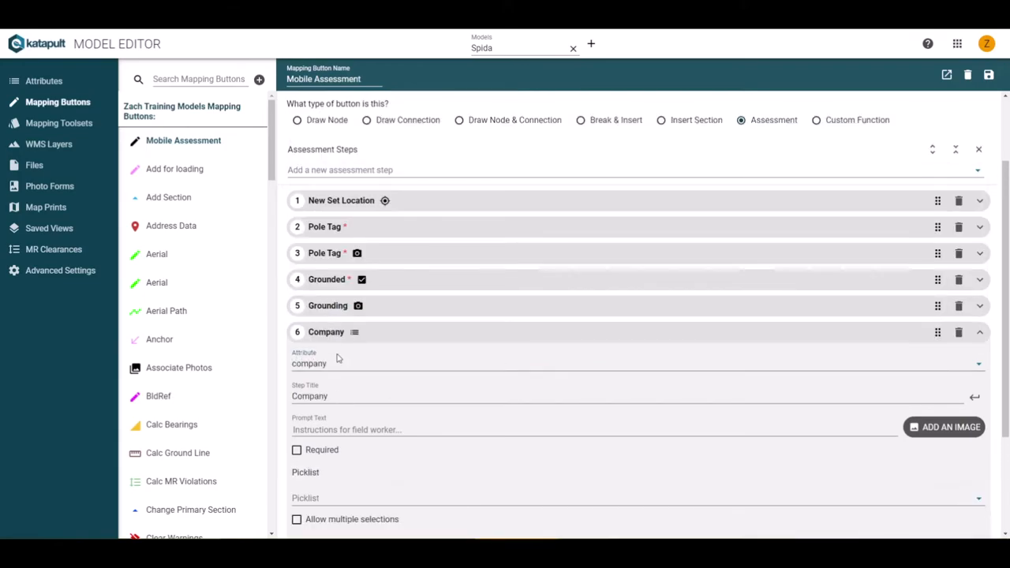
type("Identify pole attachers")
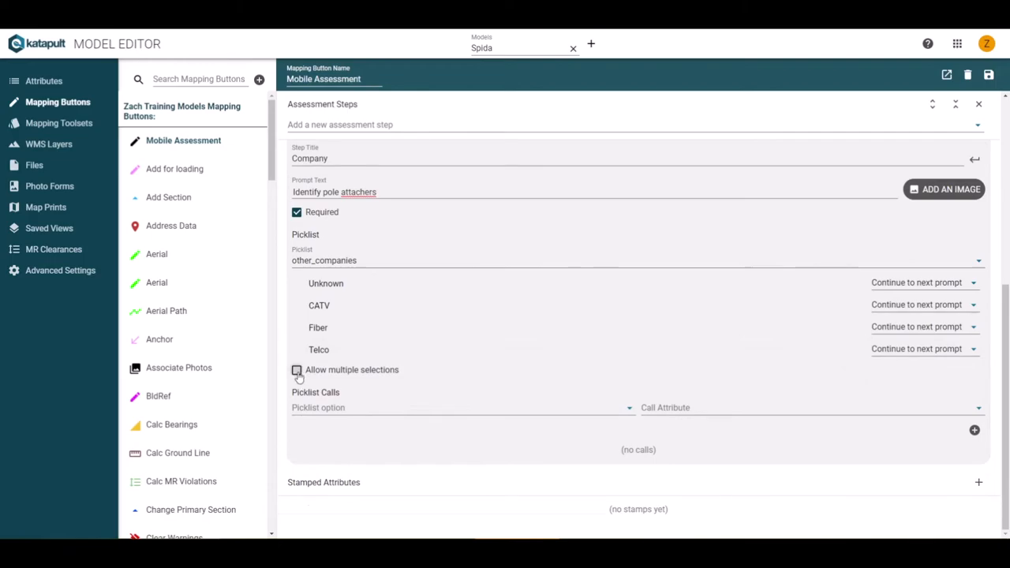
left_click(297, 369)
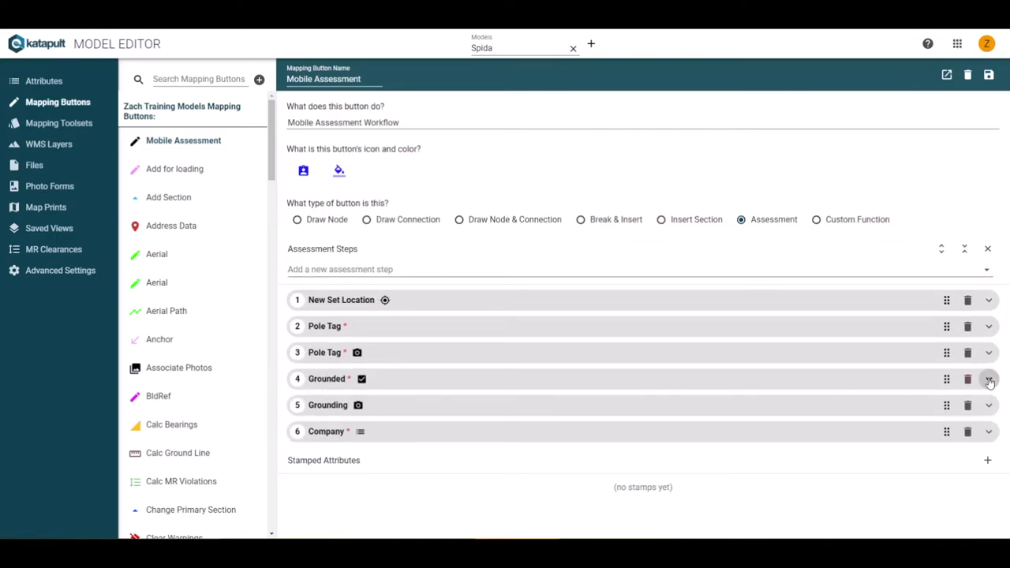
- On the Grounded step set 'no (false)' to Jump to (6) Company
left_click(987, 379)
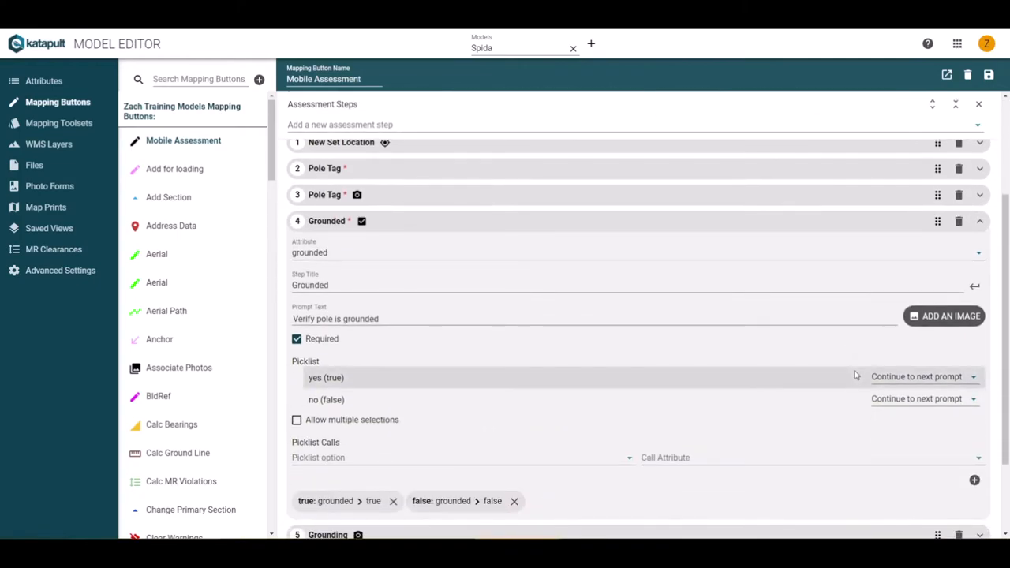
mouse_move(739, 386)
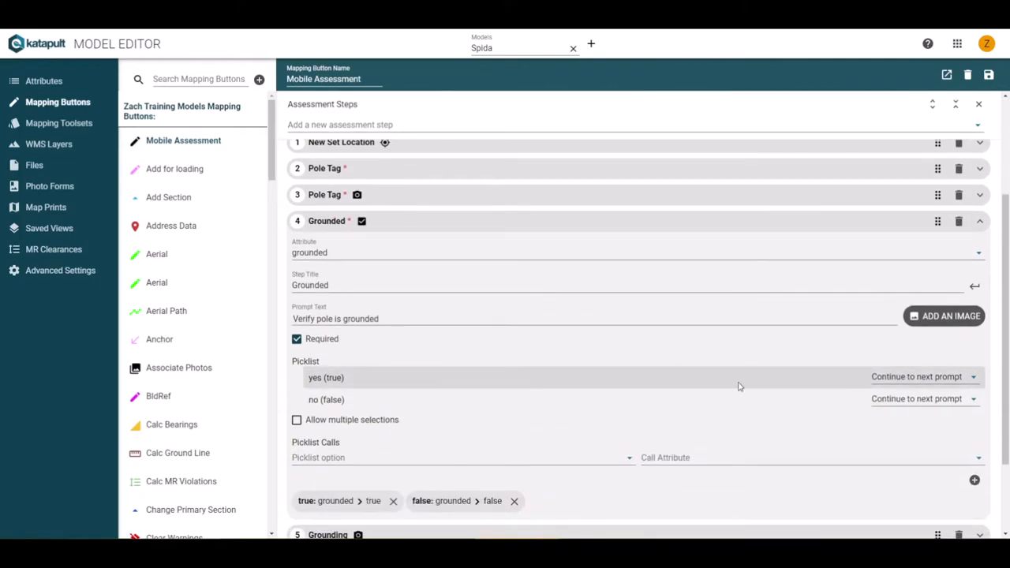
mouse_move(915, 375)
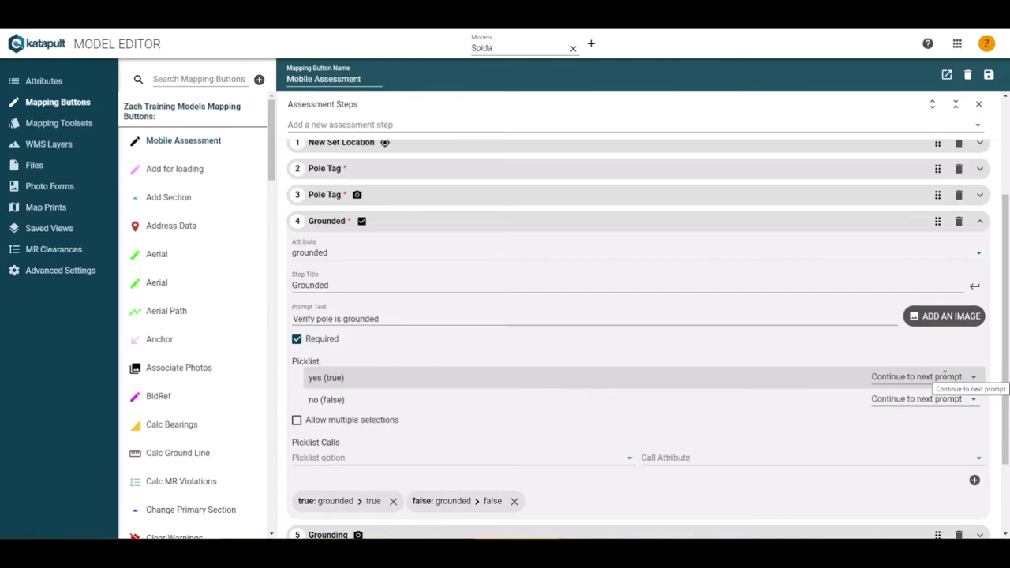
mouse_move(306, 413)
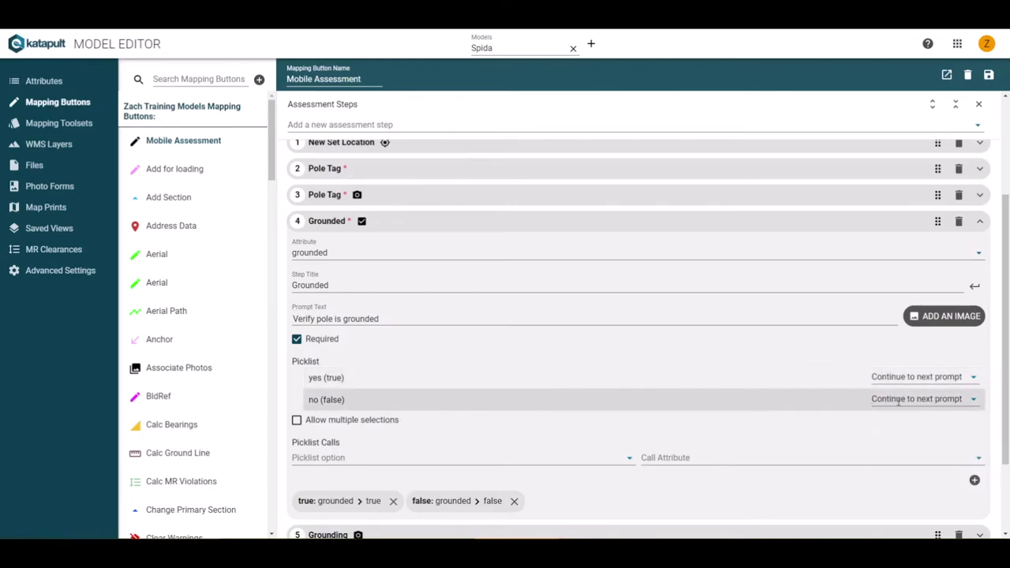
left_click(918, 397)
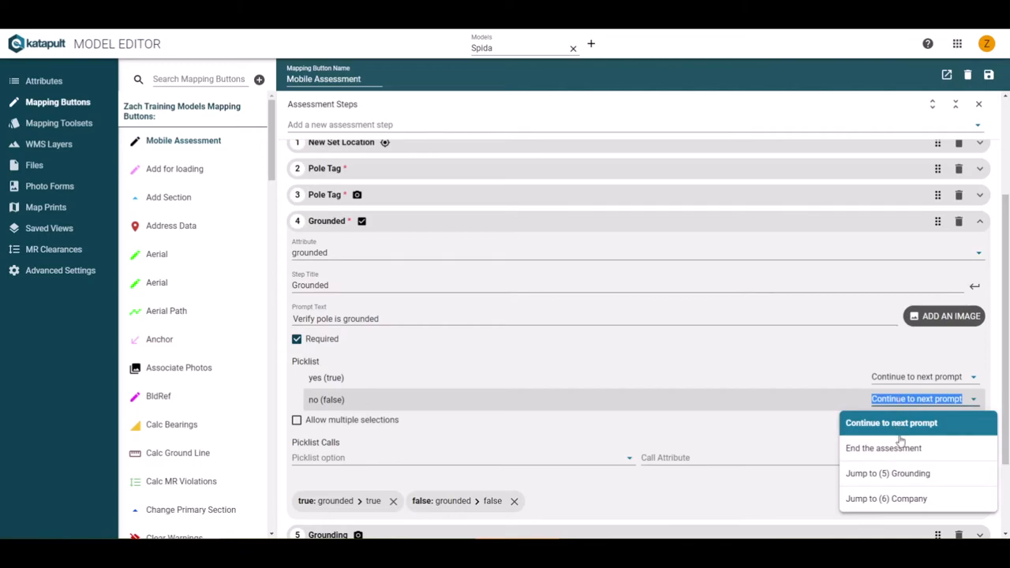
mouse_move(887, 498)
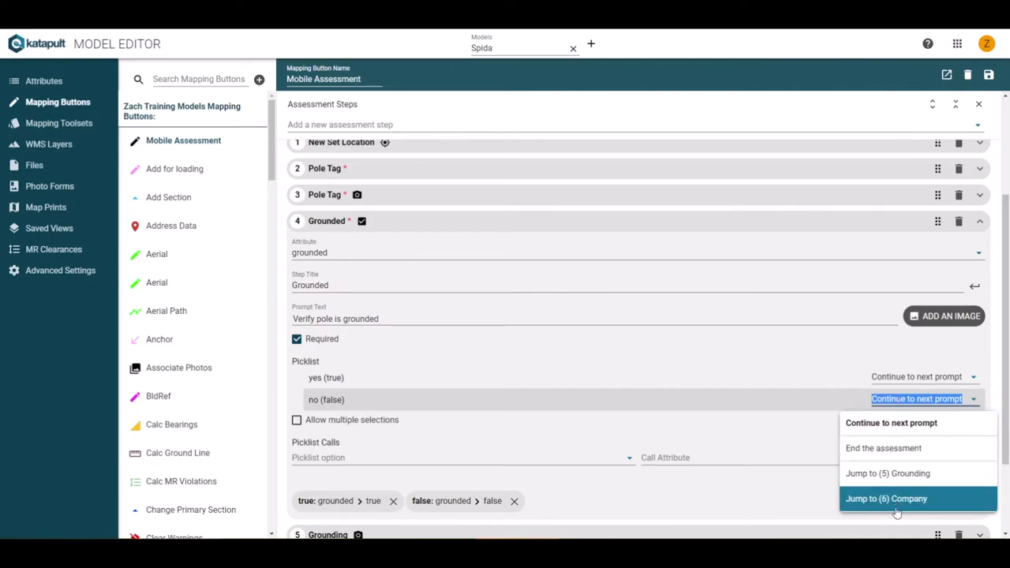
left_click(886, 499)
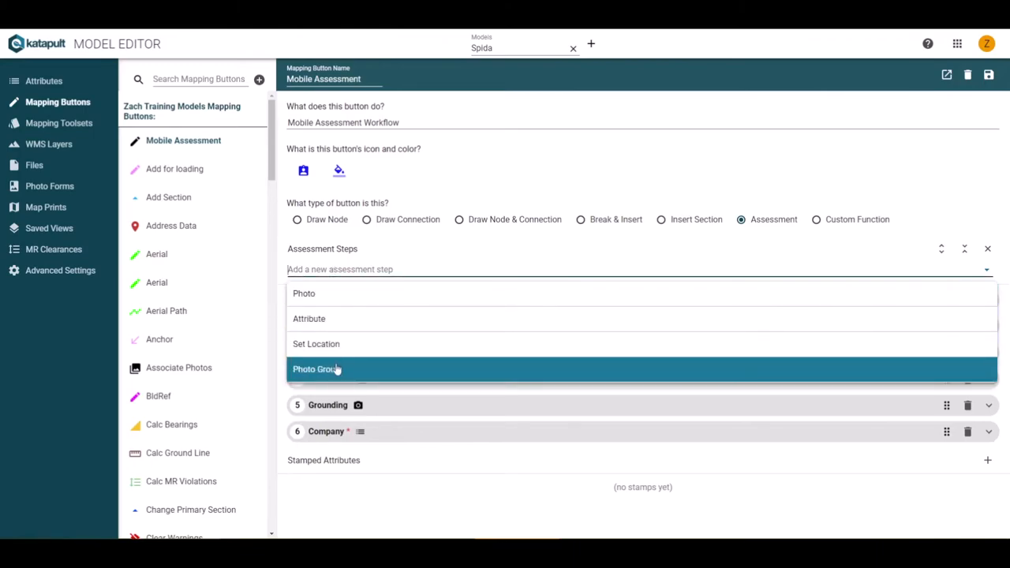
mouse_move(332, 376)
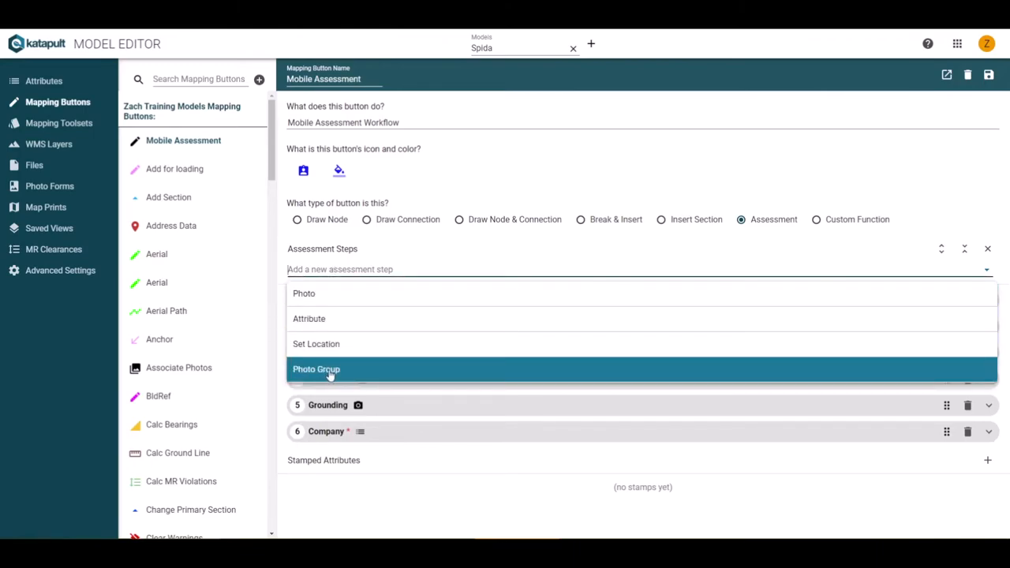
- Add a Photo Group step with prompt 'Take all remaining pole photos'
left_click(316, 369)
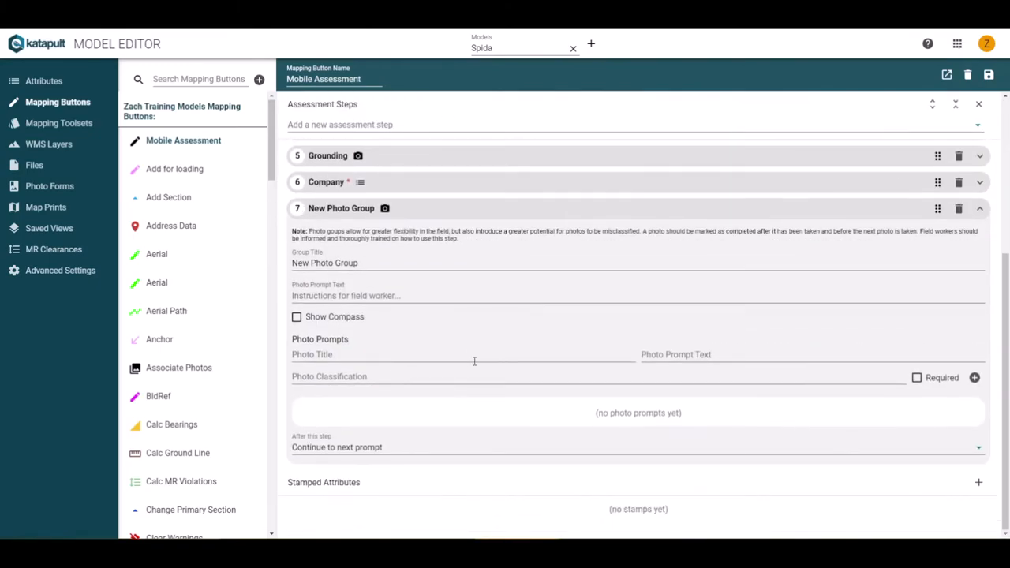
left_click(394, 295)
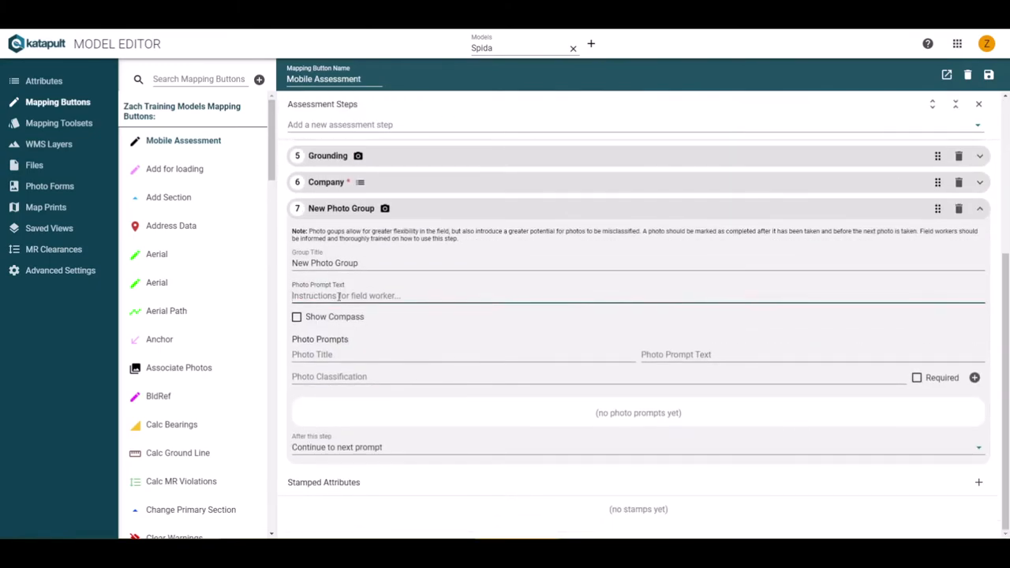
type("Take all rem")
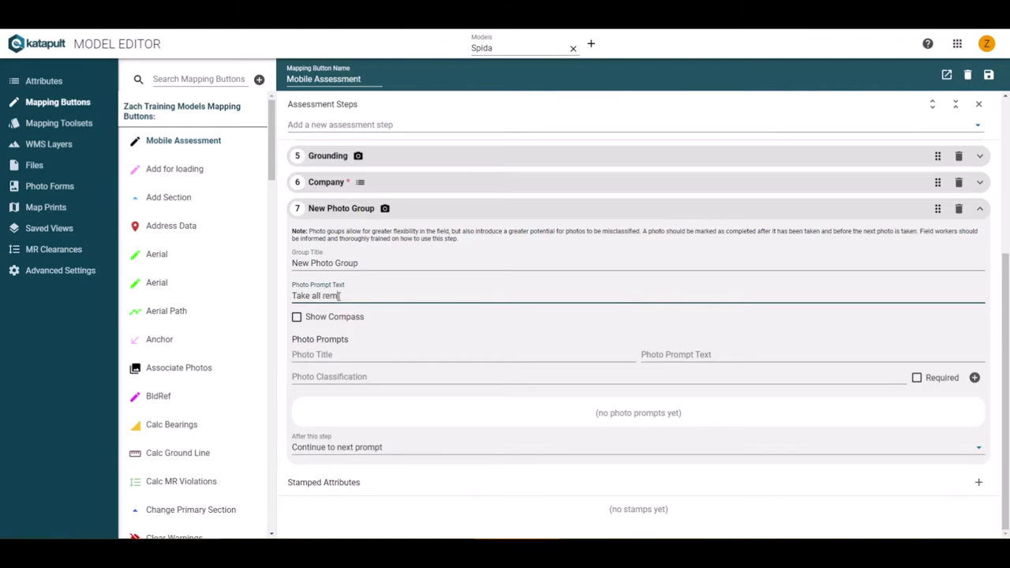
type("aining pole photos")
left_click(462, 355)
type("Pole Height")
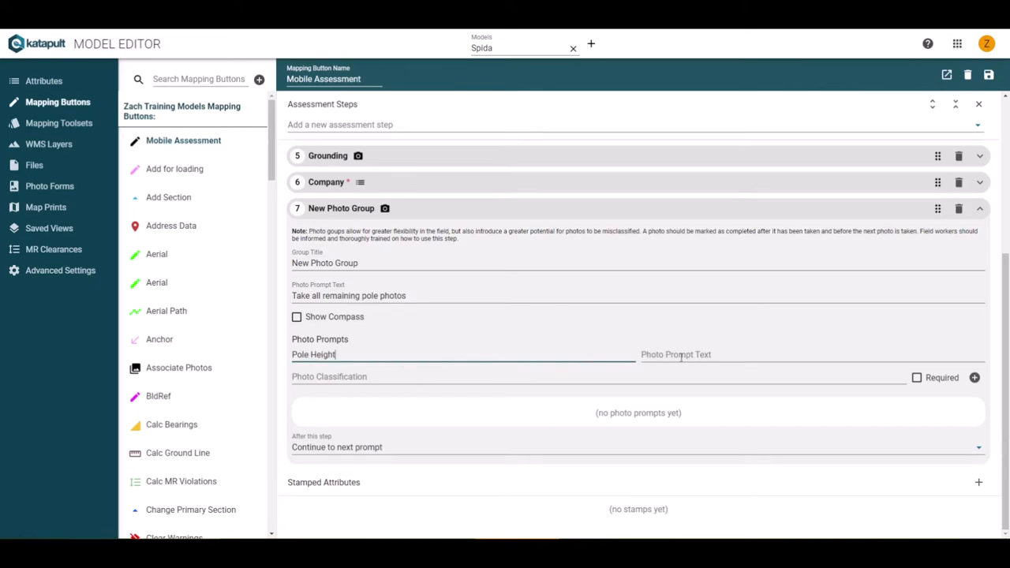
- Add the required Pole Height photo prompt tagged with the poleHeight attribute
type("Take pole height shot")
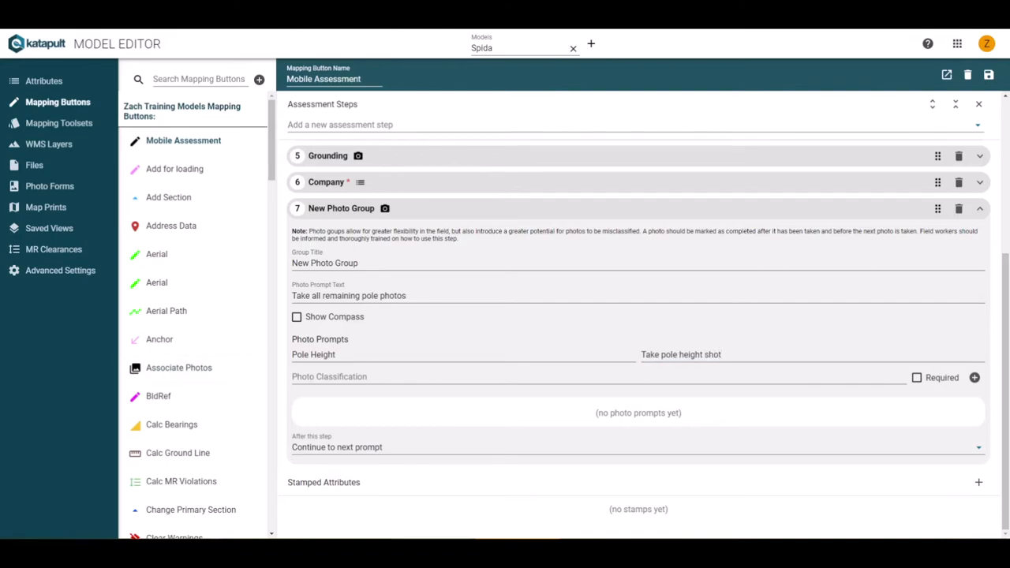
type("Pole Height")
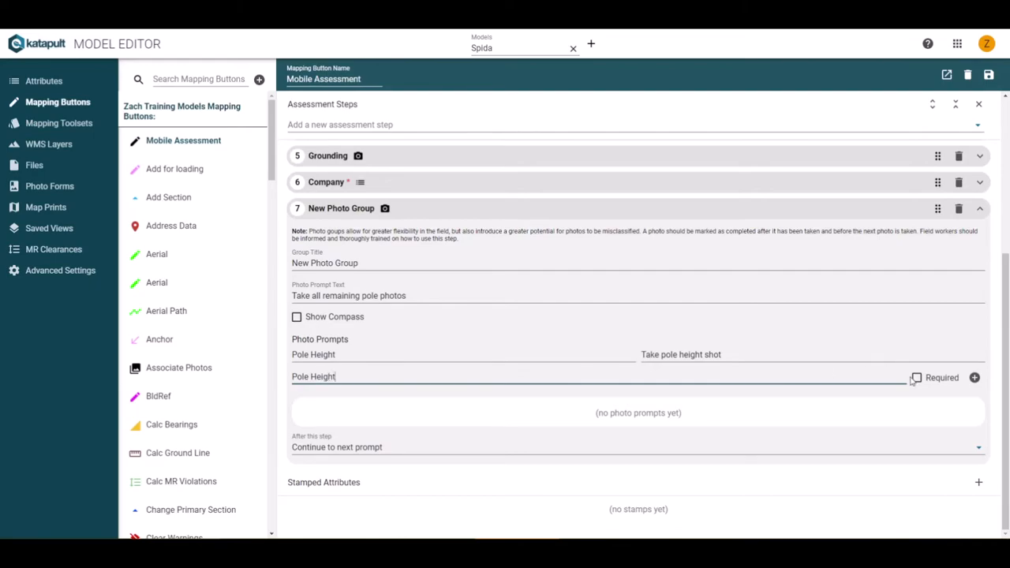
left_click(973, 377)
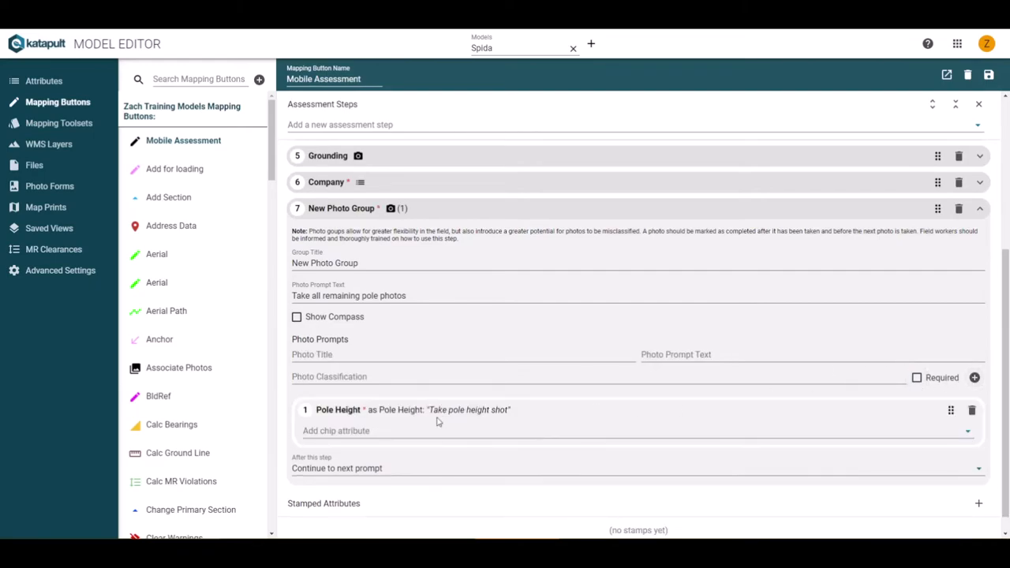
type("pole")
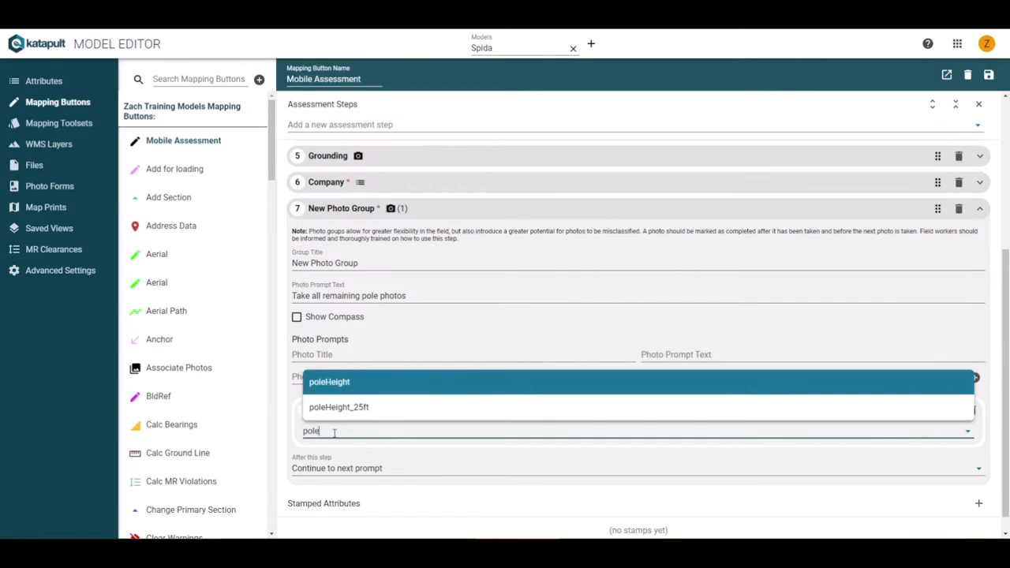
left_click(328, 382)
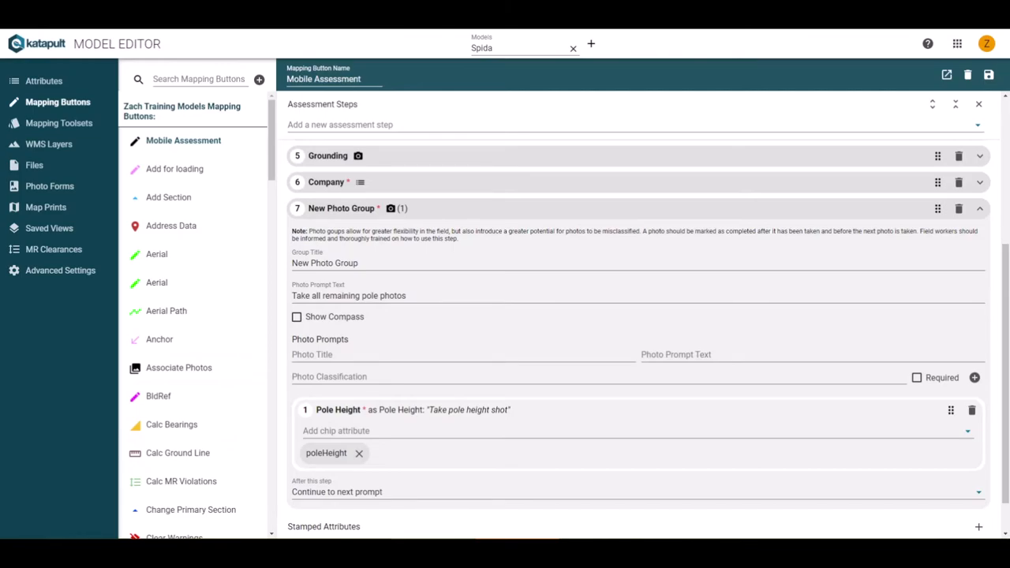
- Add Cable ID and Hallway photo prompts and set After this step to End the assessment
type("Cable")
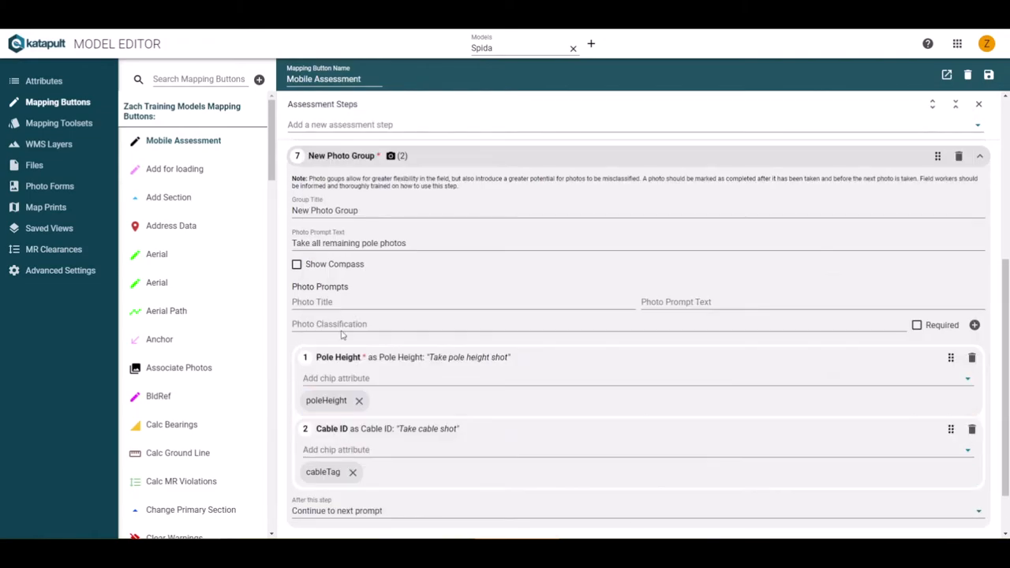
type("Take")
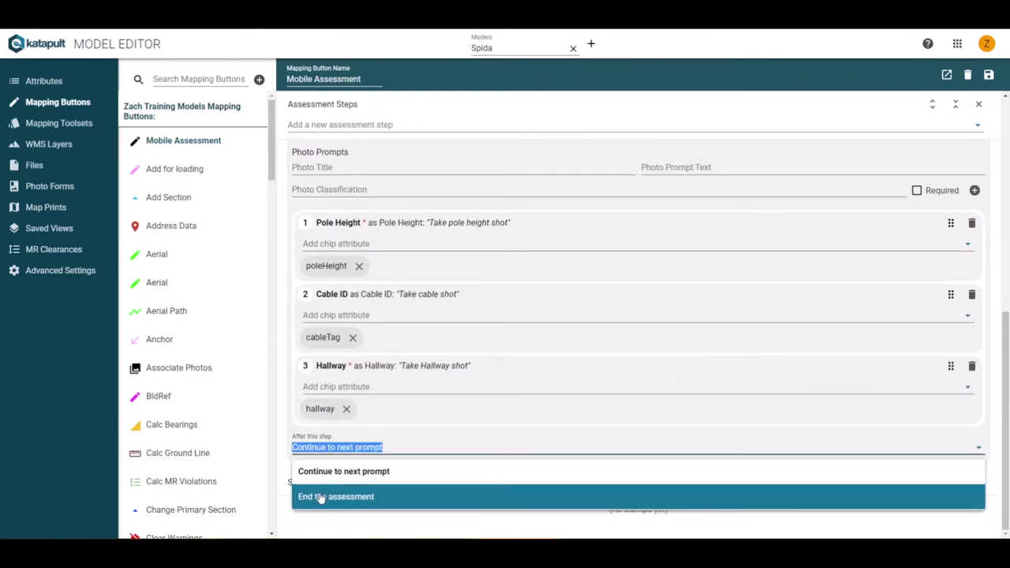
left_click(335, 495)
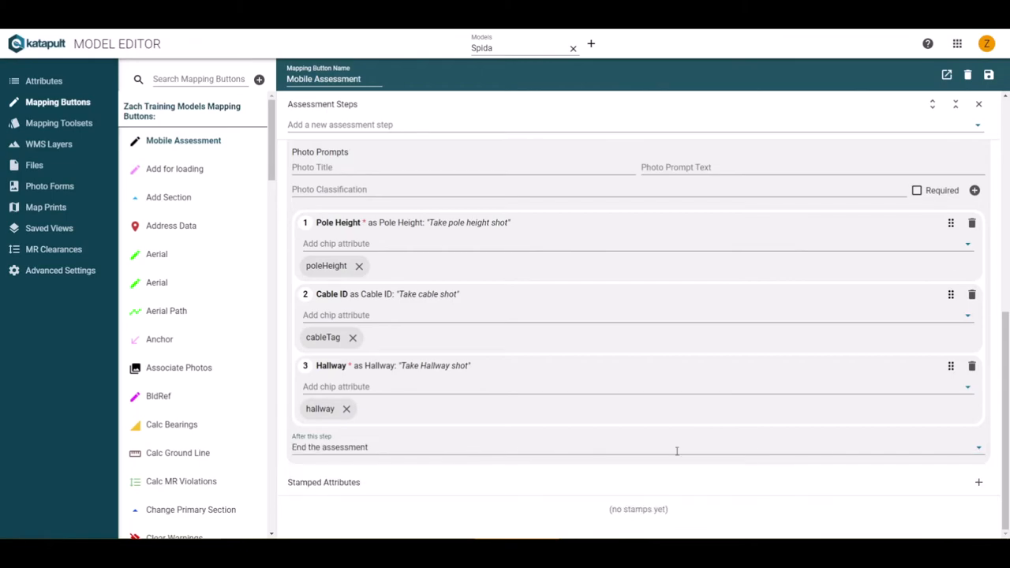
left_click(981, 180)
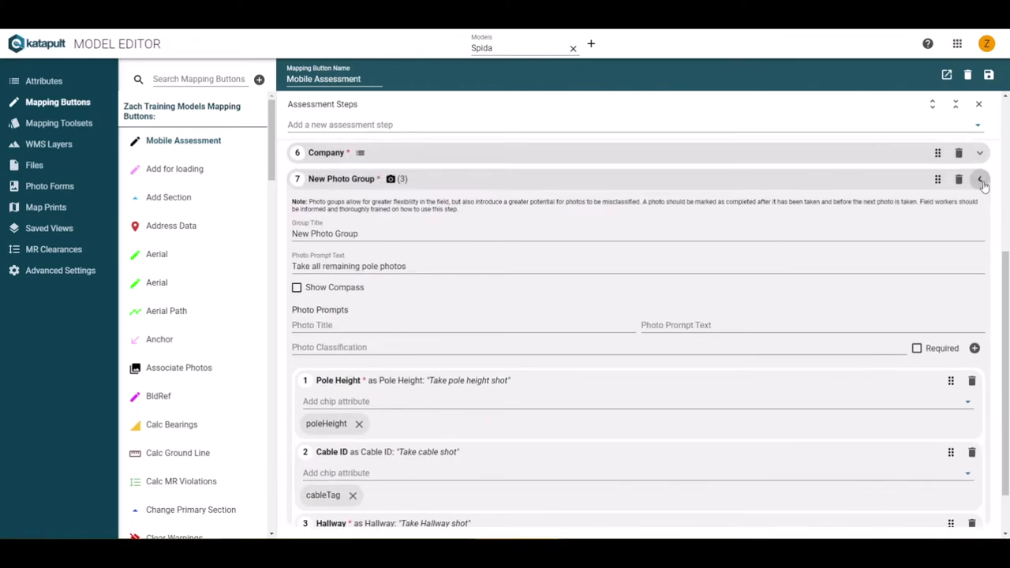
- Add a stamped attribute: on Completing an assessment, set field_completed to yes (true)
left_click(979, 180)
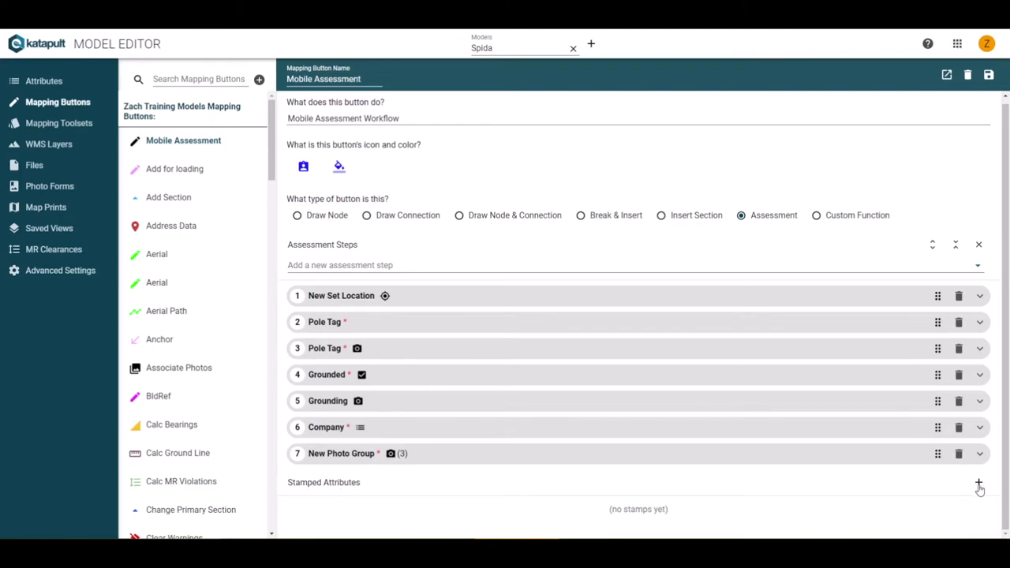
left_click(978, 483)
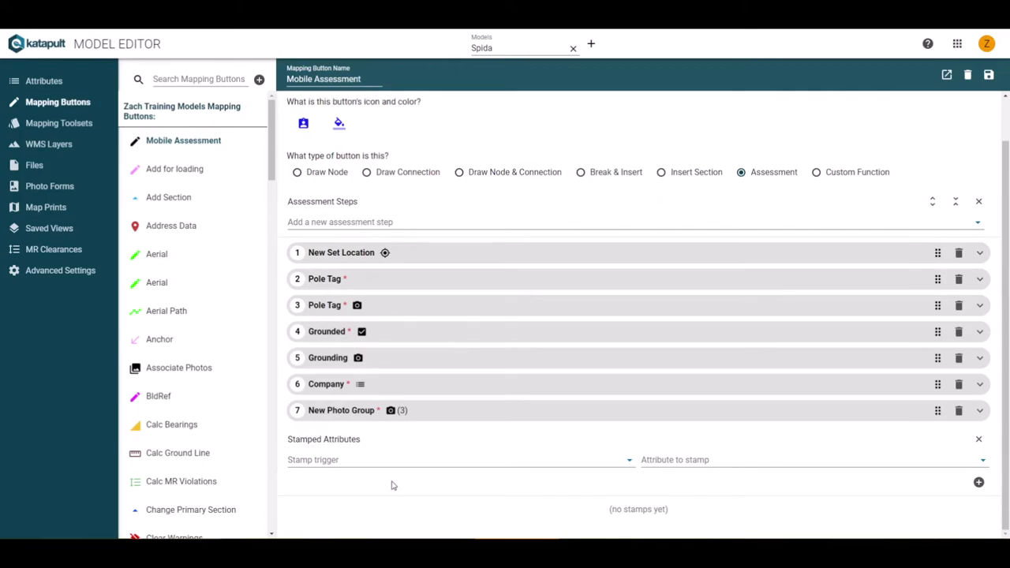
mouse_move(682, 478)
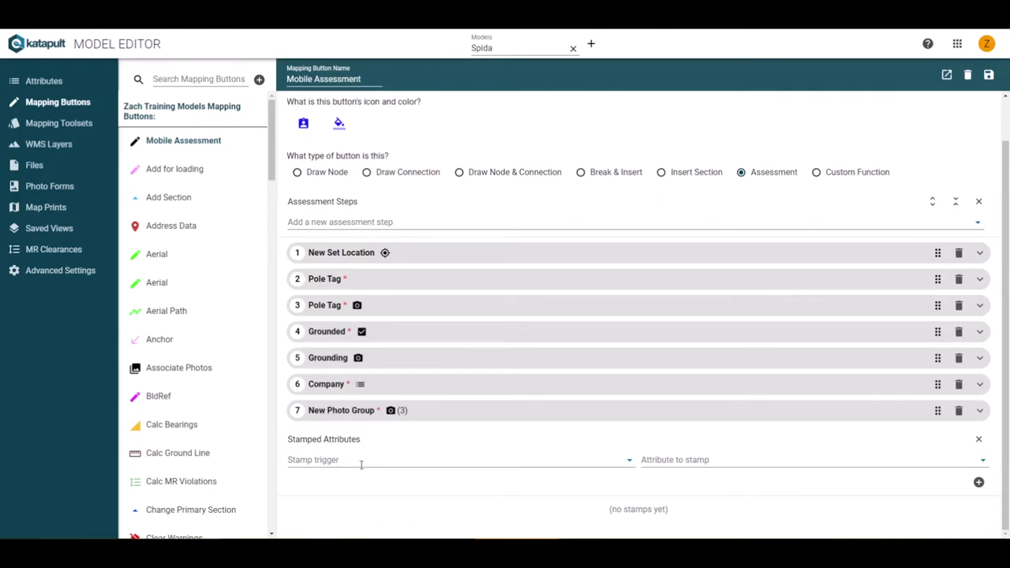
left_click(460, 459)
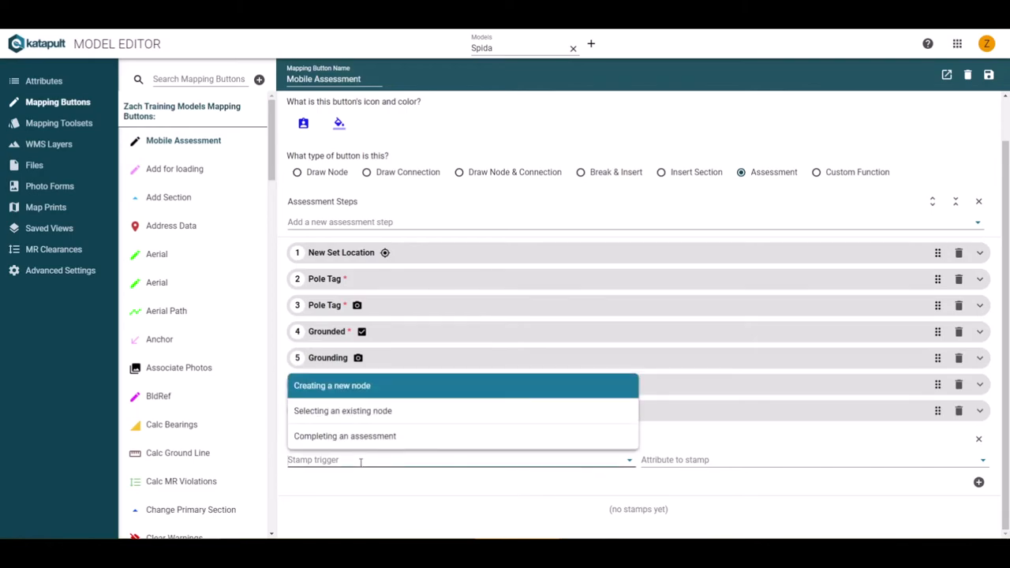
mouse_move(418, 410)
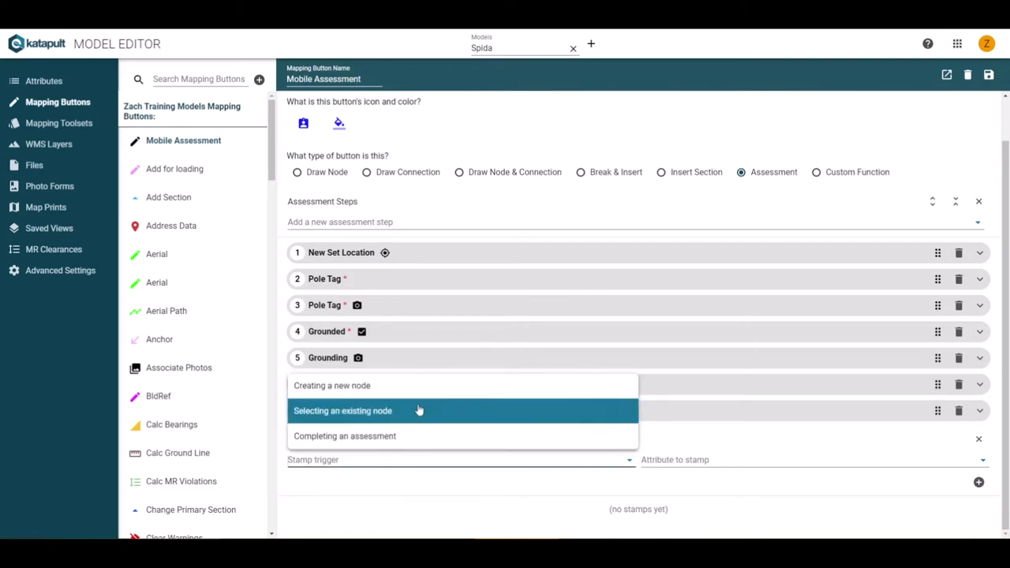
mouse_move(418, 410)
type("f")
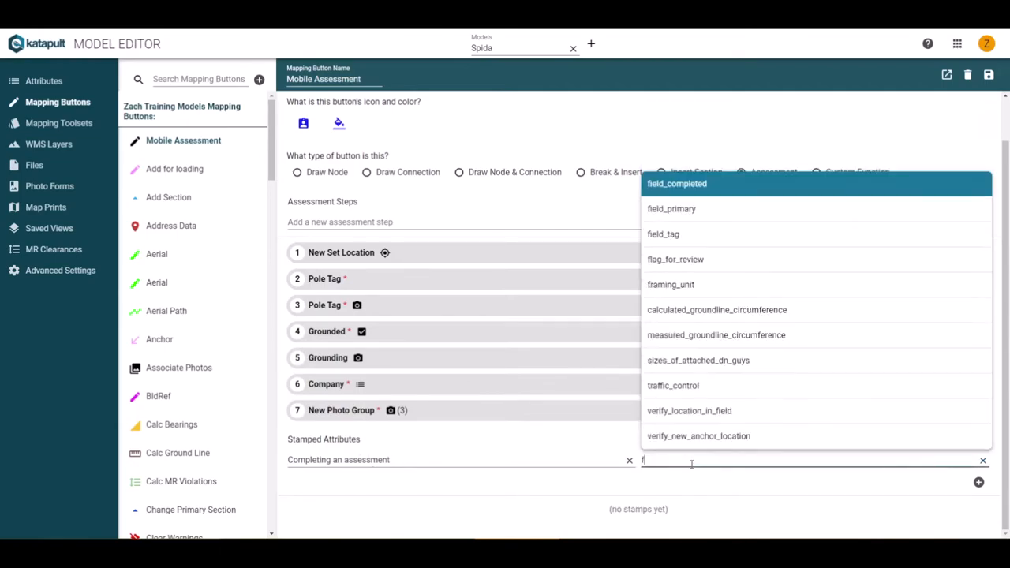
type("i")
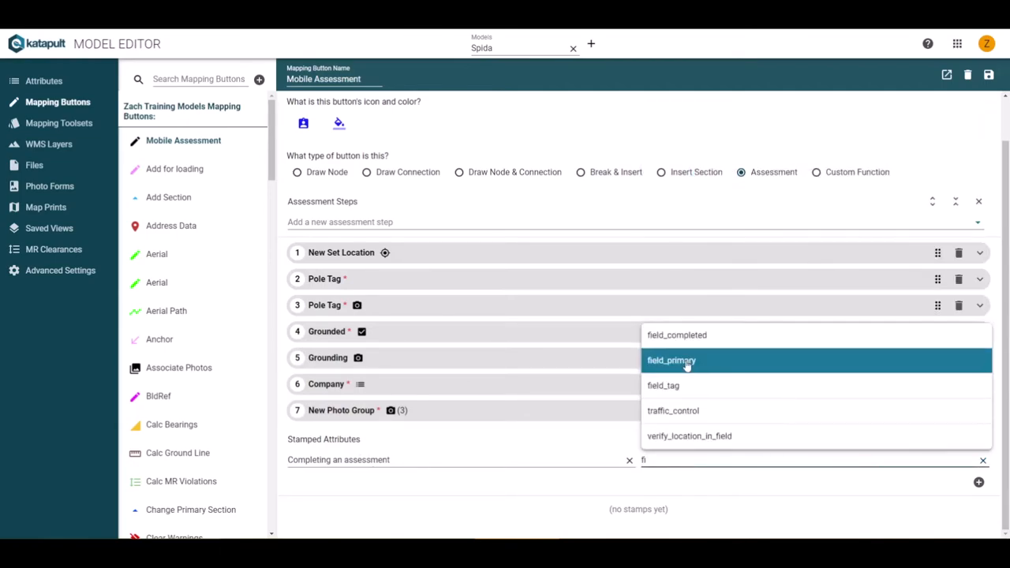
left_click(675, 334)
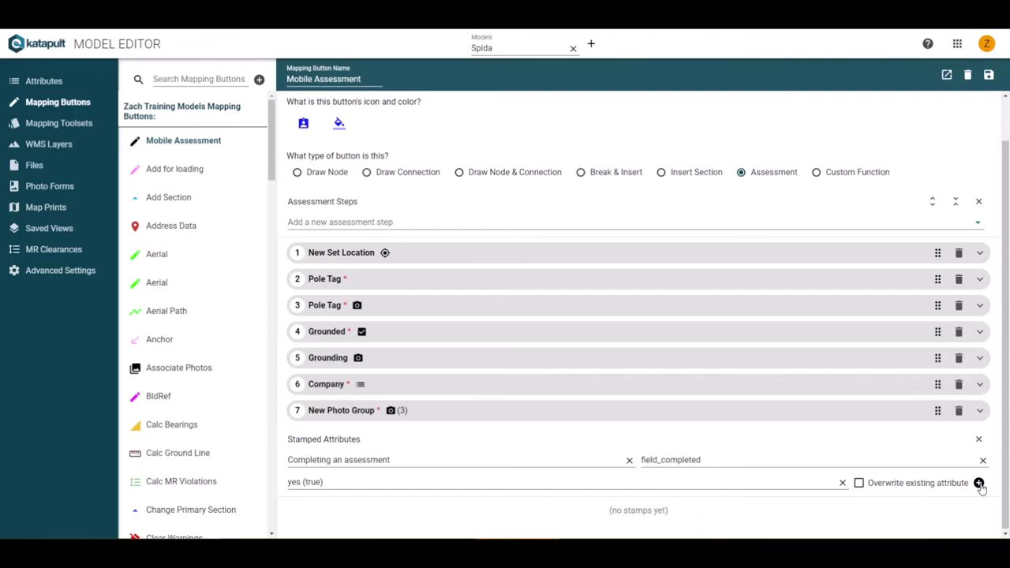
left_click(978, 482)
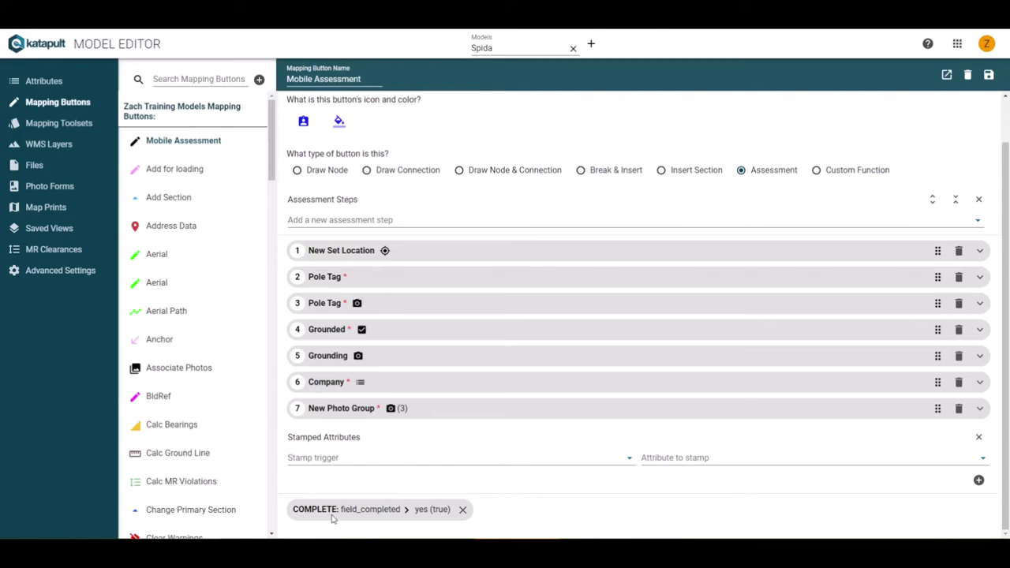
mouse_move(442, 519)
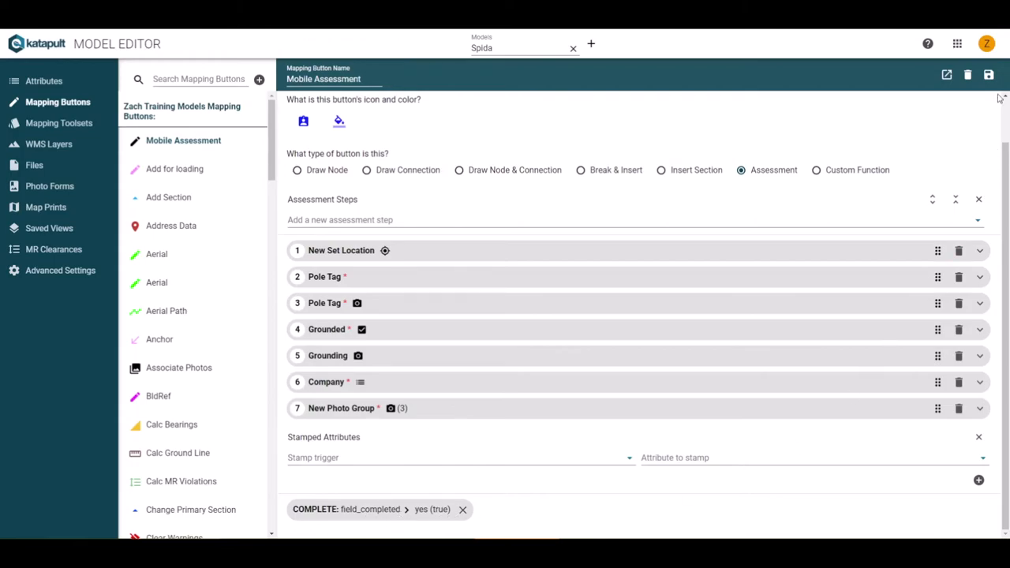
- Open the button in the sandbox, saving it via the Button Must Be Saved dialog
left_click(987, 74)
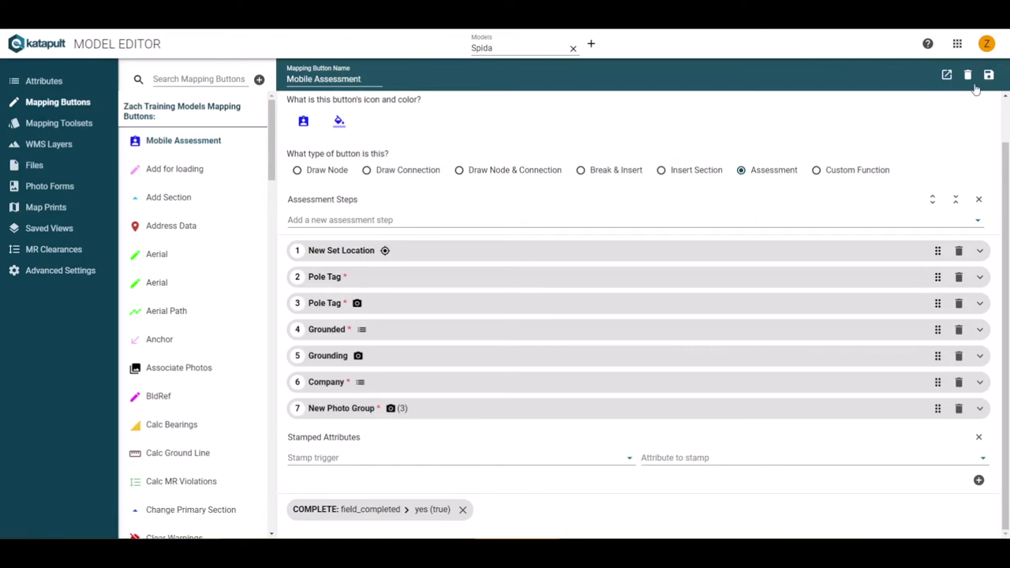
left_click(946, 75)
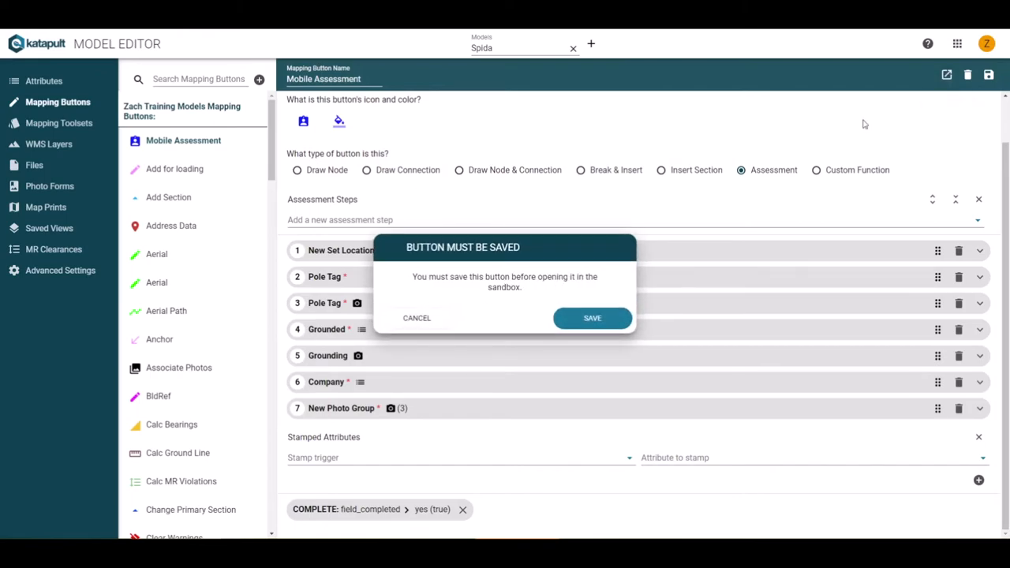
left_click(592, 319)
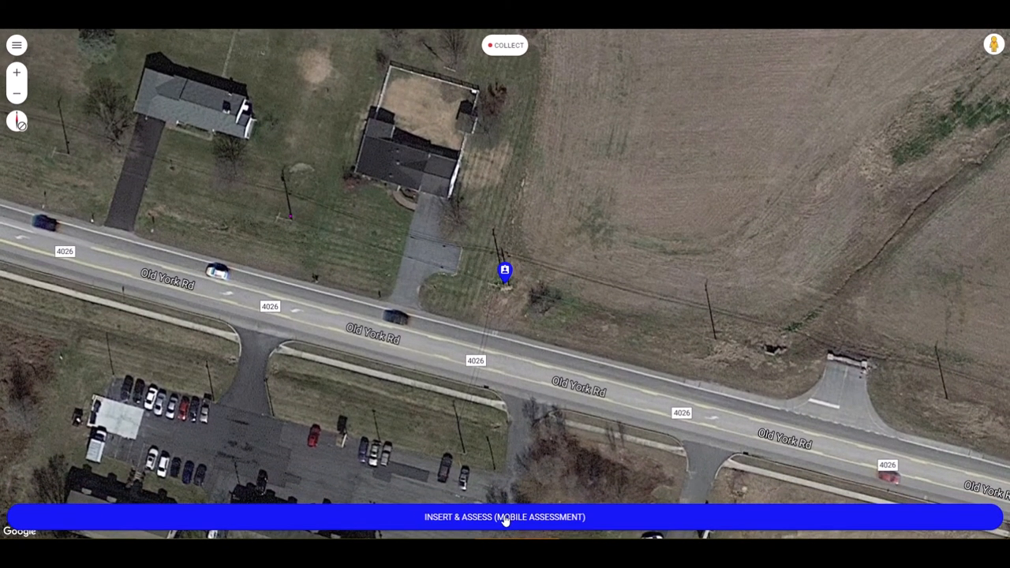
- Start Insert & Assess, review all steps in list view, then return to single-step view
left_click(505, 517)
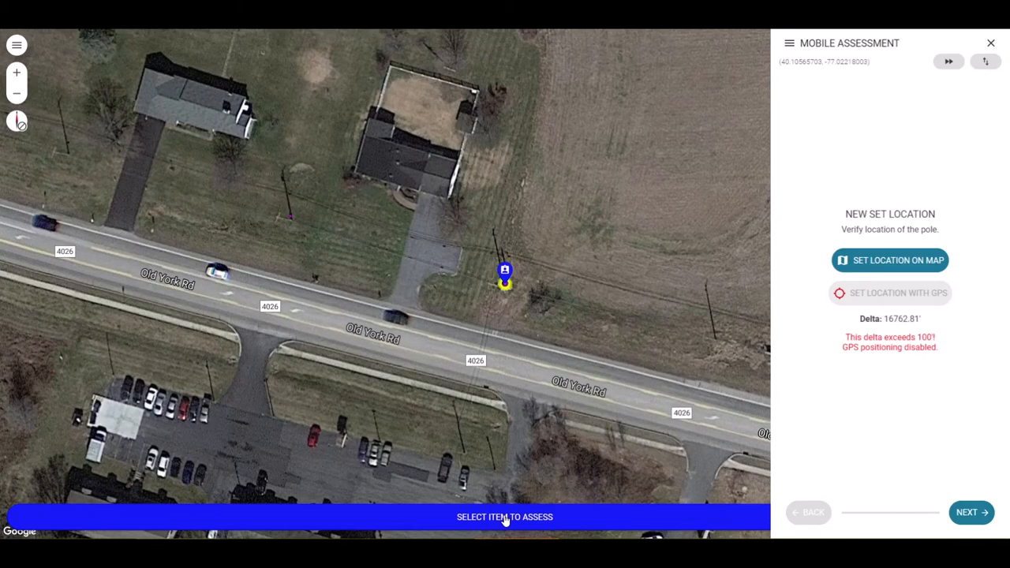
mouse_move(874, 275)
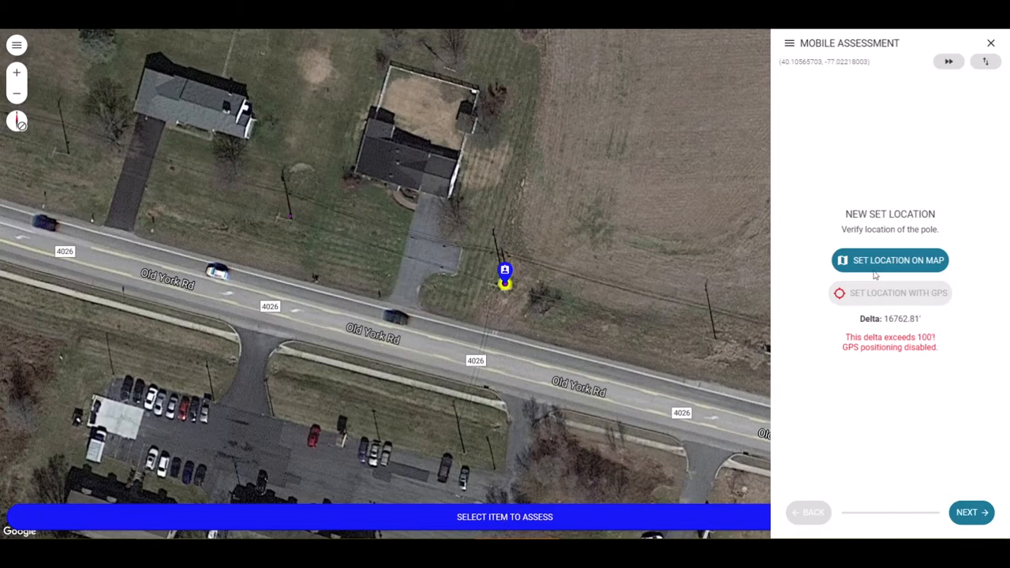
mouse_move(984, 211)
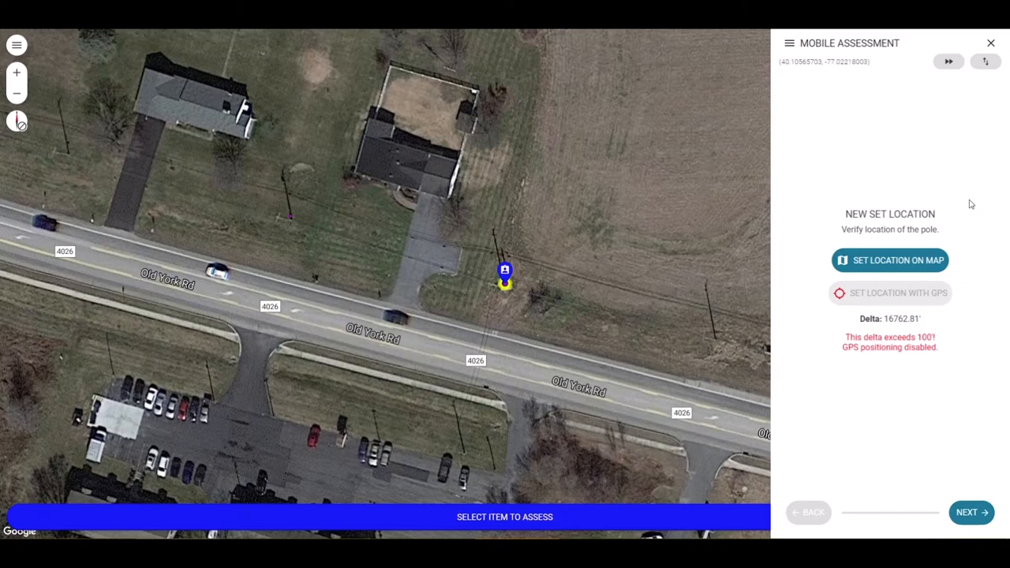
mouse_move(971, 191)
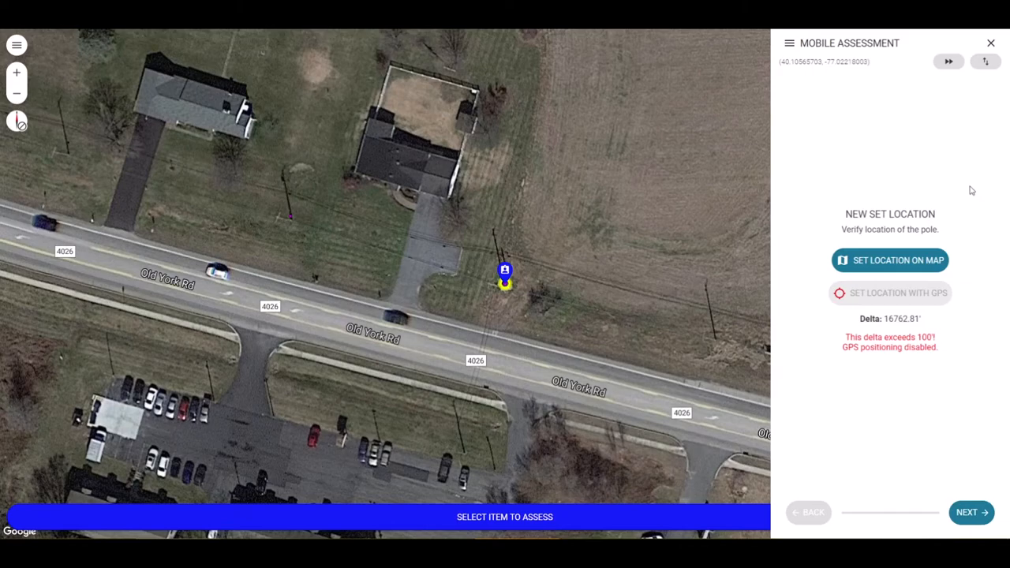
mouse_move(946, 61)
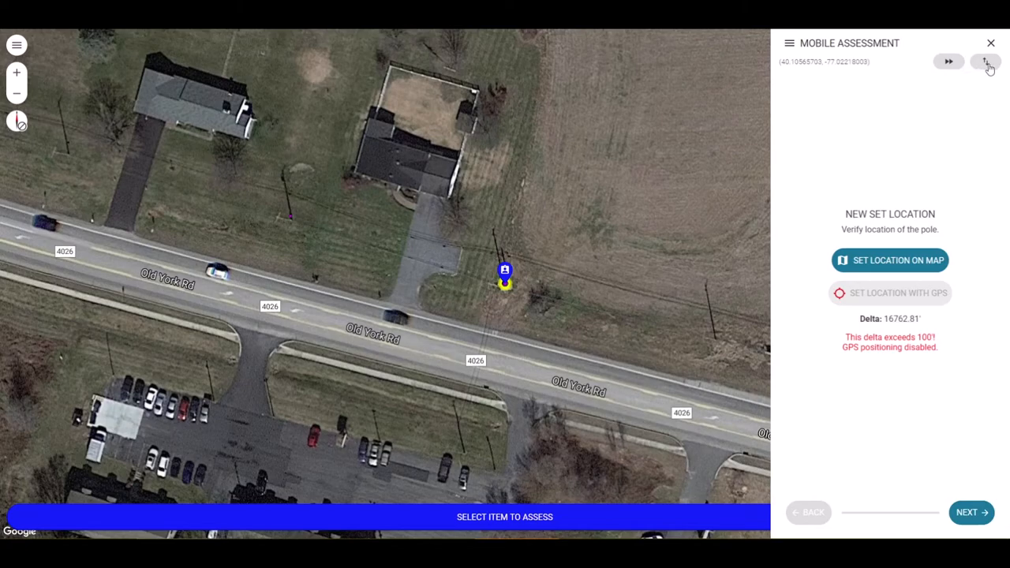
left_click(984, 61)
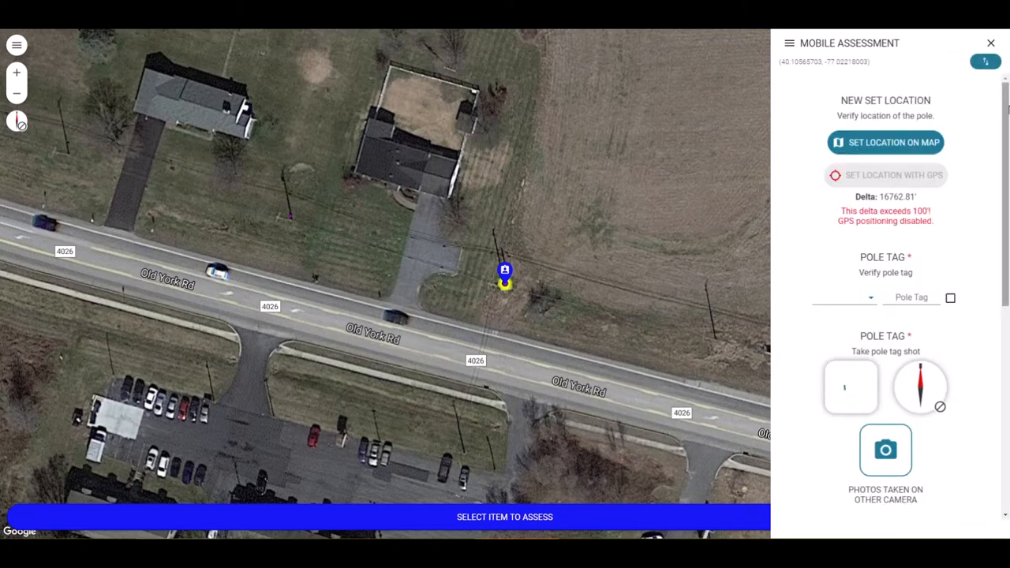
scroll("down", 3)
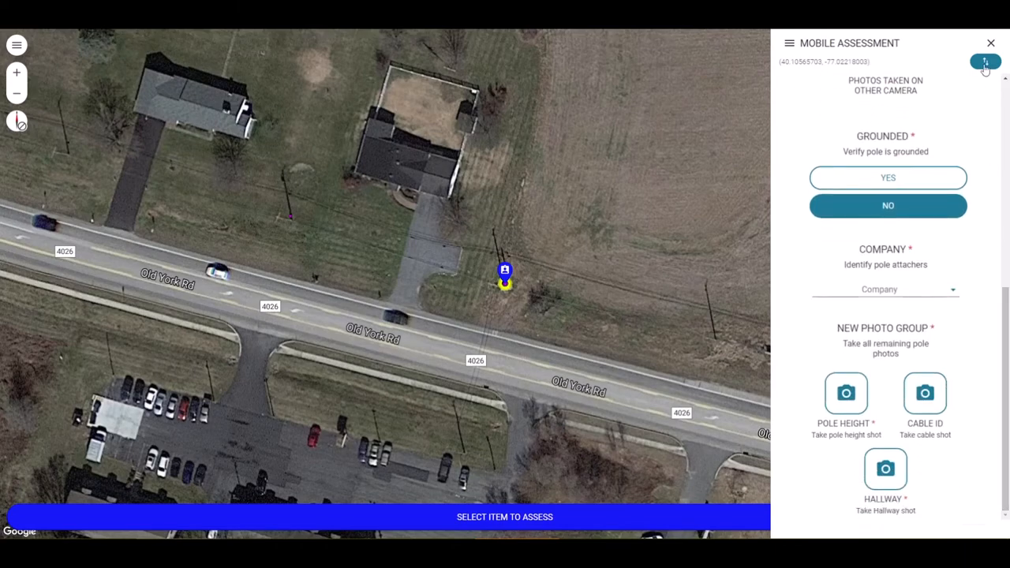
left_click(984, 61)
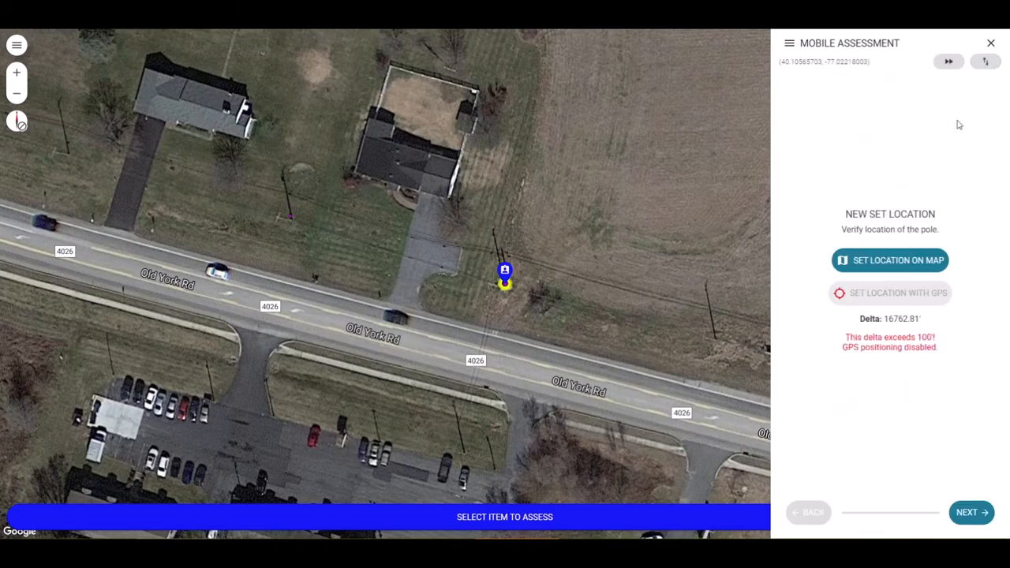
mouse_move(634, 294)
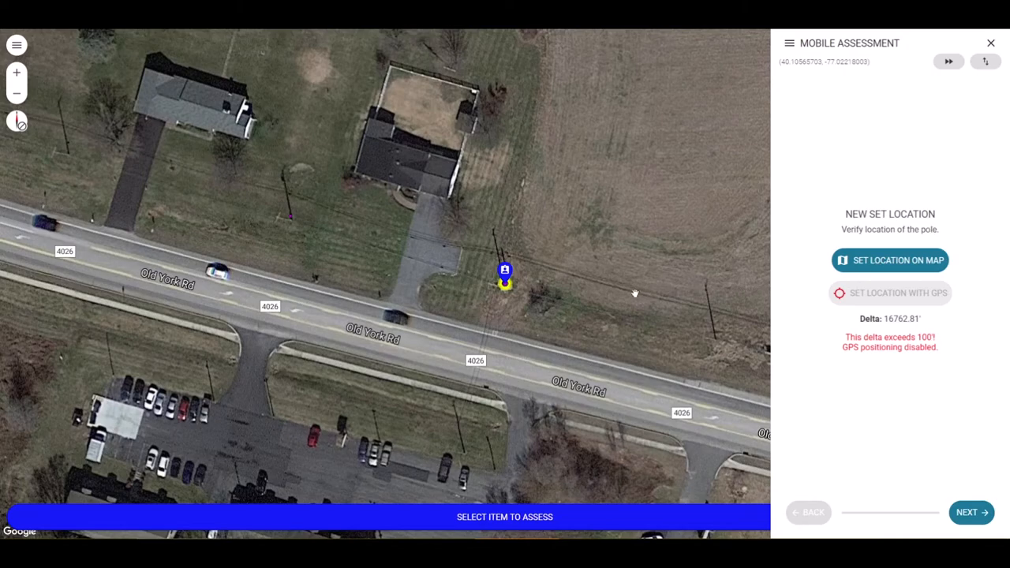
- Set the pole location, record a Power tag number 12345, and mark the tag photo taken on another camera
left_click(890, 259)
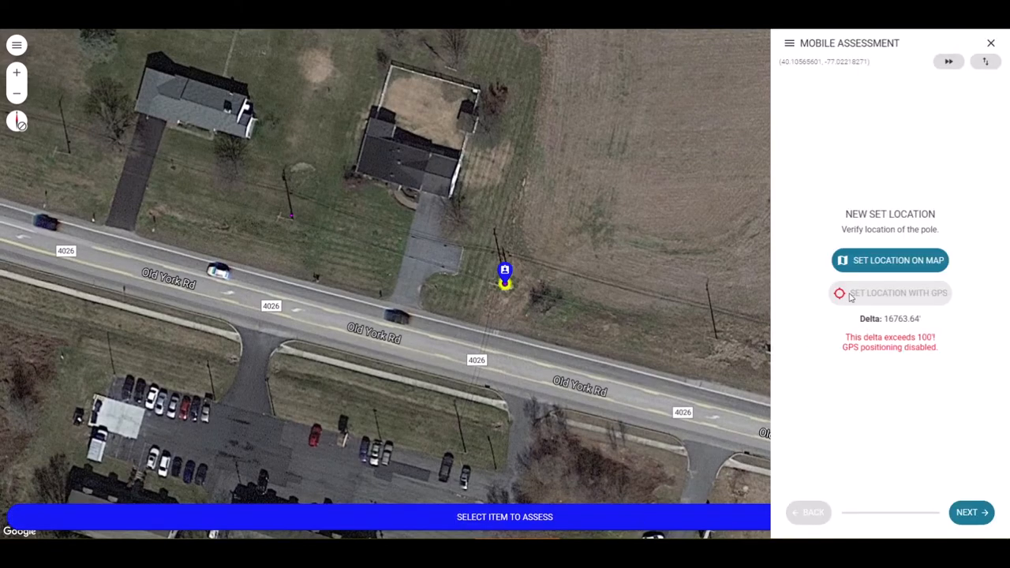
left_click(970, 511)
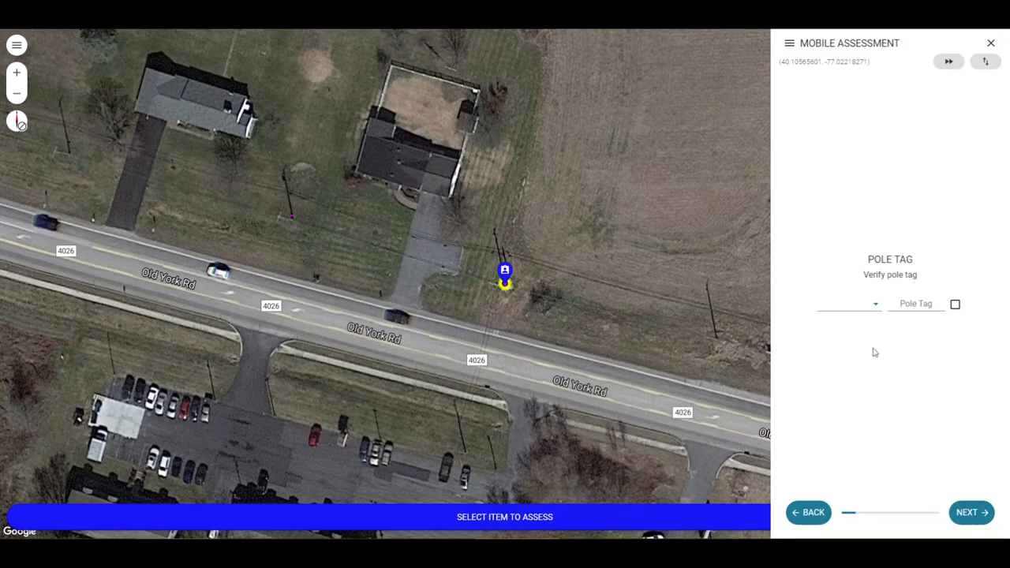
left_click(848, 303)
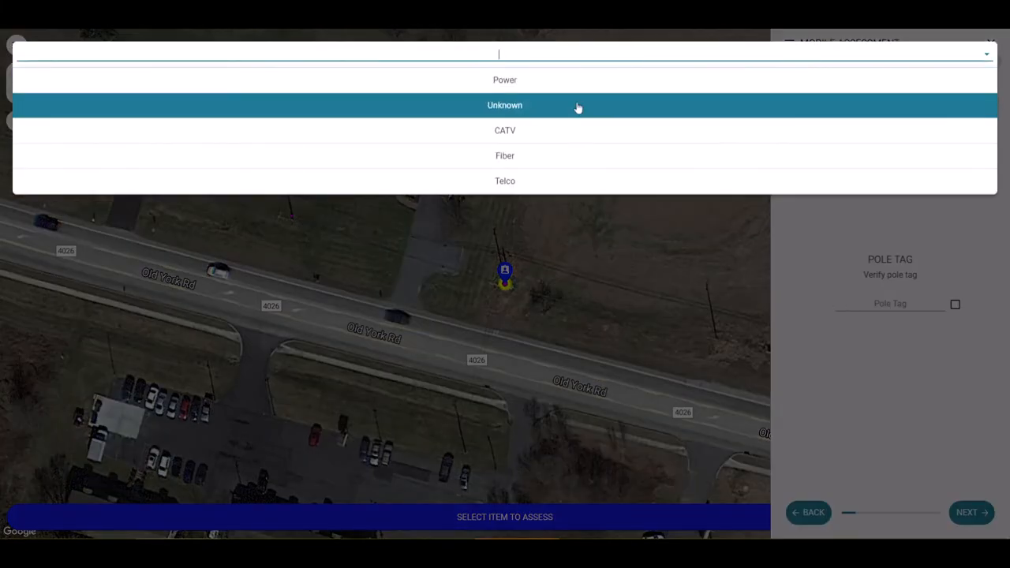
left_click(505, 79)
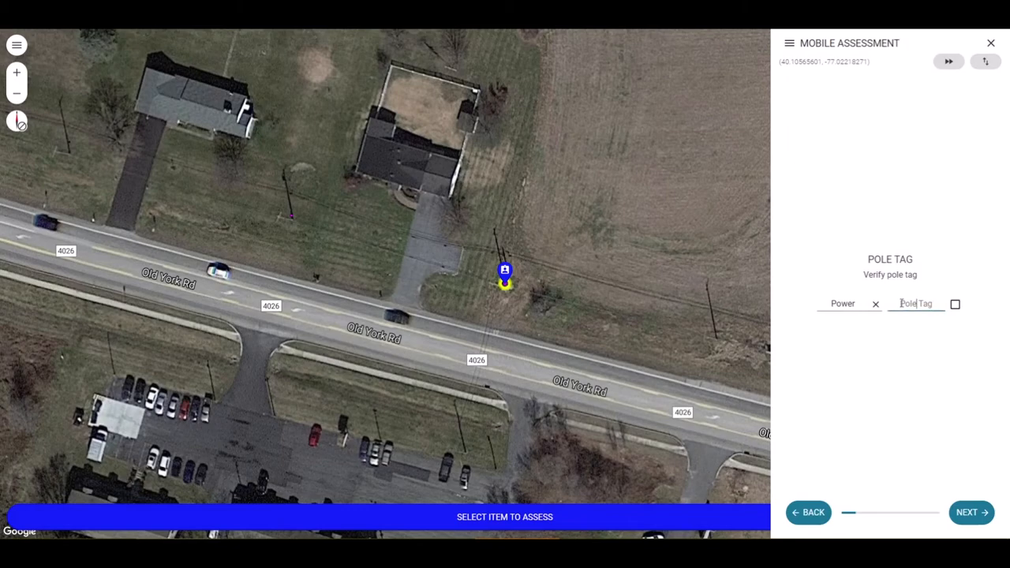
type("12345")
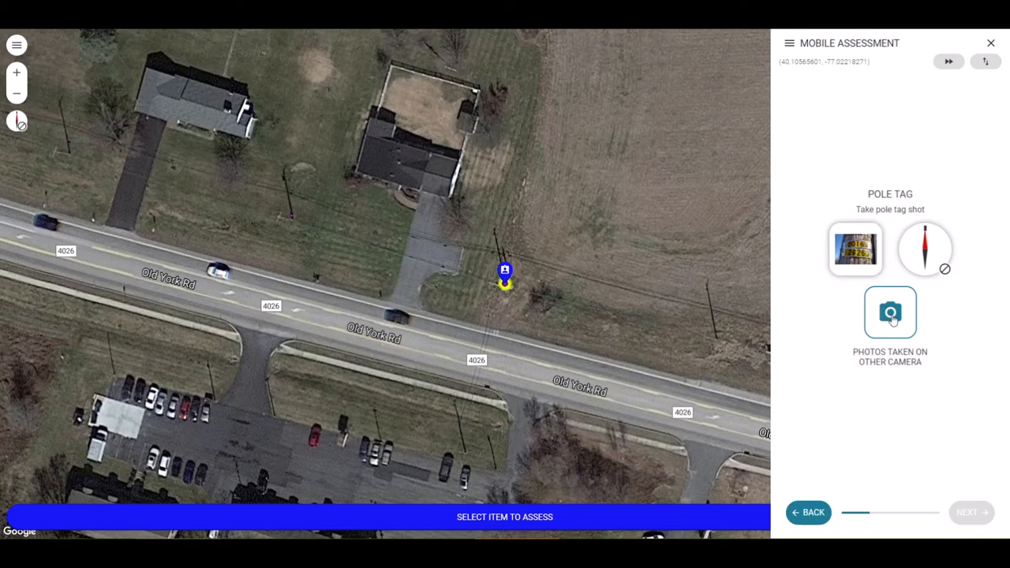
left_click(889, 313)
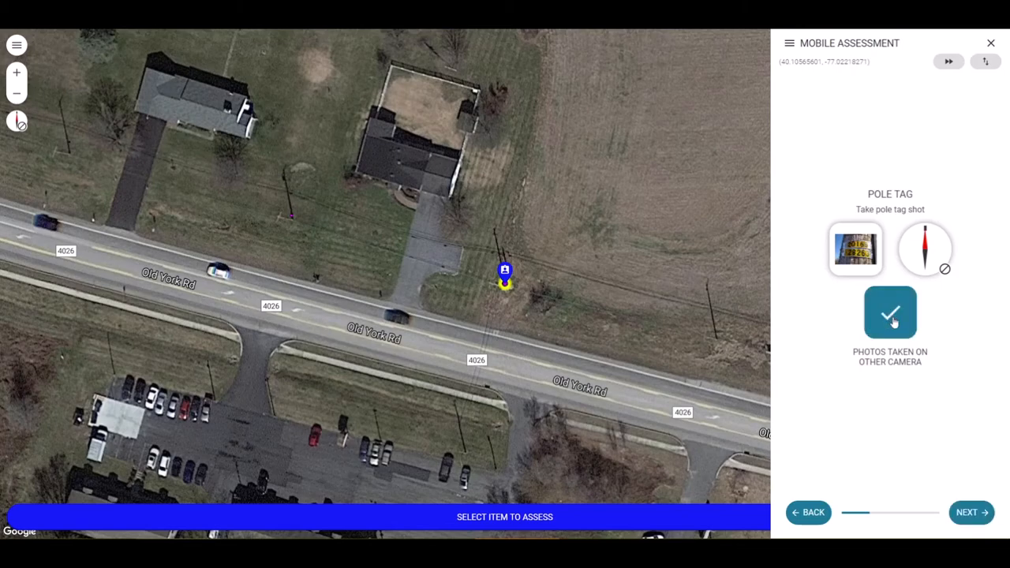
- Mark the grounding shot taken on another camera and answer No on Grounded to reach Company
left_click(890, 312)
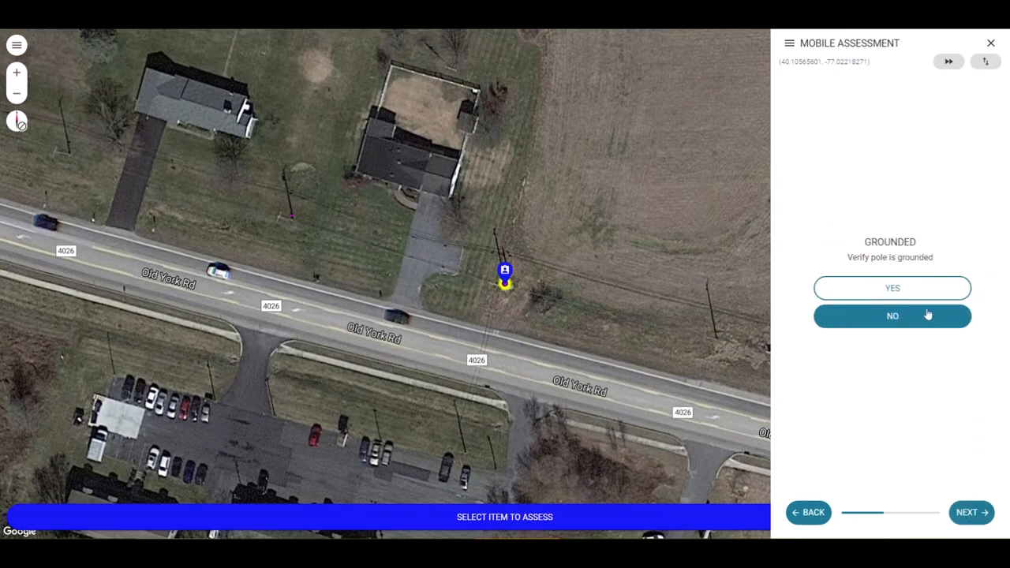
mouse_move(913, 319)
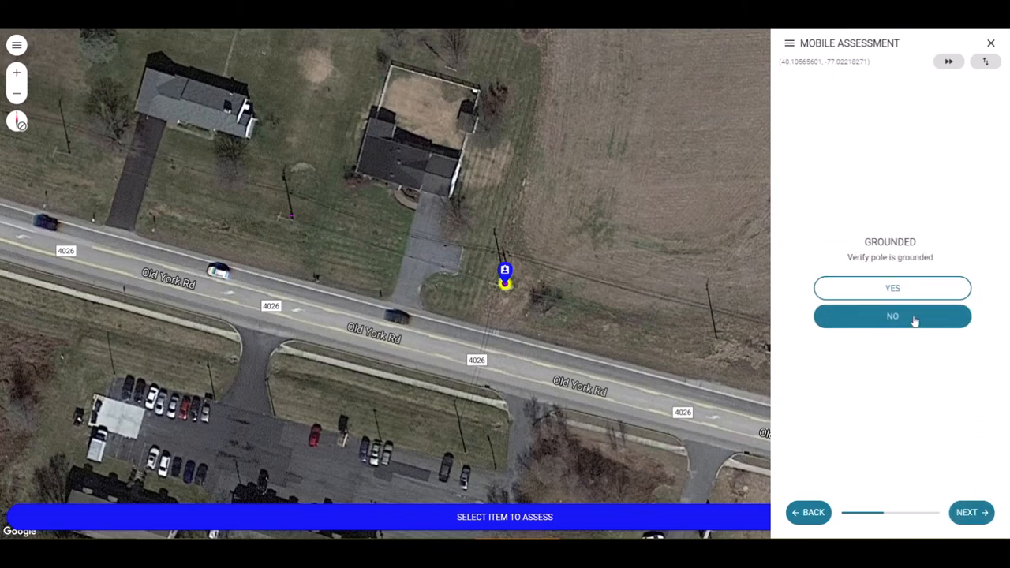
left_click(891, 287)
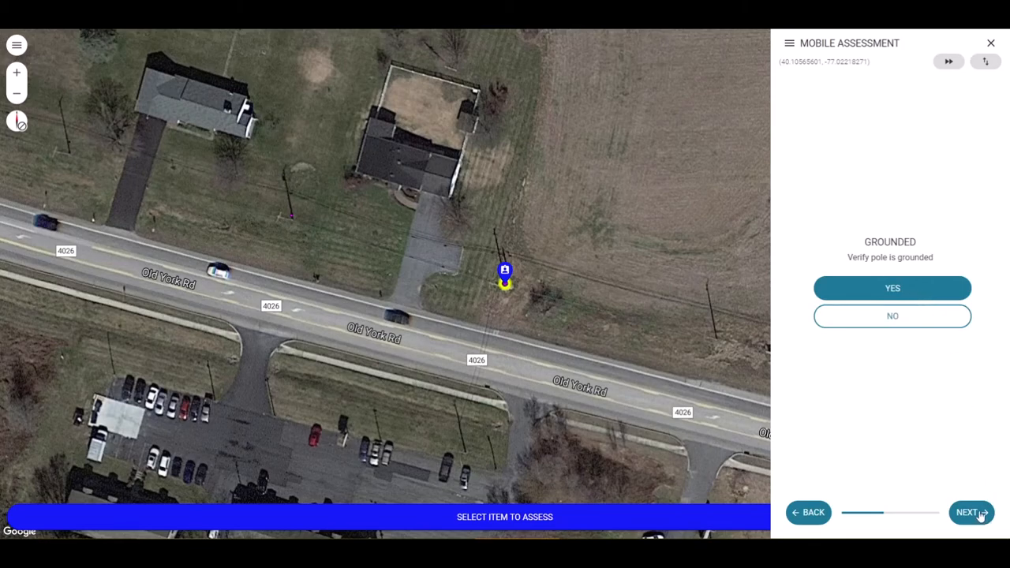
left_click(968, 511)
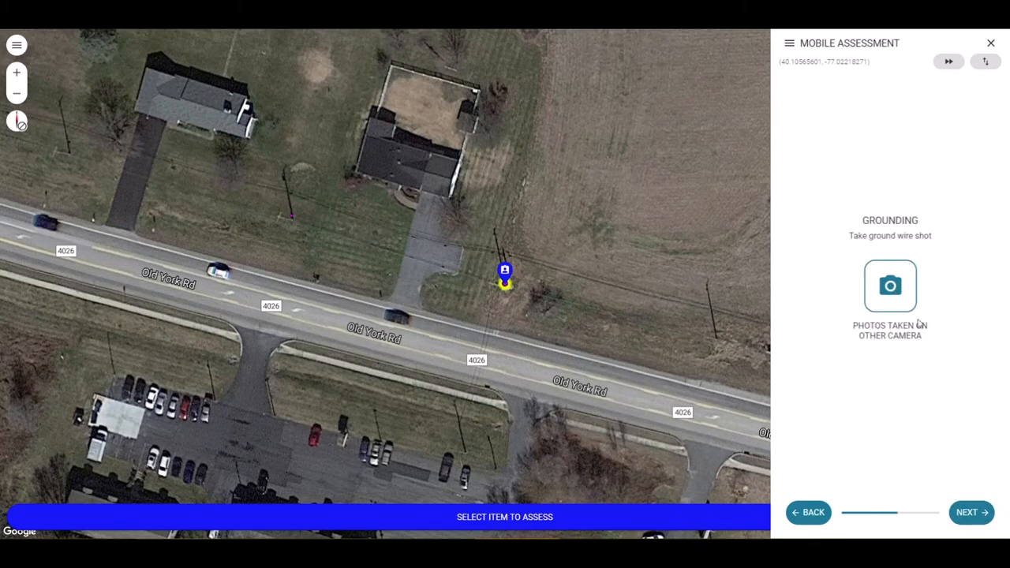
left_click(889, 286)
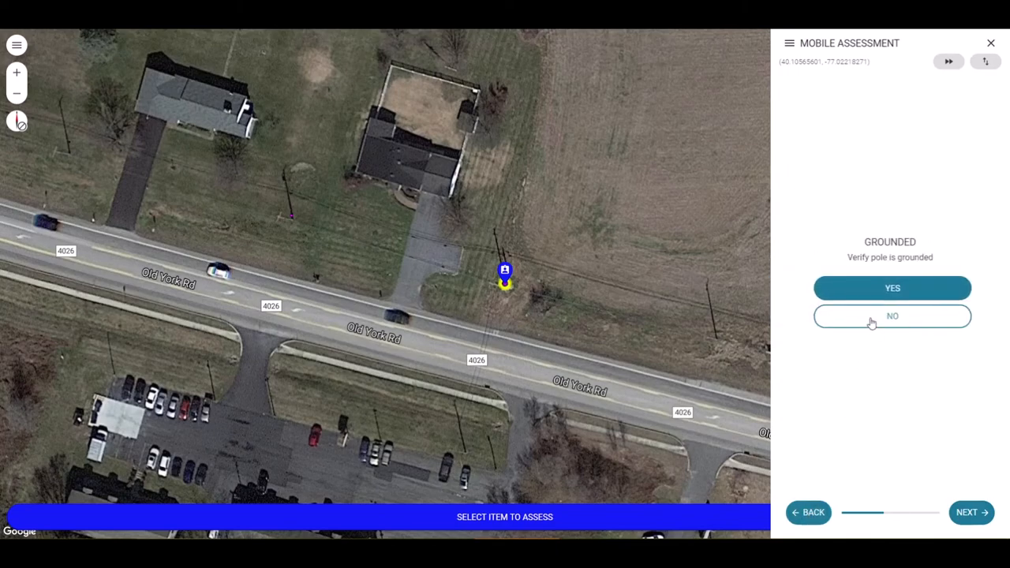
left_click(892, 316)
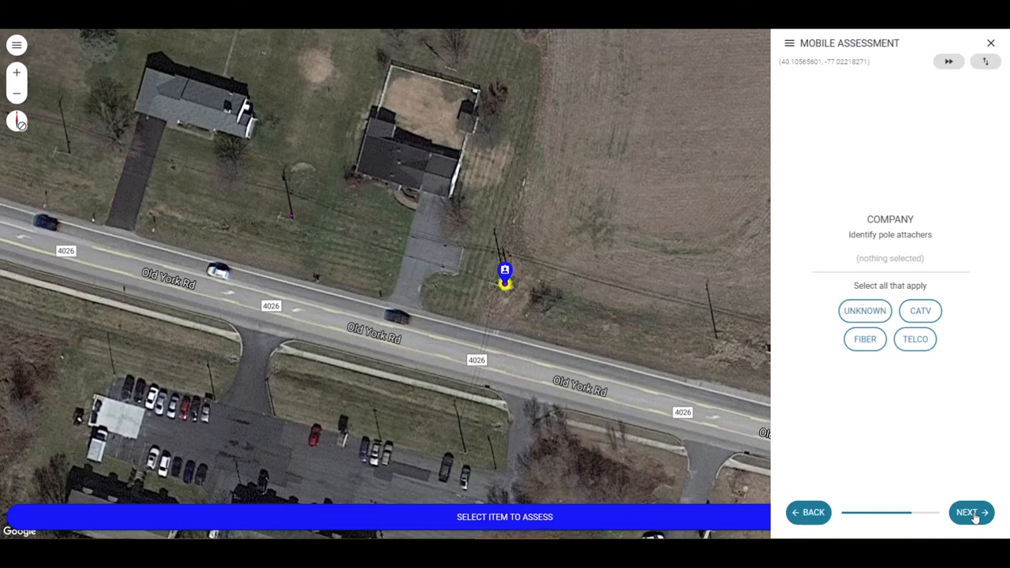
mouse_move(960, 418)
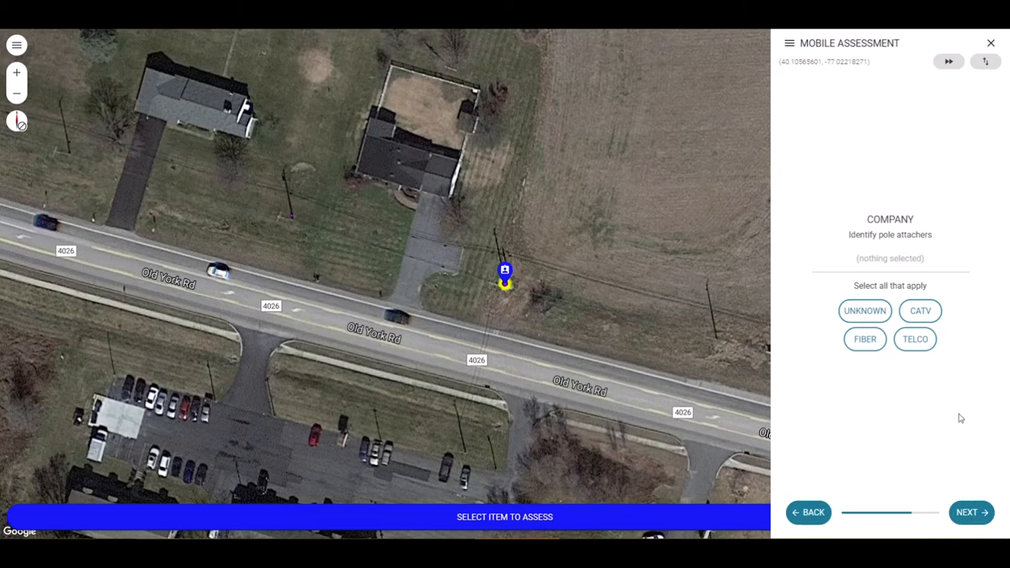
mouse_move(920, 309)
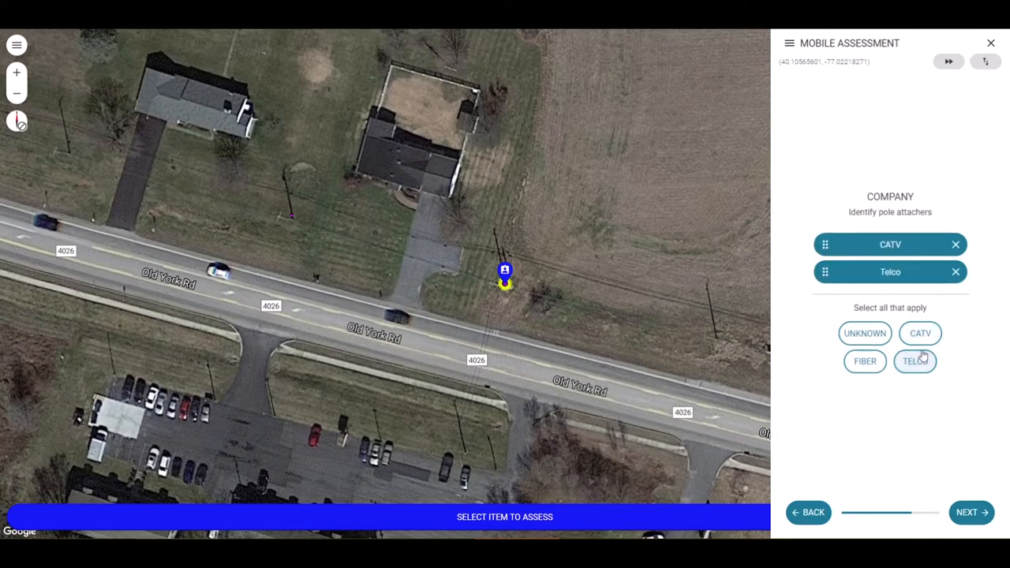
- Record two Telco attachers for Company, dropping the CATV chip, and continue to Next
left_click(915, 360)
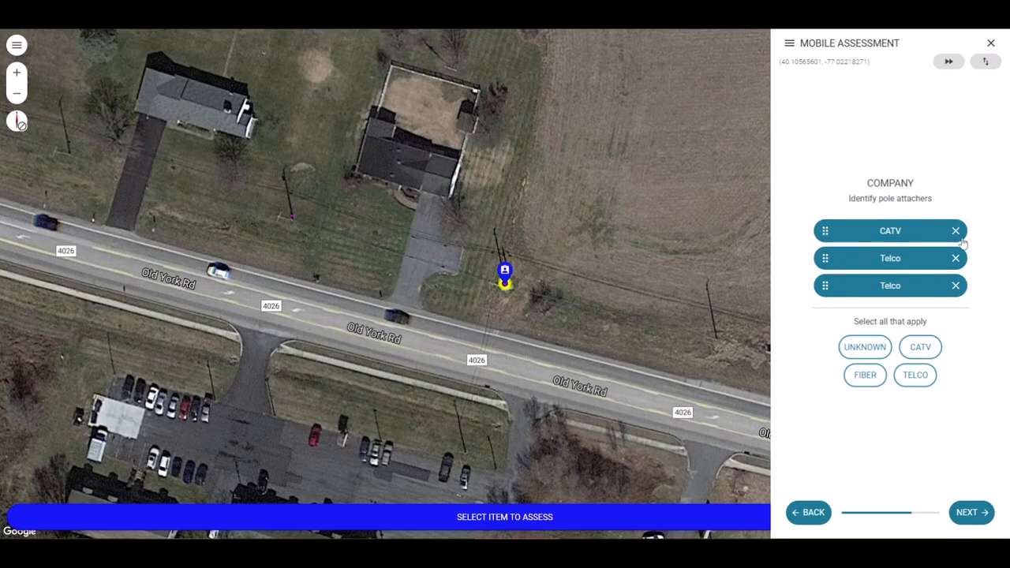
left_click(956, 230)
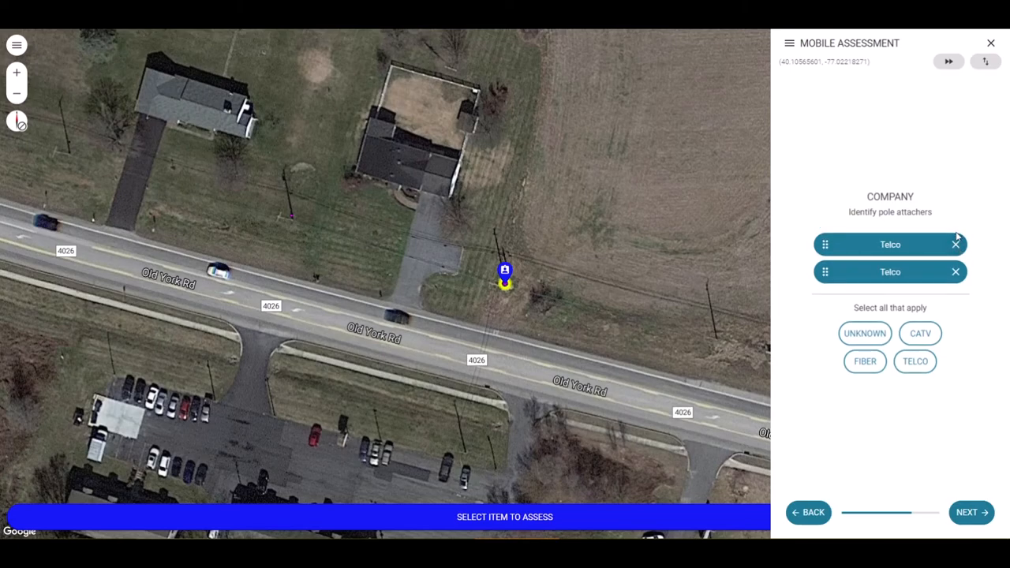
left_click(969, 511)
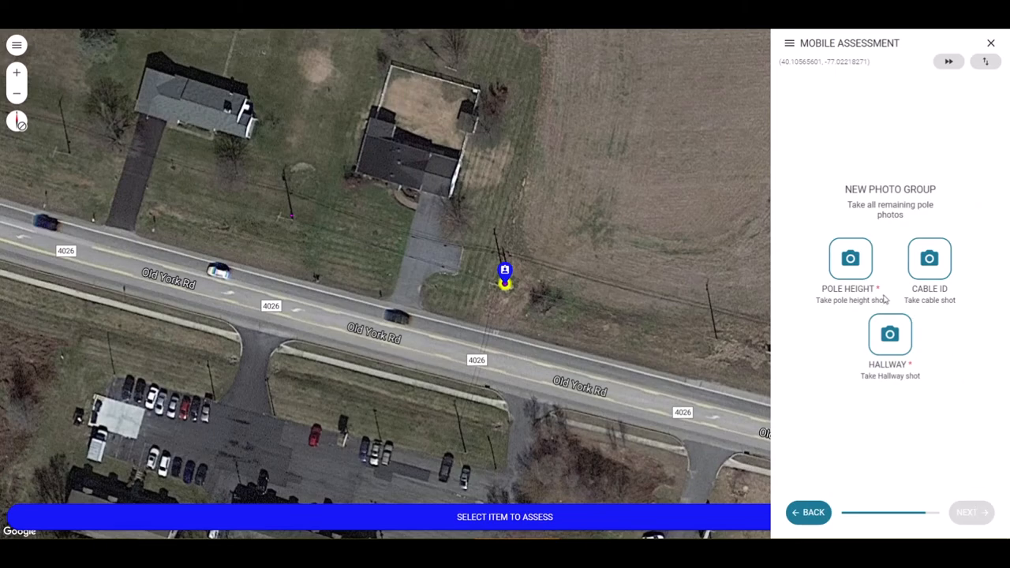
mouse_move(877, 307)
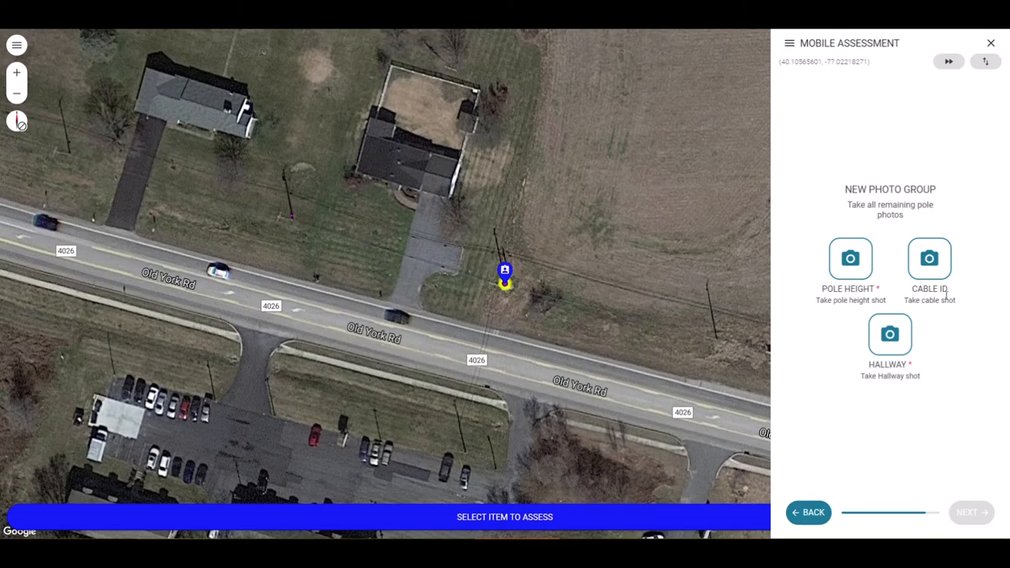
mouse_move(950, 300)
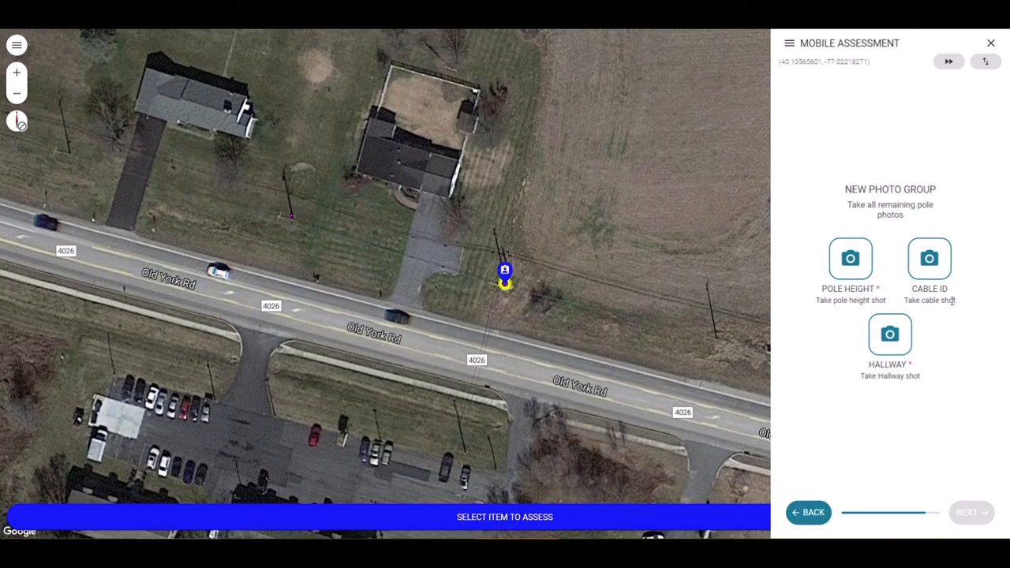
mouse_move(850, 272)
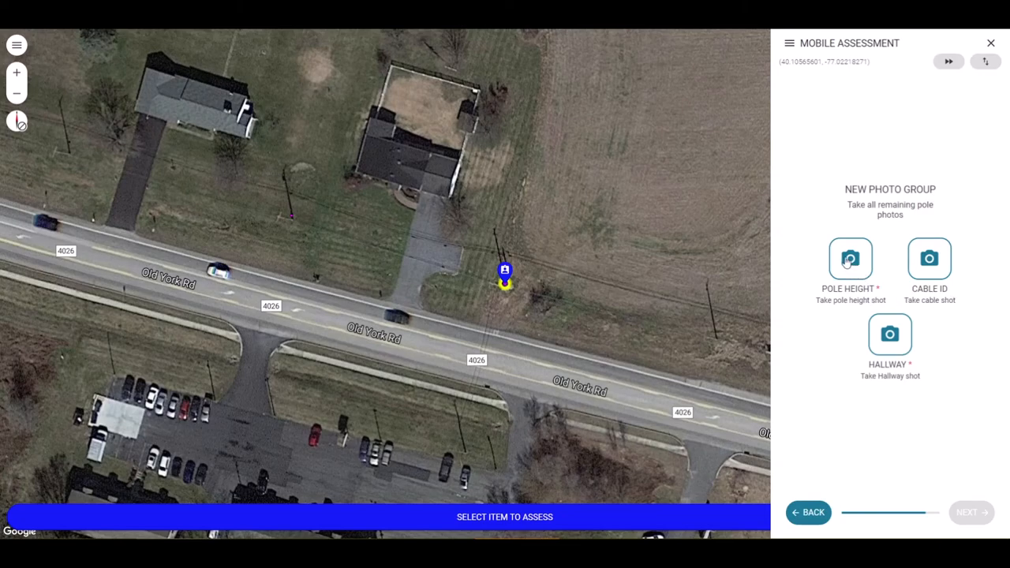
- Mark the Pole Height, Cable ID and Hallway photos as taken and finish the assessment
left_click(849, 259)
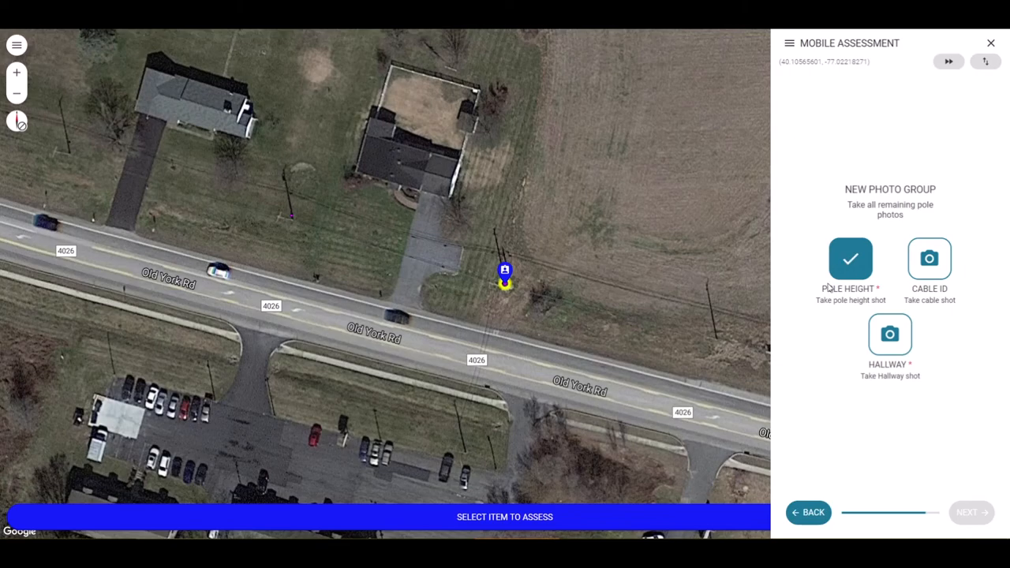
mouse_move(807, 363)
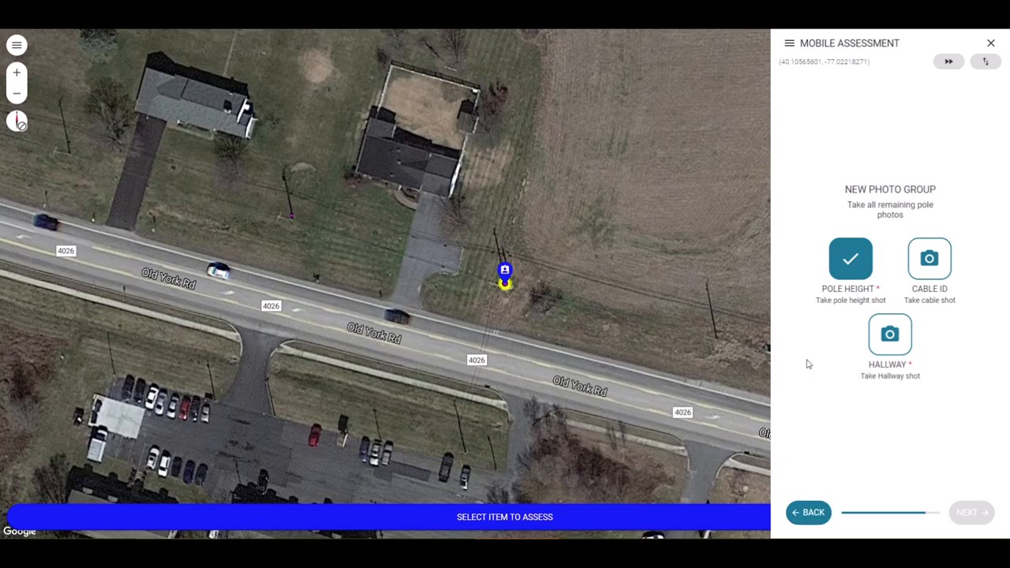
mouse_move(868, 398)
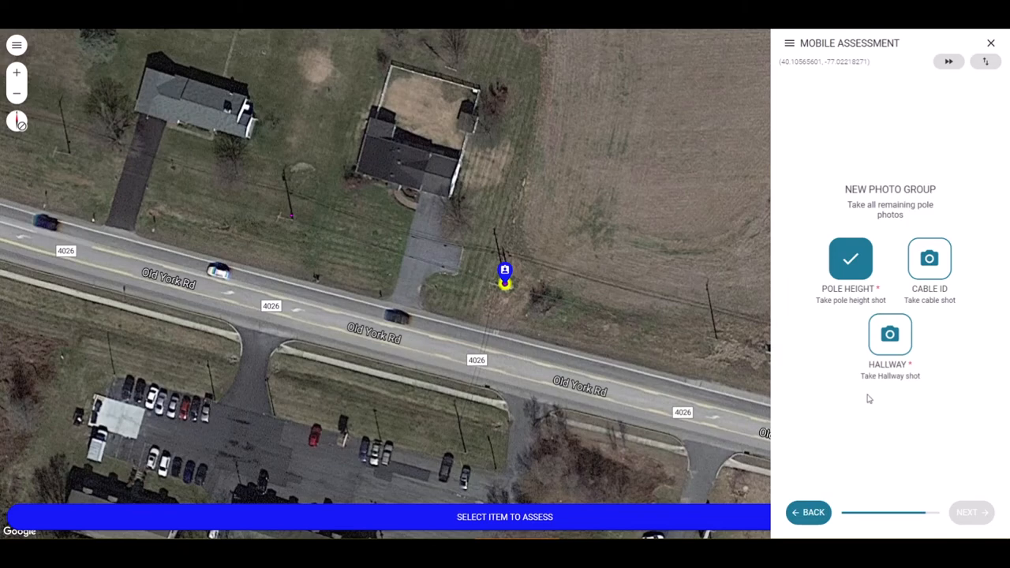
mouse_move(929, 303)
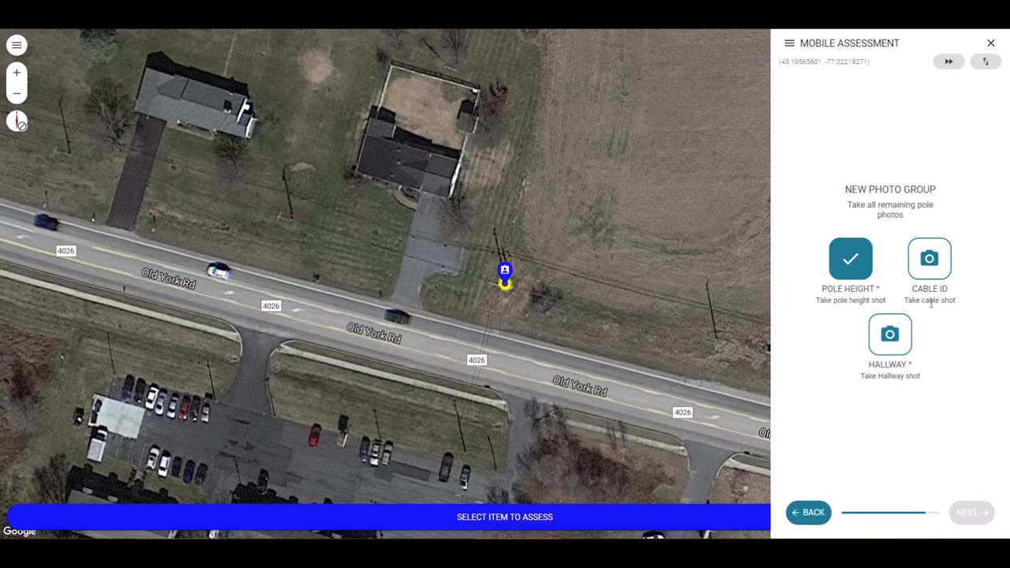
left_click(927, 259)
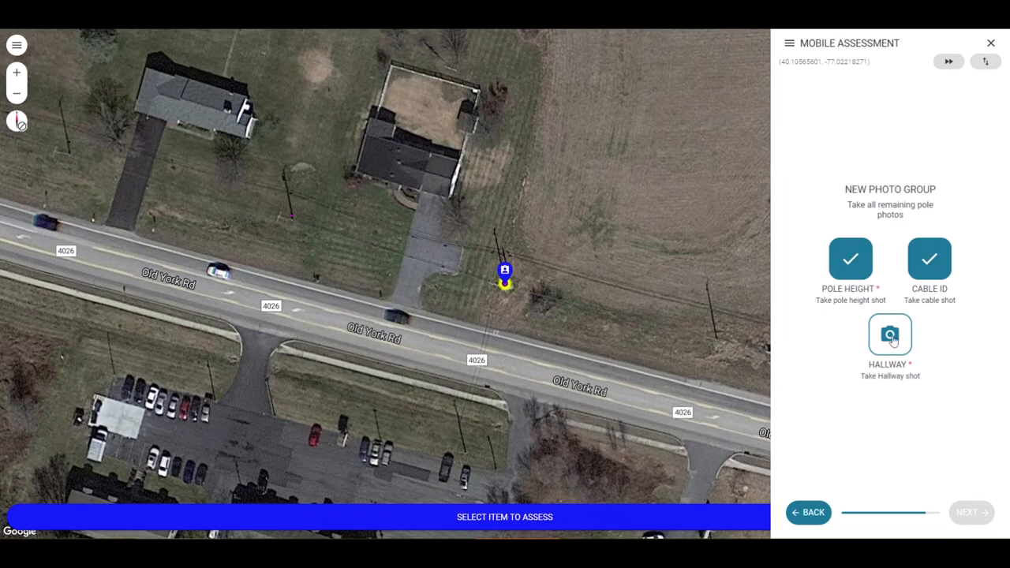
left_click(889, 335)
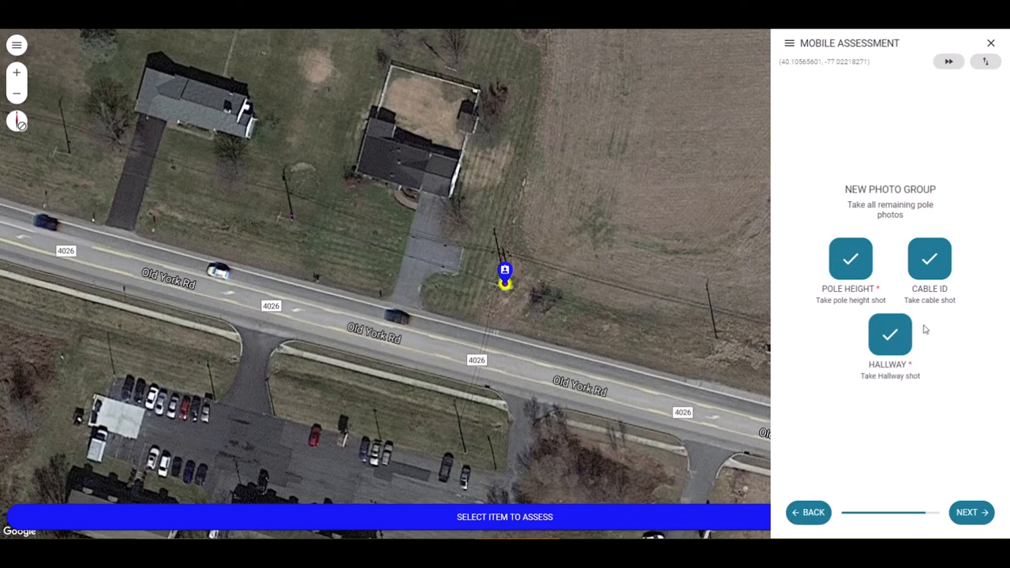
left_click(966, 511)
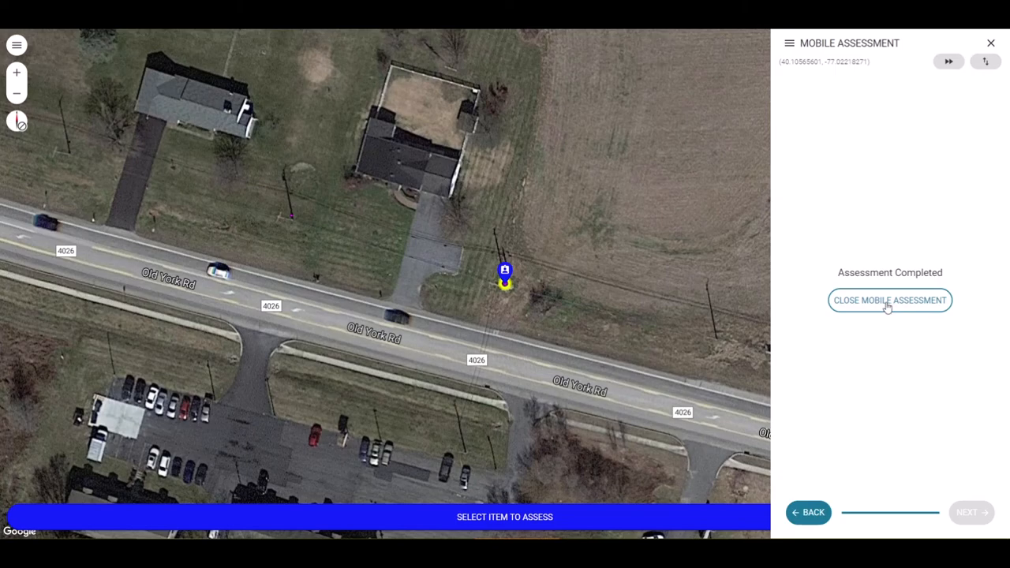
- Close the completed sandbox assessment and return to the Model Editor's Mobile Assessment button
left_click(890, 299)
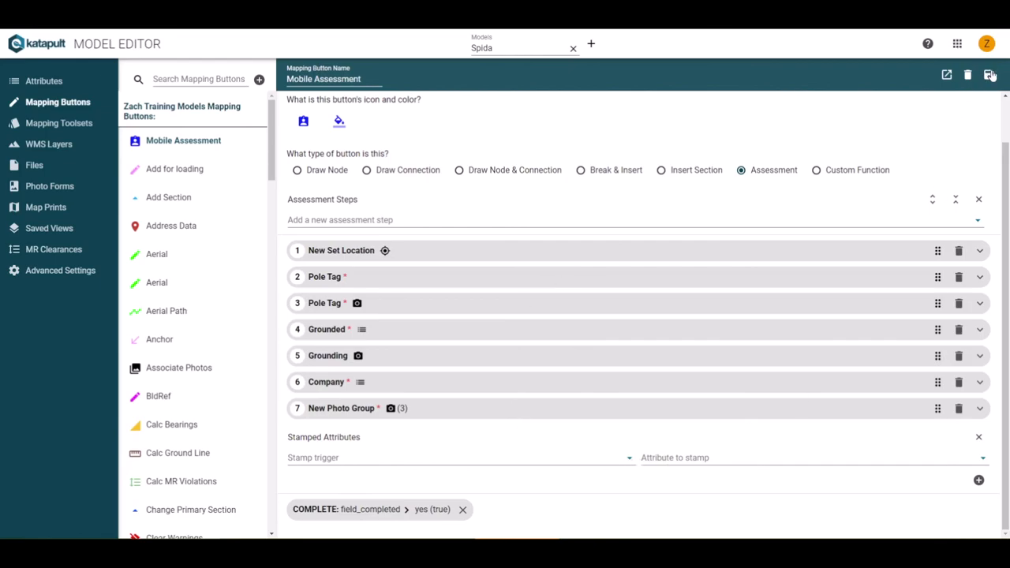
left_click(987, 76)
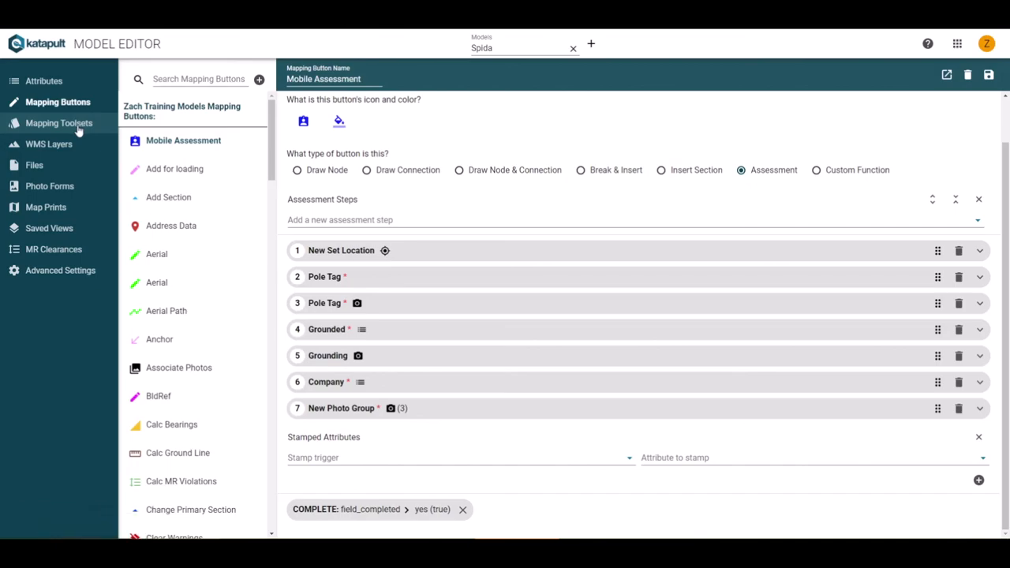
- Add mobile_assessment to the Field mapping toolset via the 'mobil' search and save it
left_click(59, 123)
type("m")
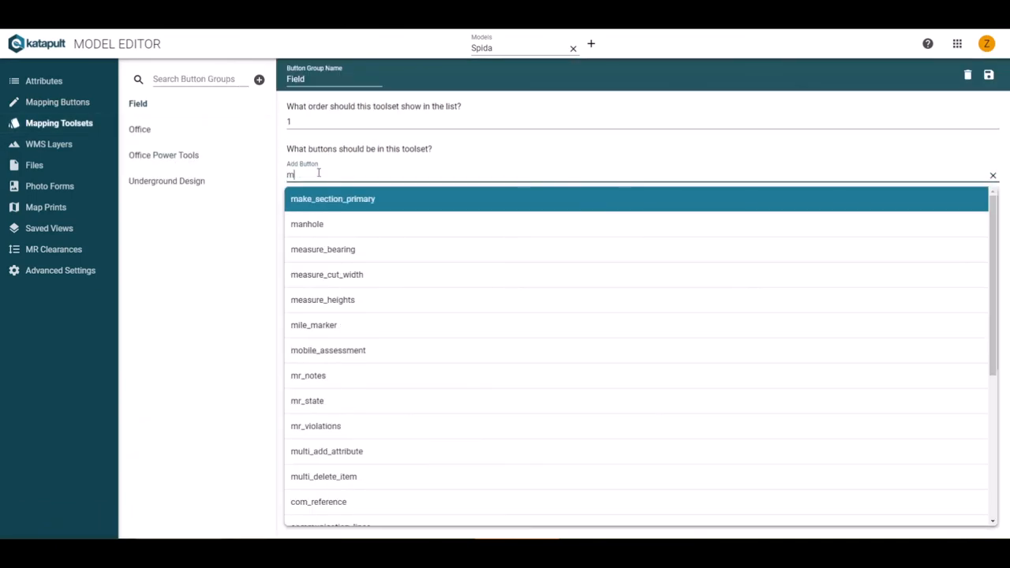
type("obil")
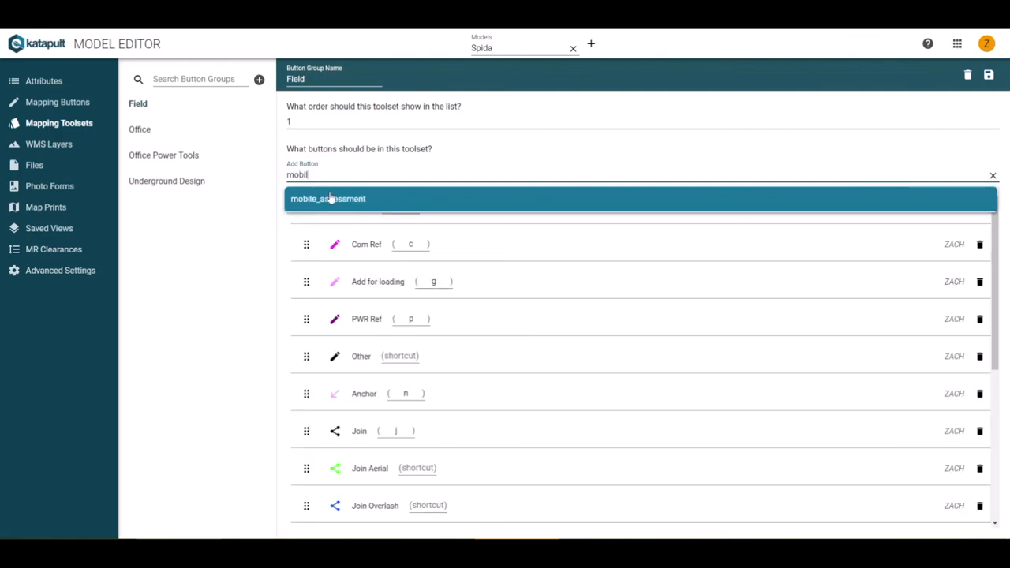
left_click(328, 199)
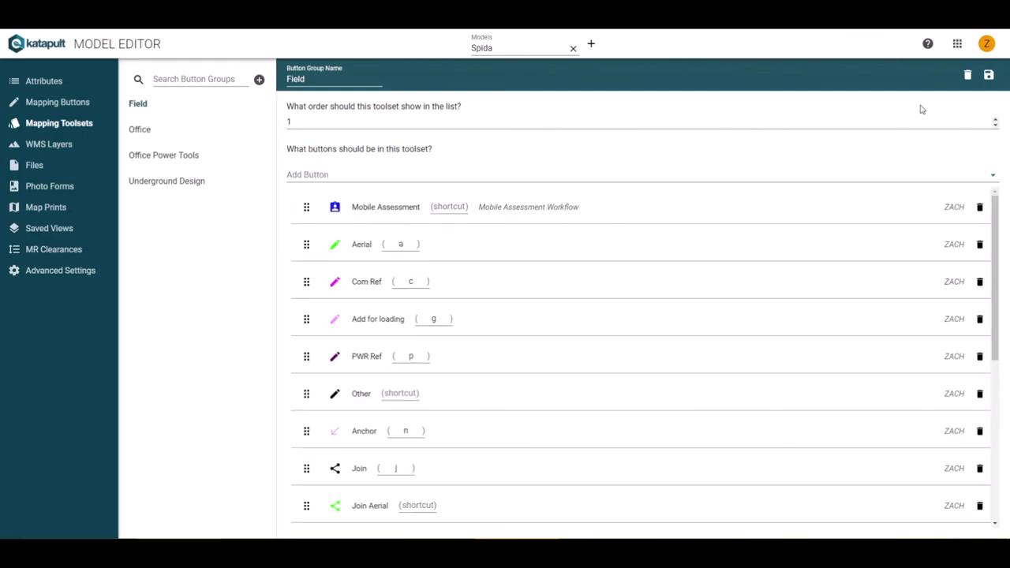
left_click(987, 75)
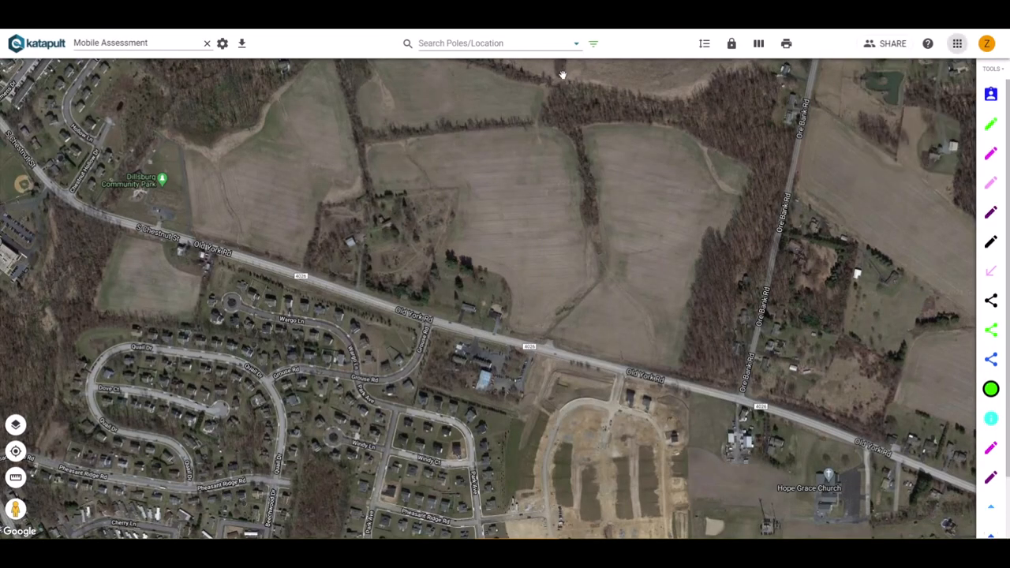
mouse_move(723, 152)
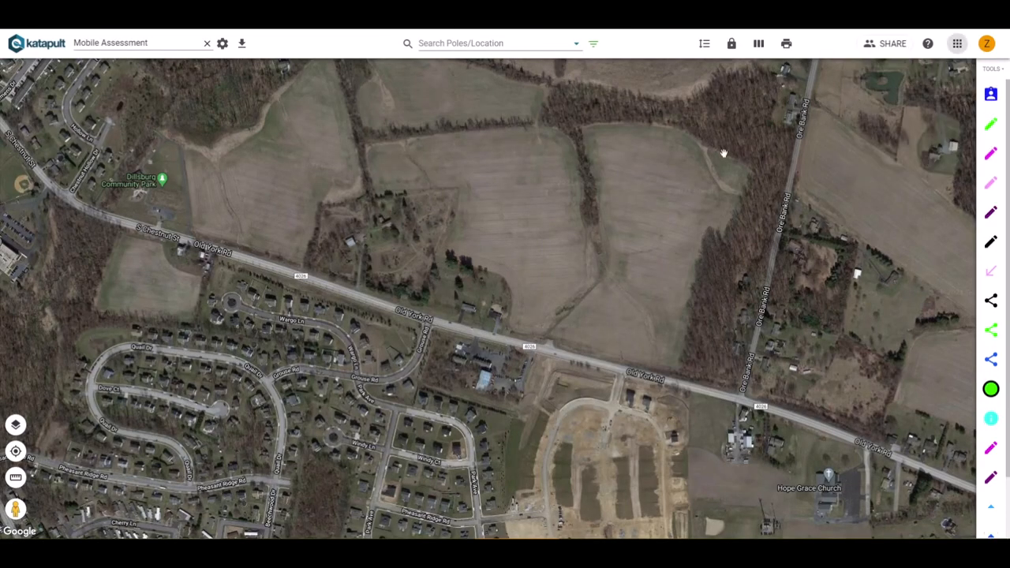